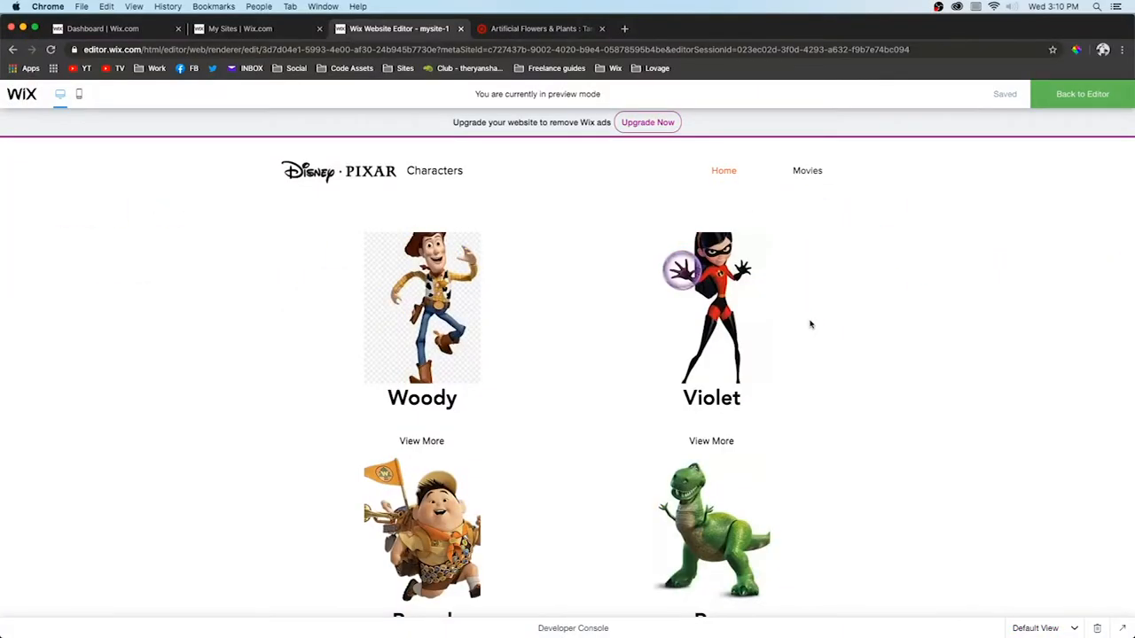
Browse Target's dried boxwood wreath and fiddle leaf fig pages, then return to the Wix preview
click(536, 28)
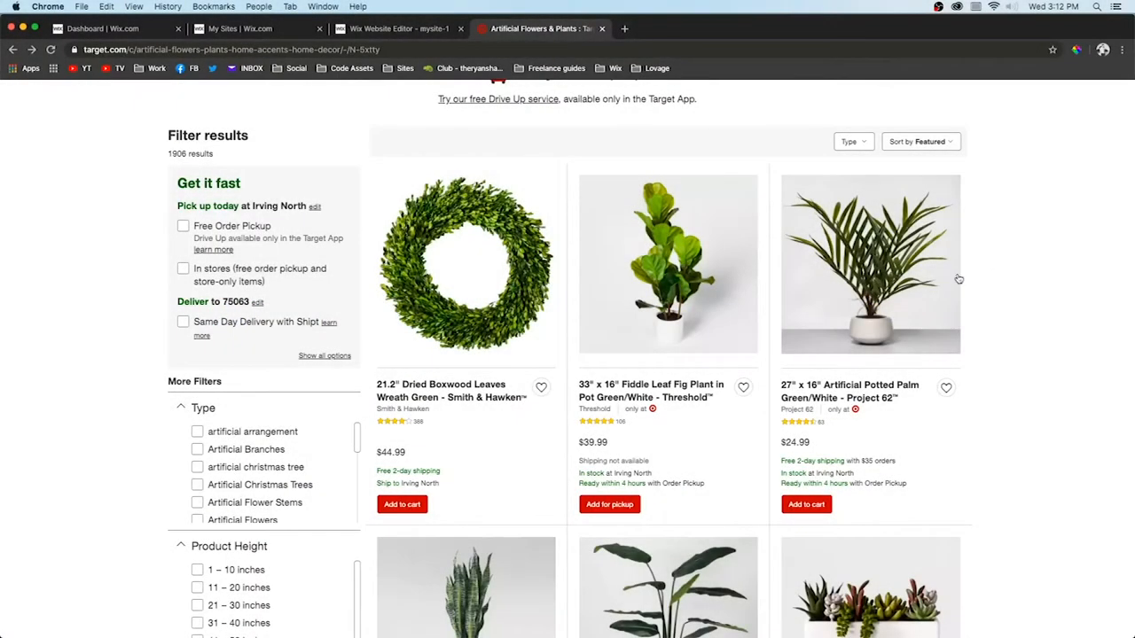
mouse_move(1124, 406)
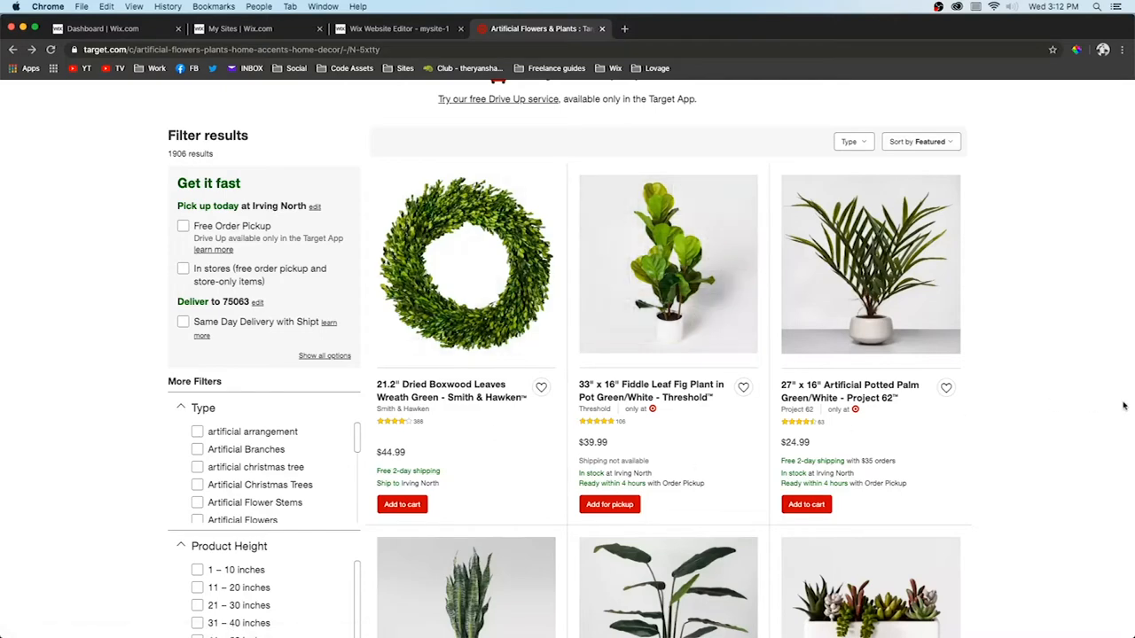
click(465, 264)
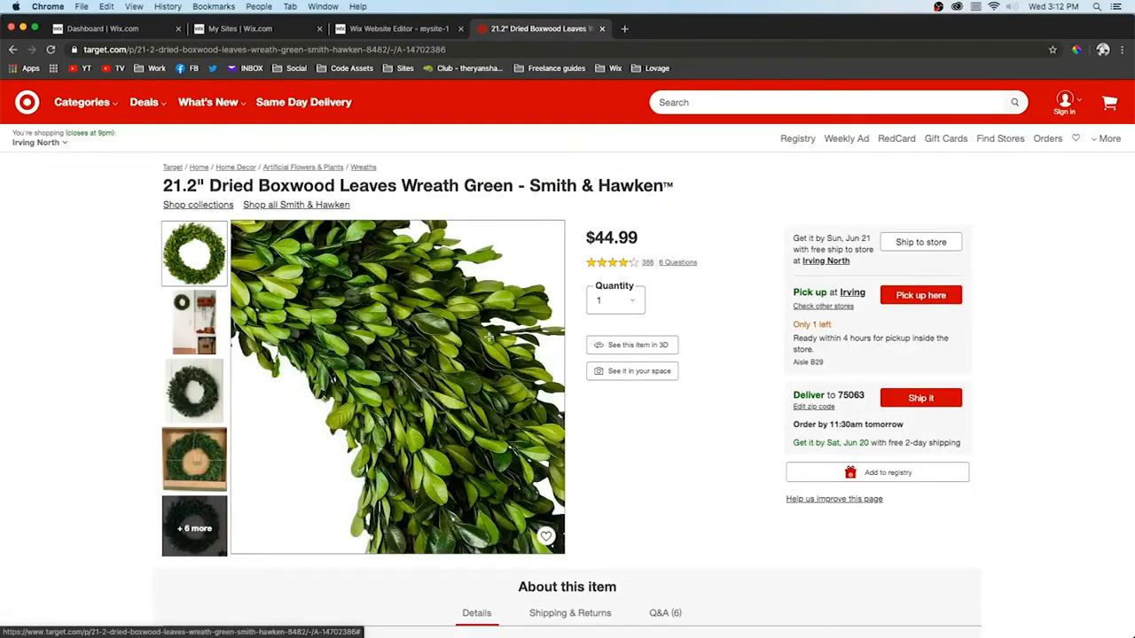
click(194, 254)
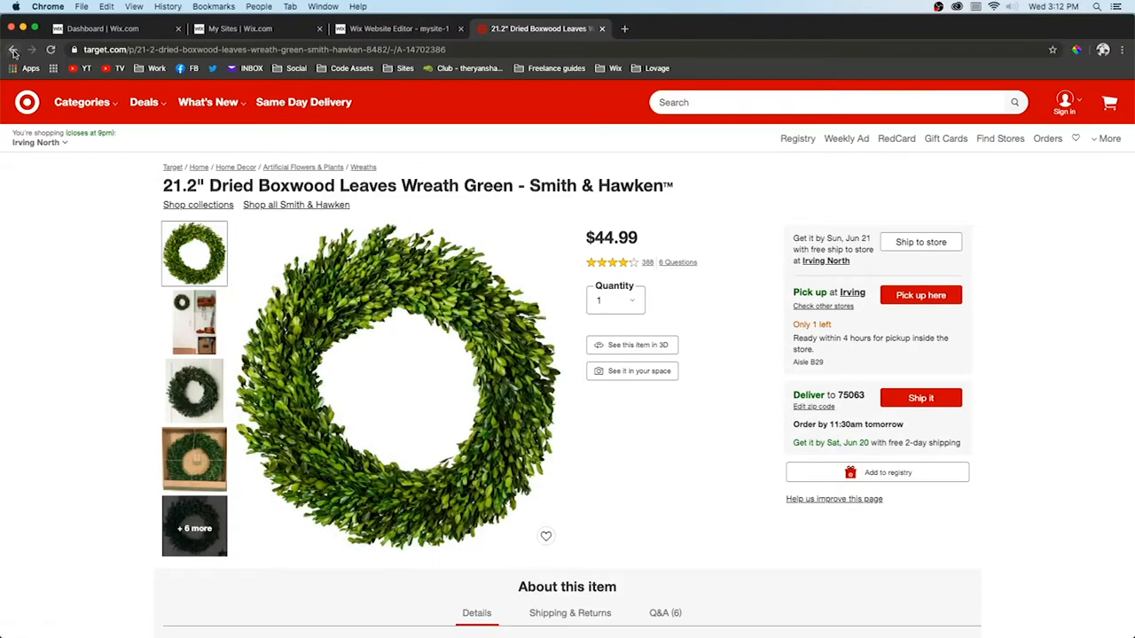
click(13, 49)
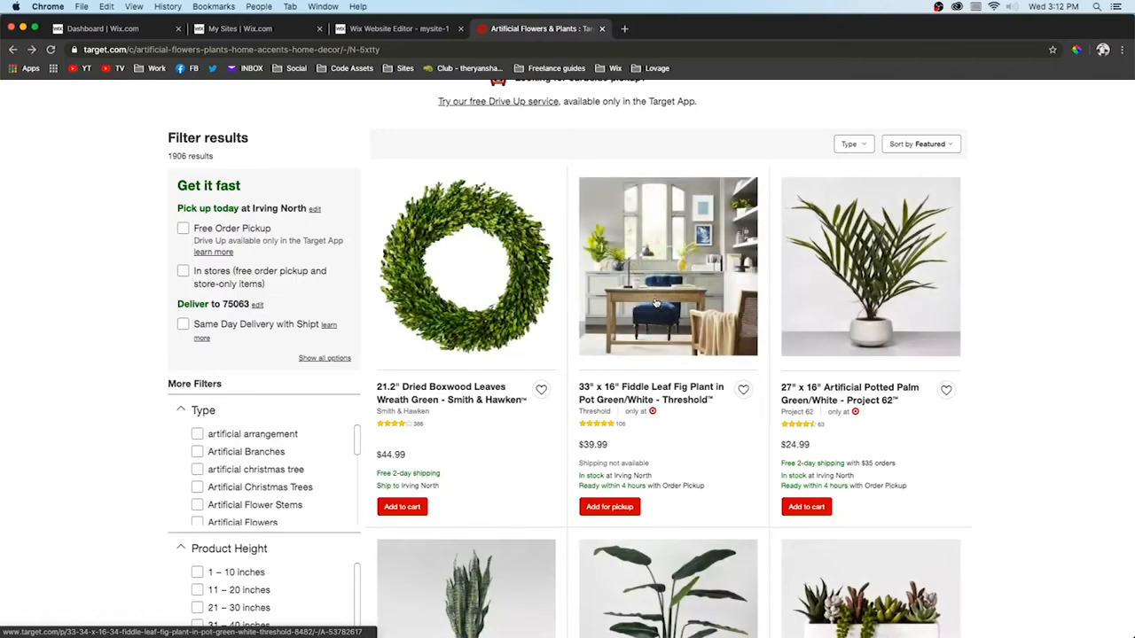
click(667, 266)
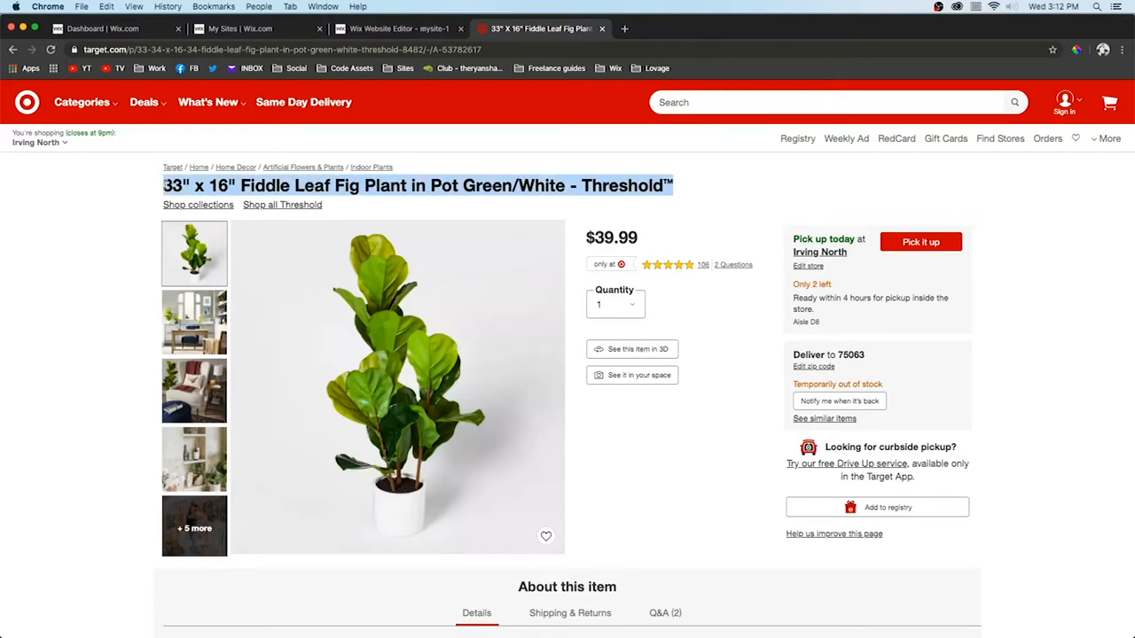
click(399, 29)
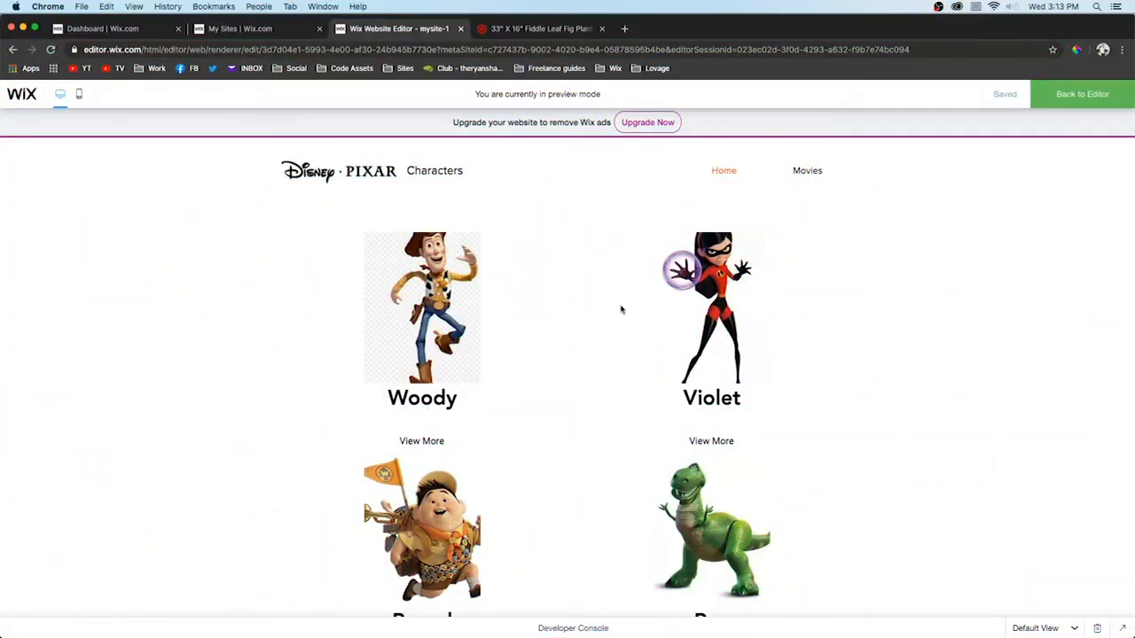
mouse_move(925, 374)
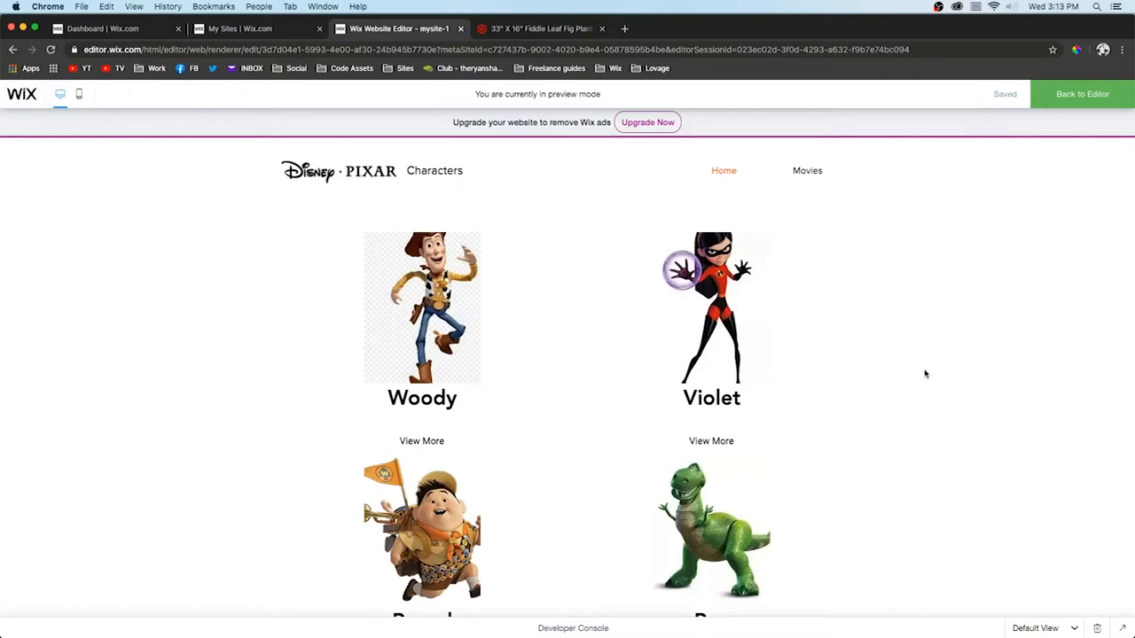
mouse_move(732, 312)
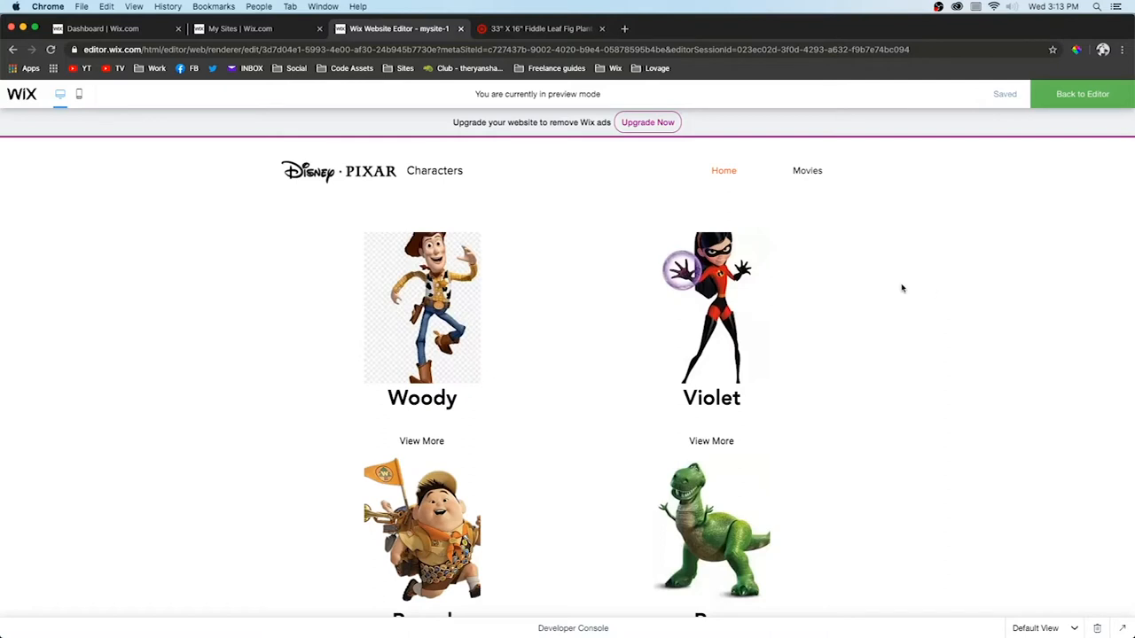
Preview The Incredibles page and Violet's detail page, then go back to the editor
click(807, 171)
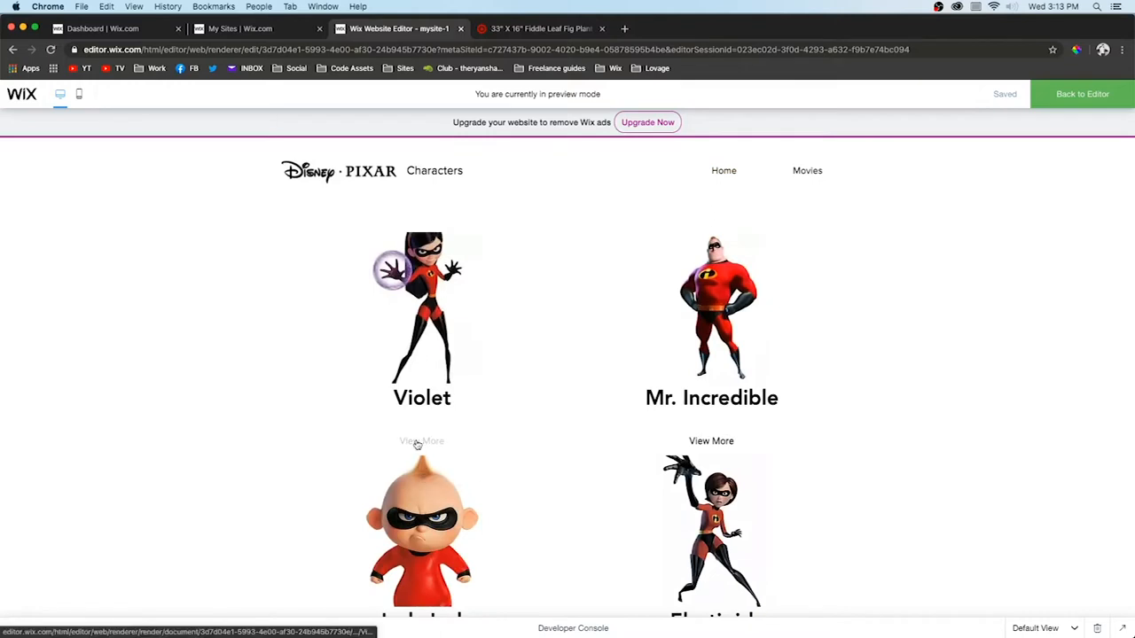
click(422, 441)
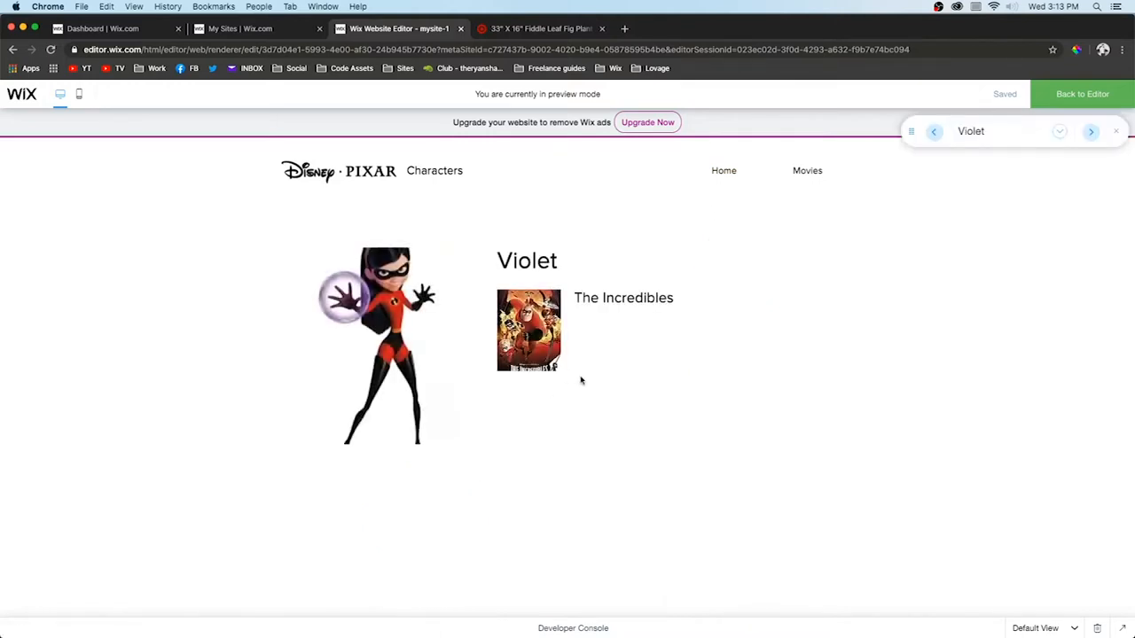
click(1081, 94)
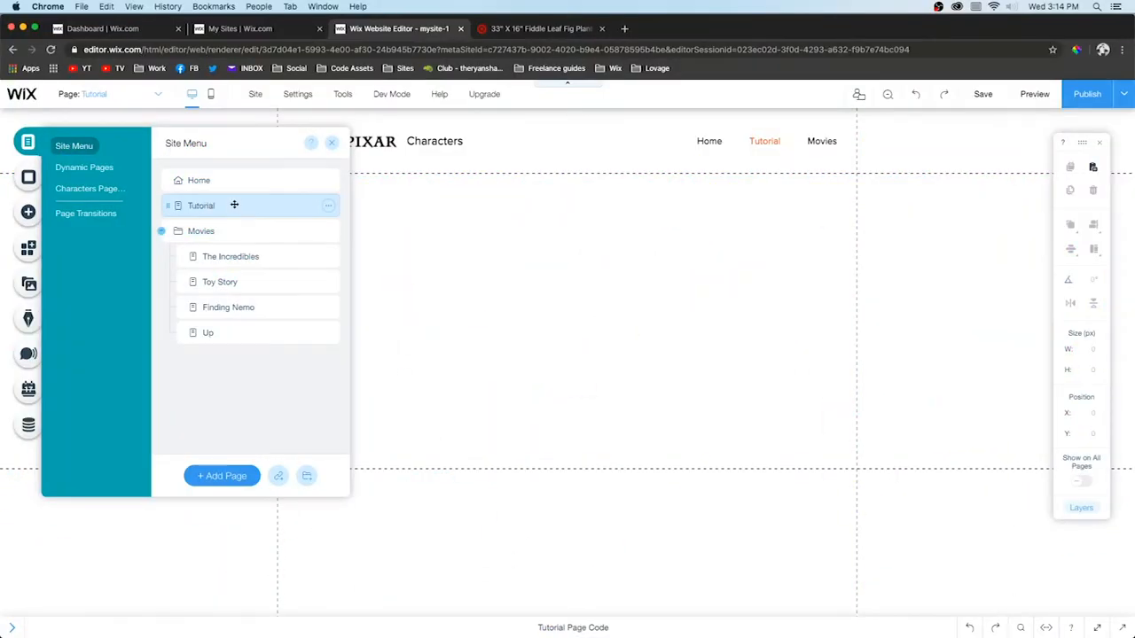
On the Tutorial page, bring up the data collections and start a new collection
click(332, 143)
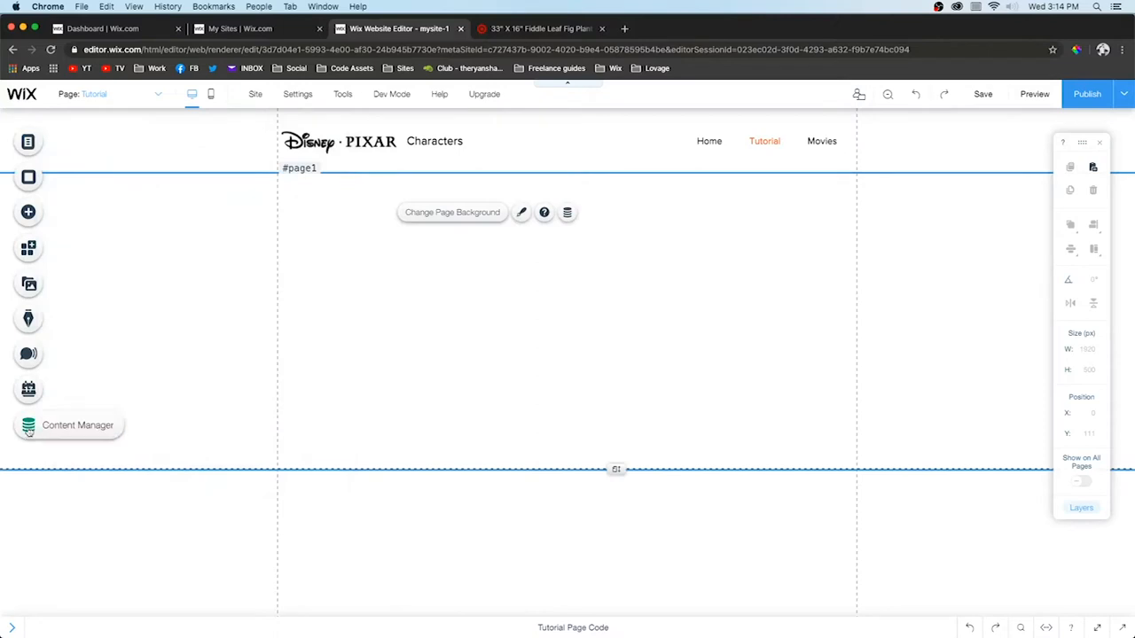
click(28, 424)
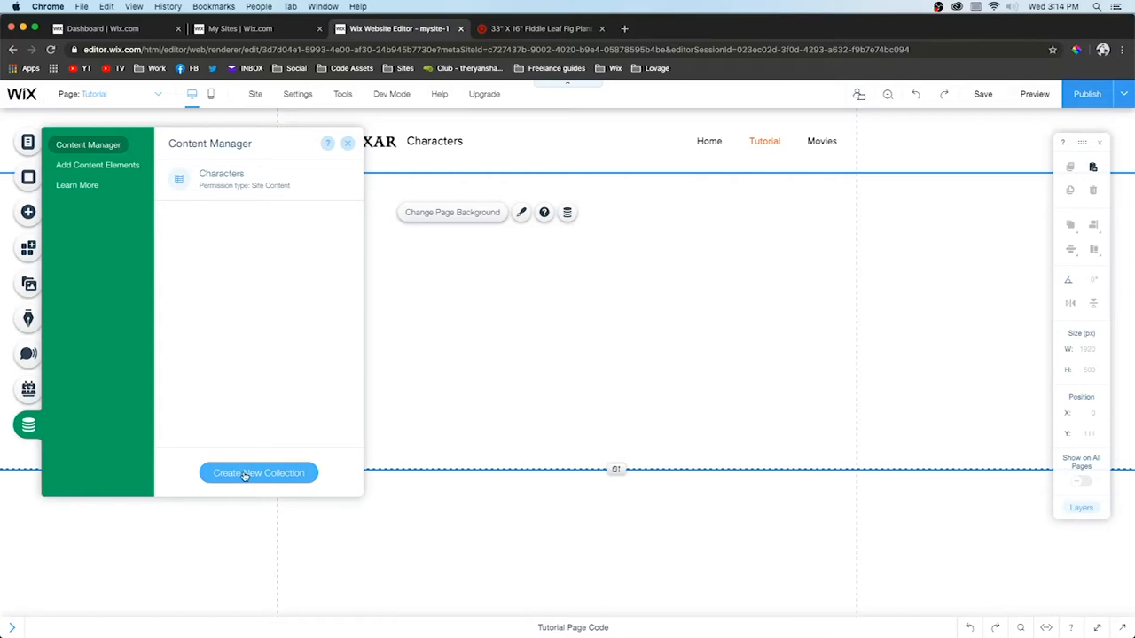
click(258, 473)
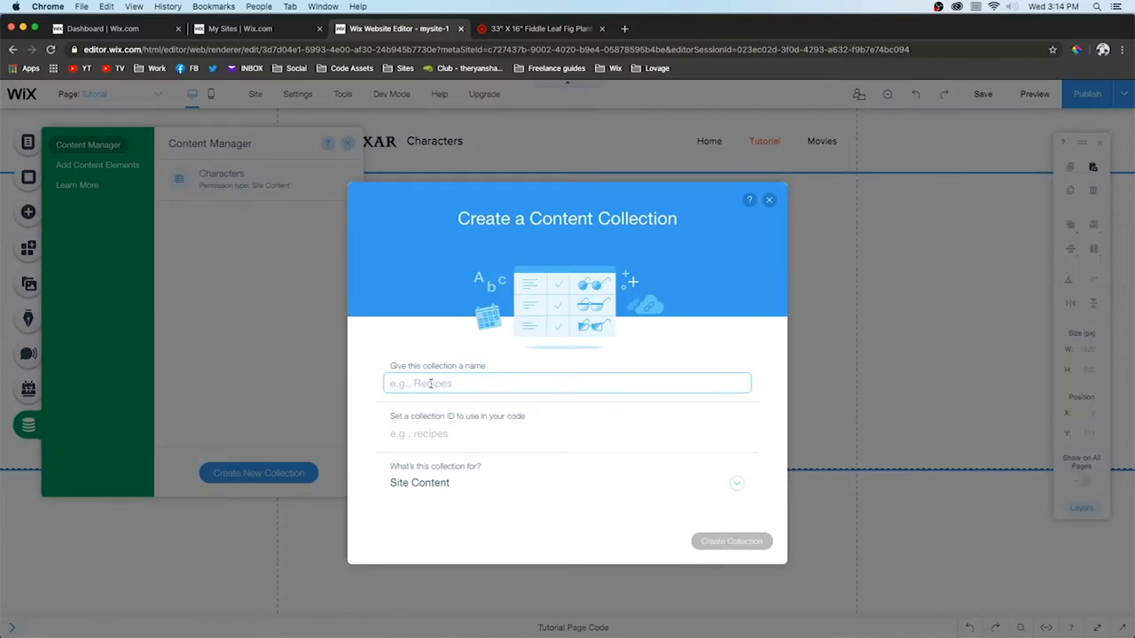
Name the new collection 'Characters Tutorial' and create it
text(Characters)
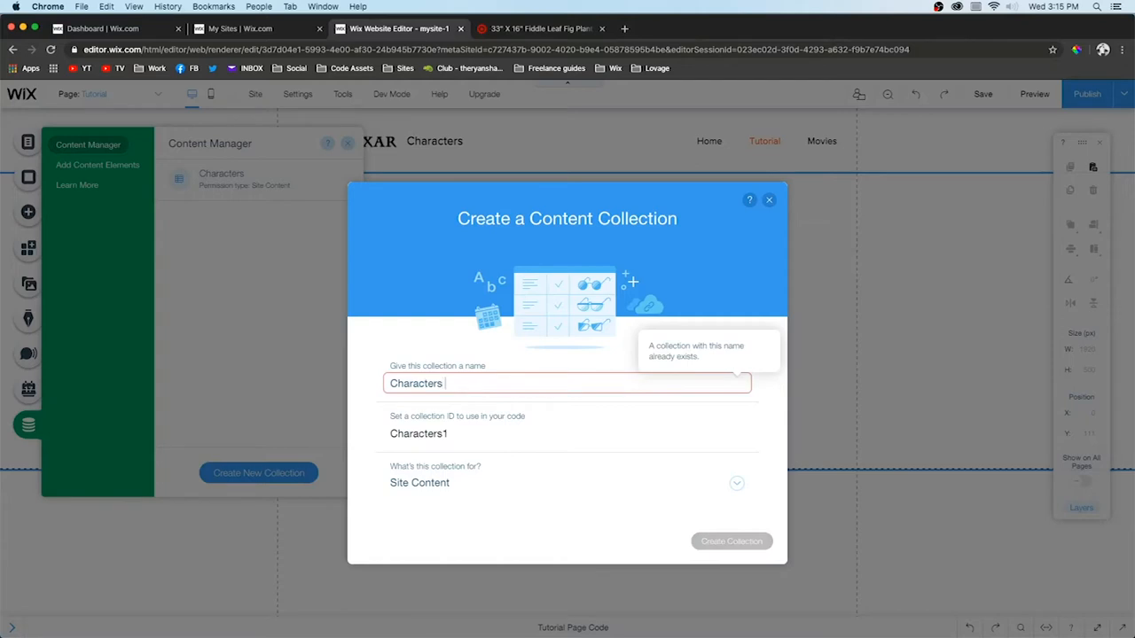
text(Tuto)
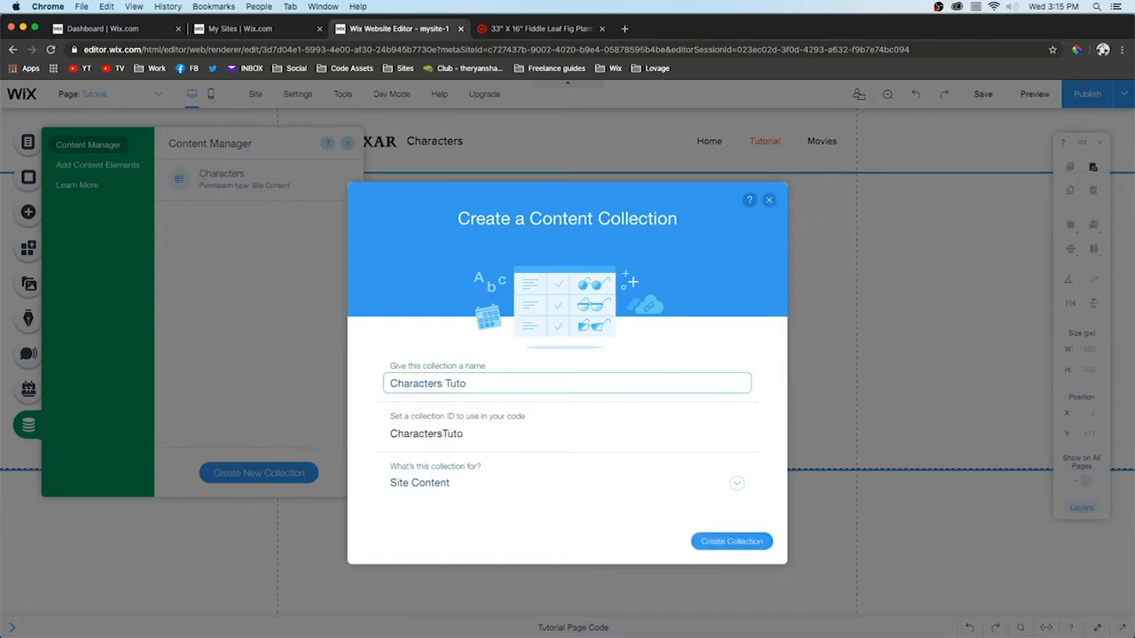
text(rial)
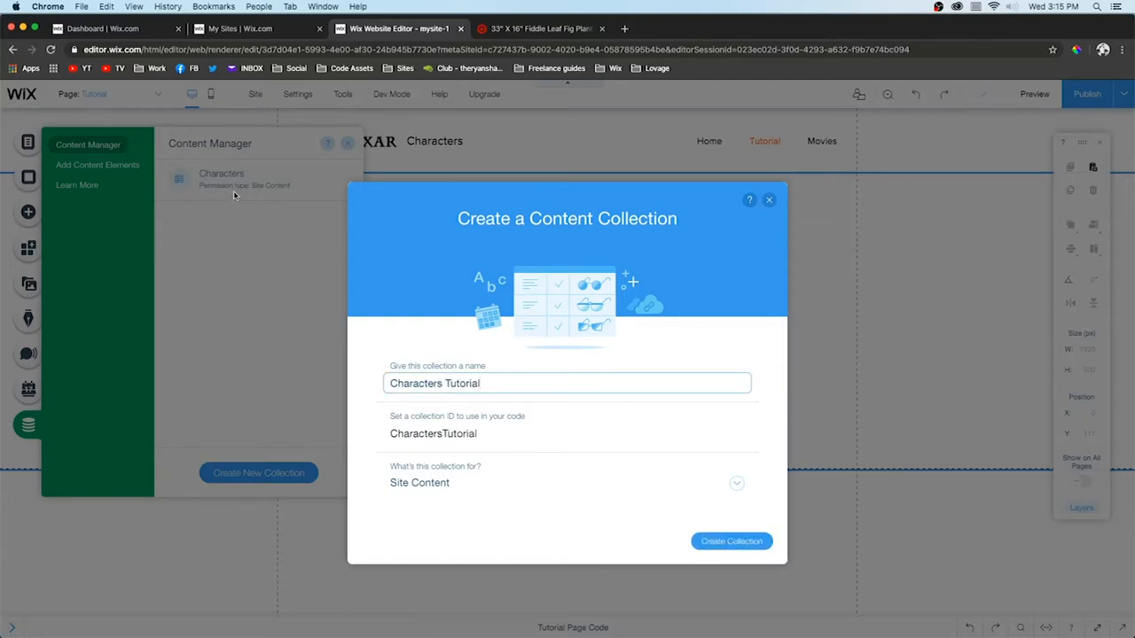
click(732, 540)
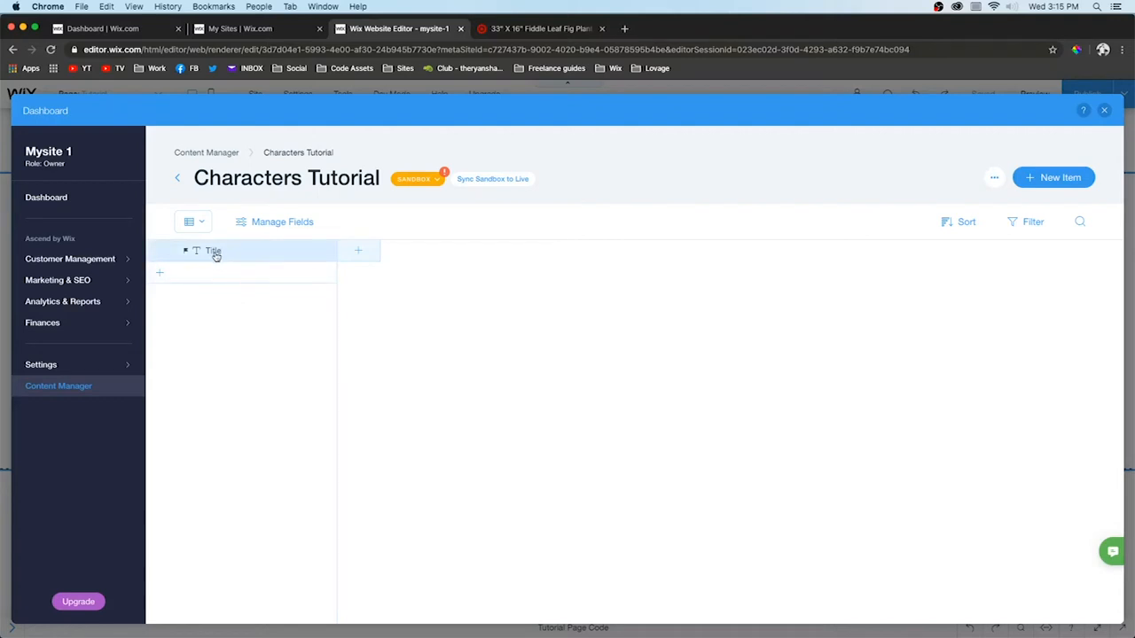
Rename the Title field to 'Character Name' through its properties and save
click(216, 251)
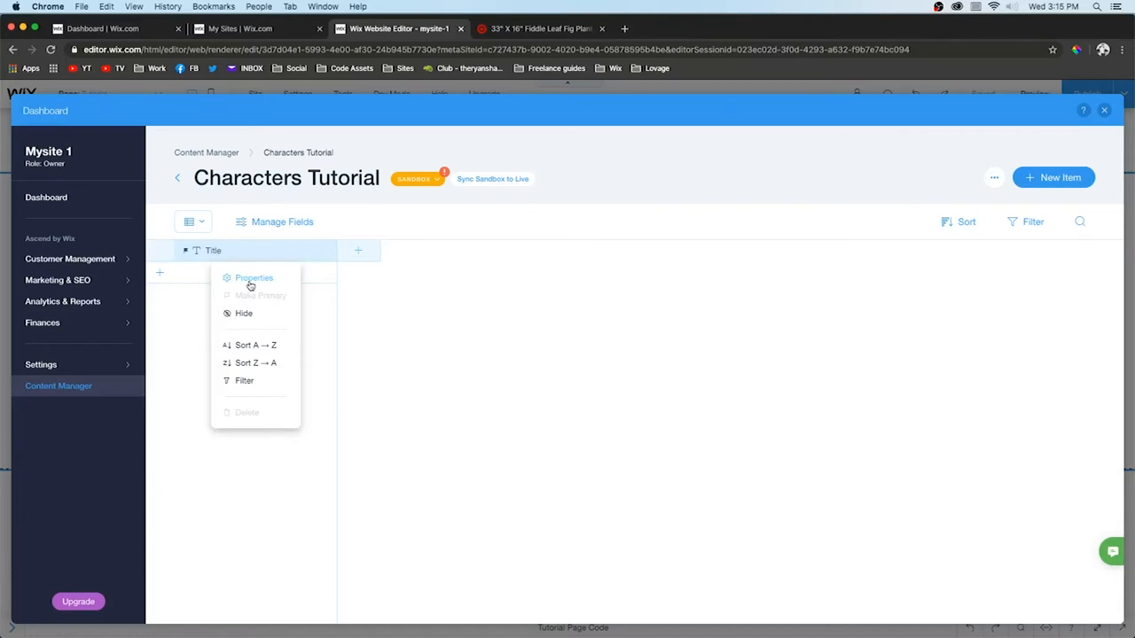
click(254, 278)
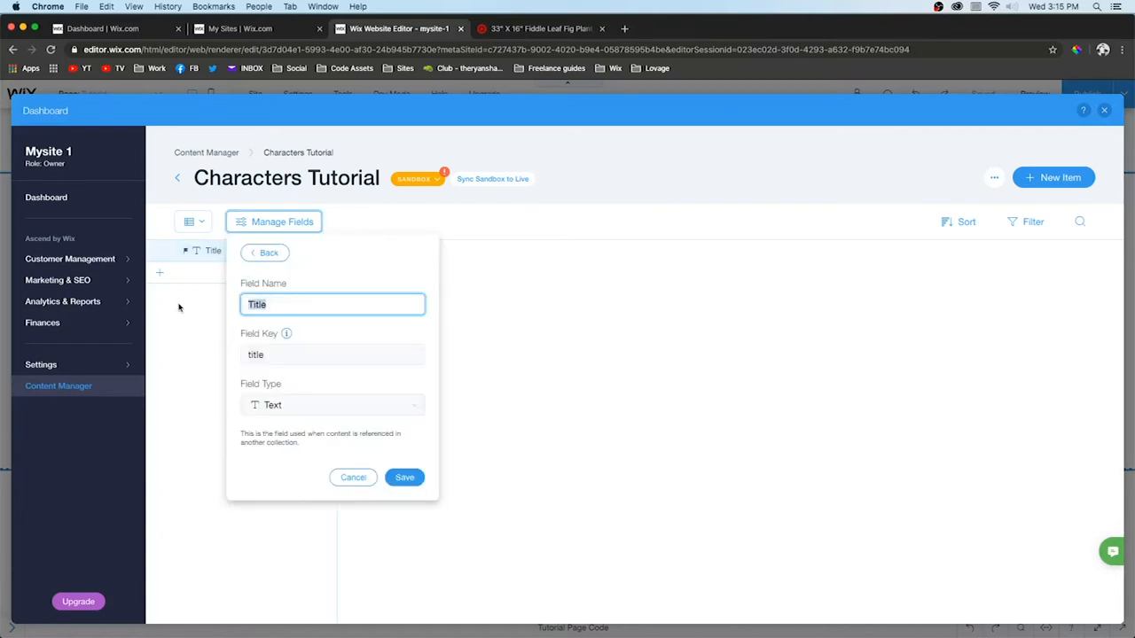
text(Chara)
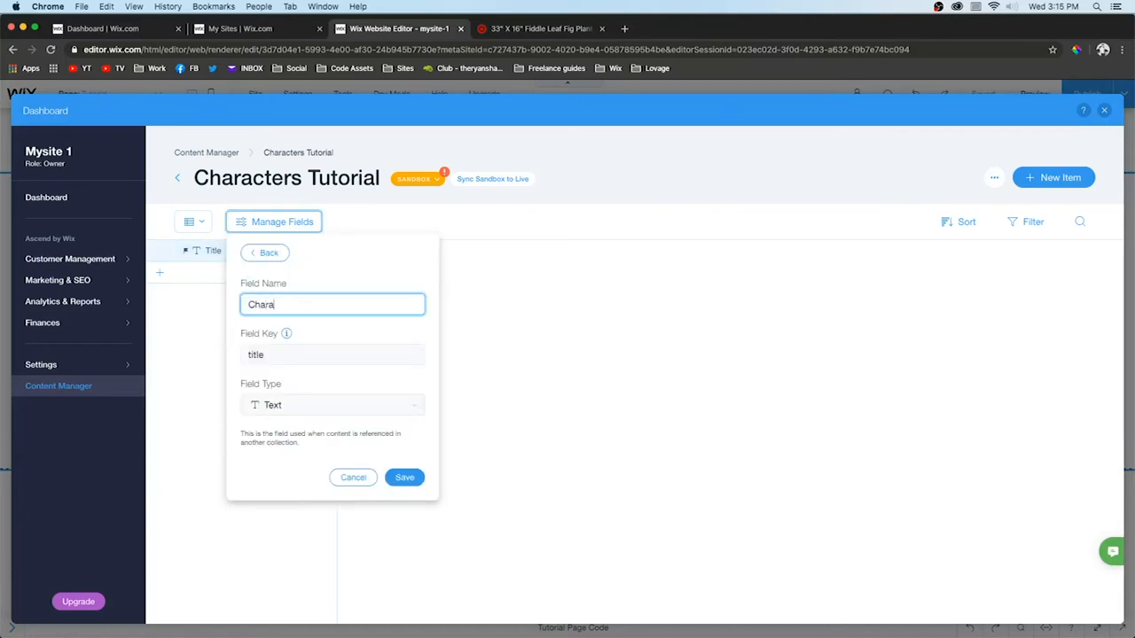
text(Character Nam,e)
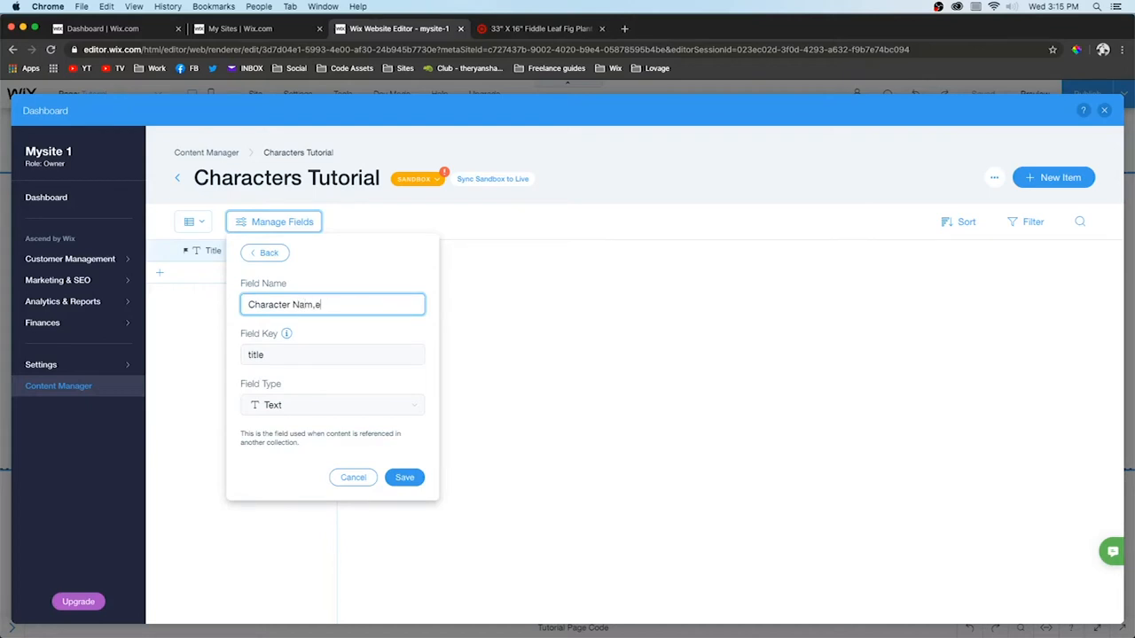
click(405, 477)
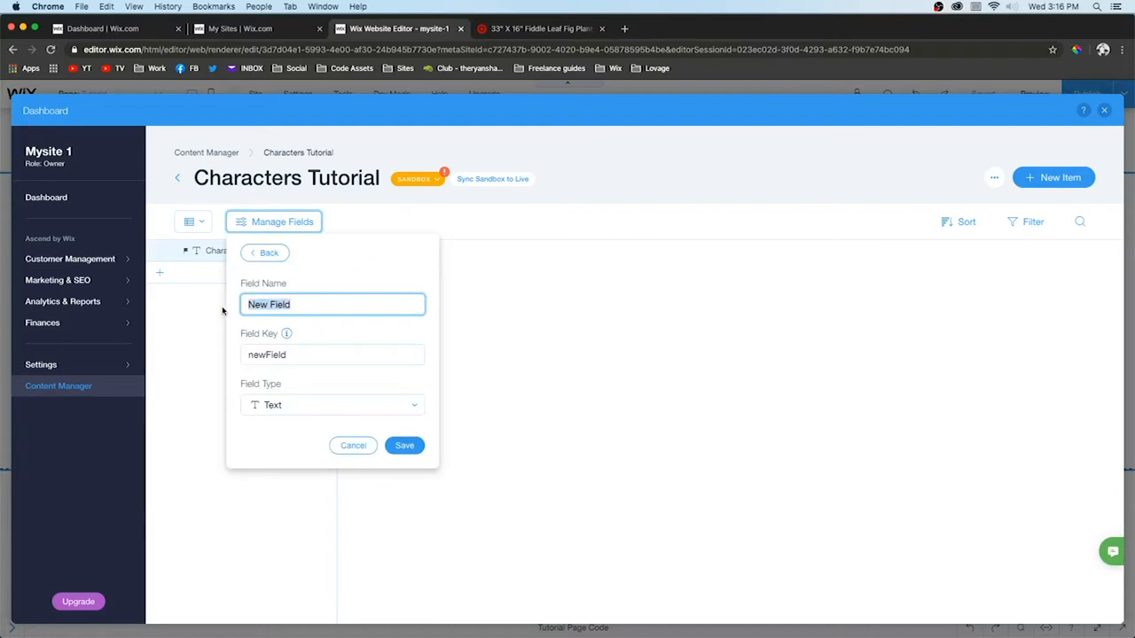
Add a field named 'Image' with the Image field type
text(Image)
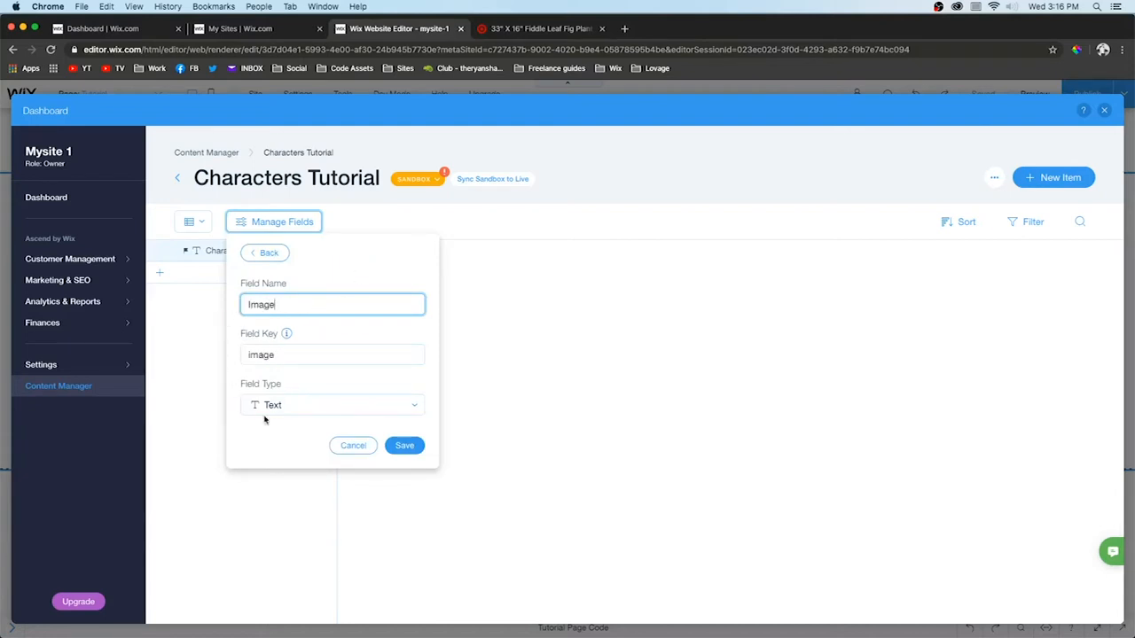
click(333, 406)
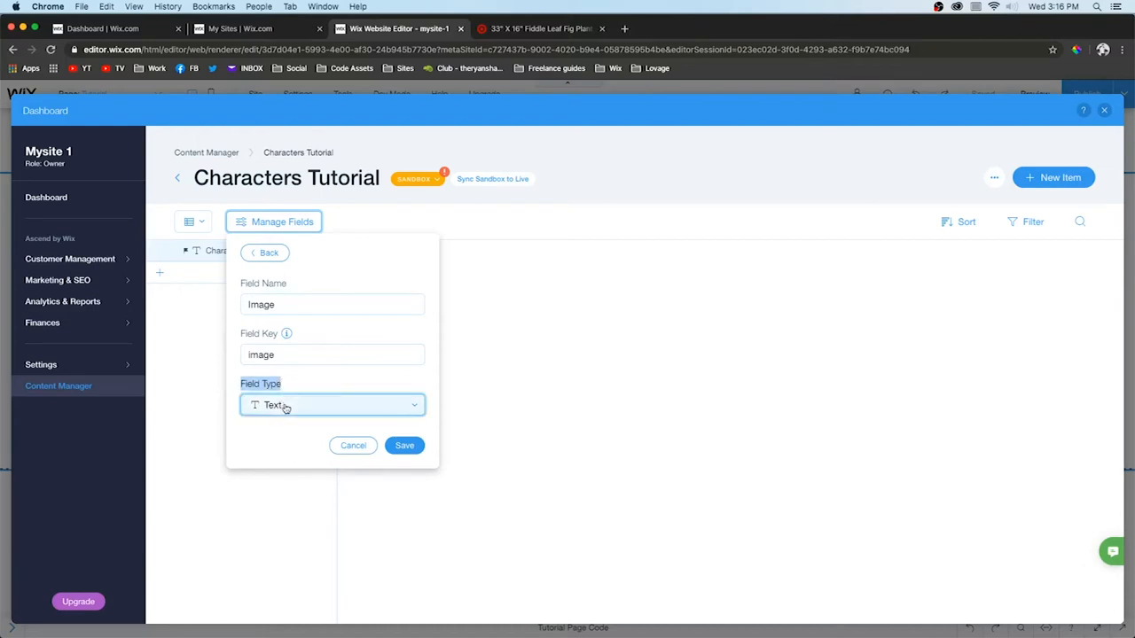
click(405, 445)
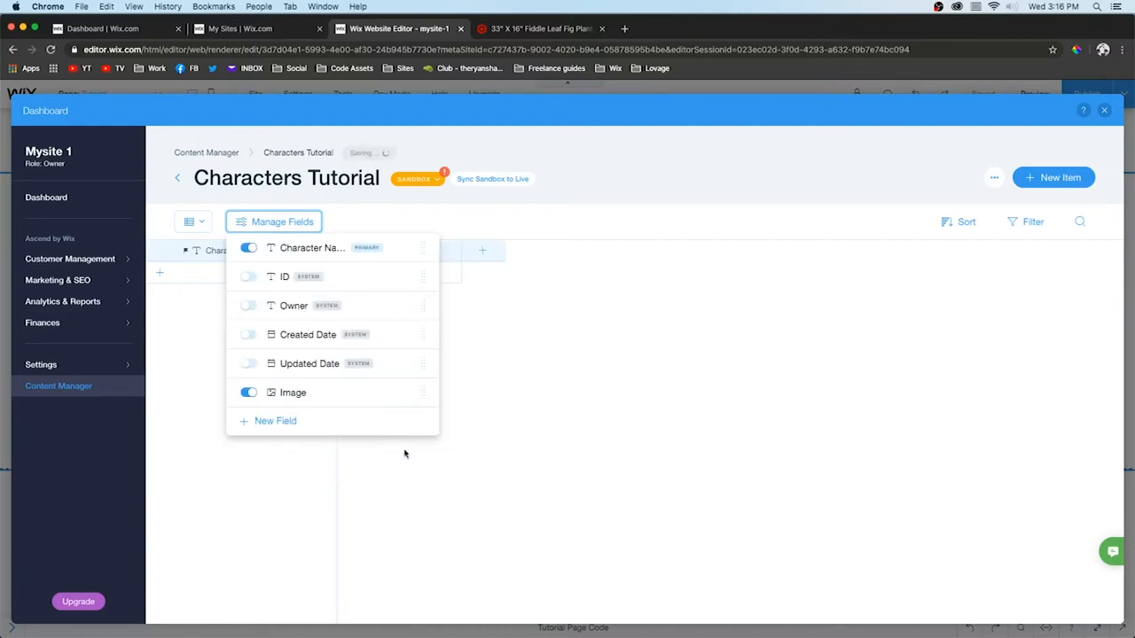
click(275, 420)
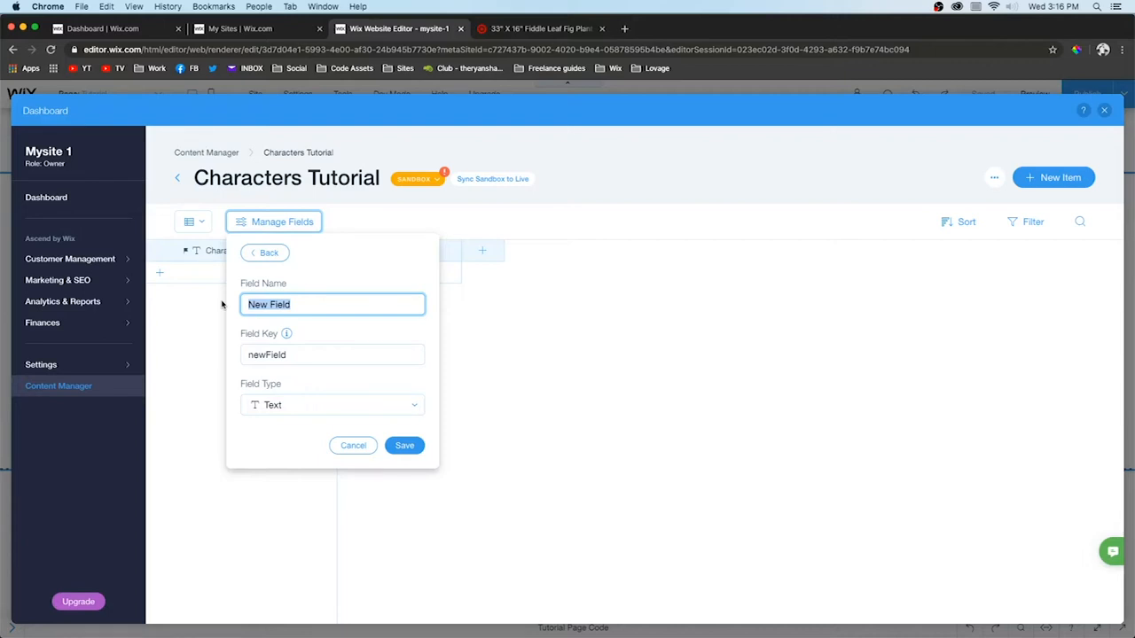
Add a 'Movies' field with the Tags field type
text(Movies)
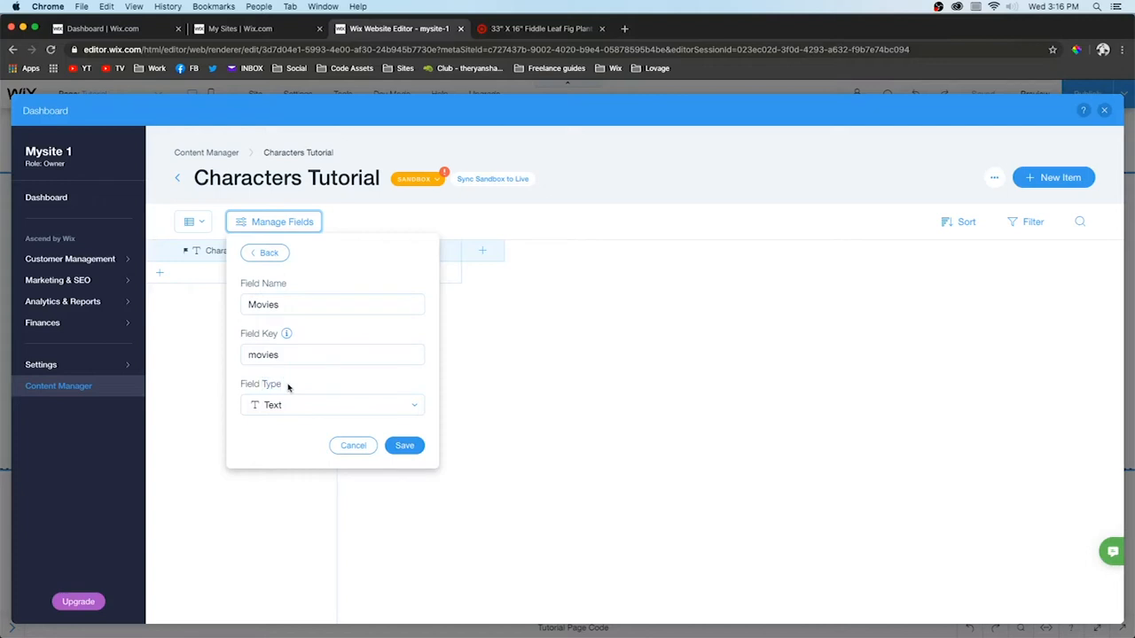
click(332, 405)
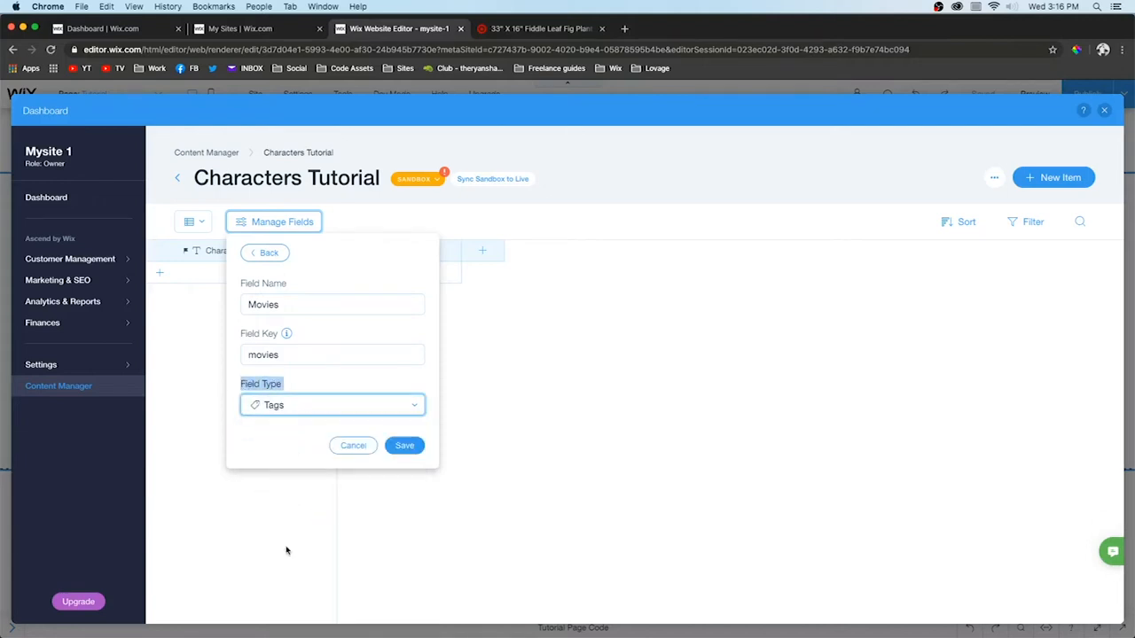
click(404, 445)
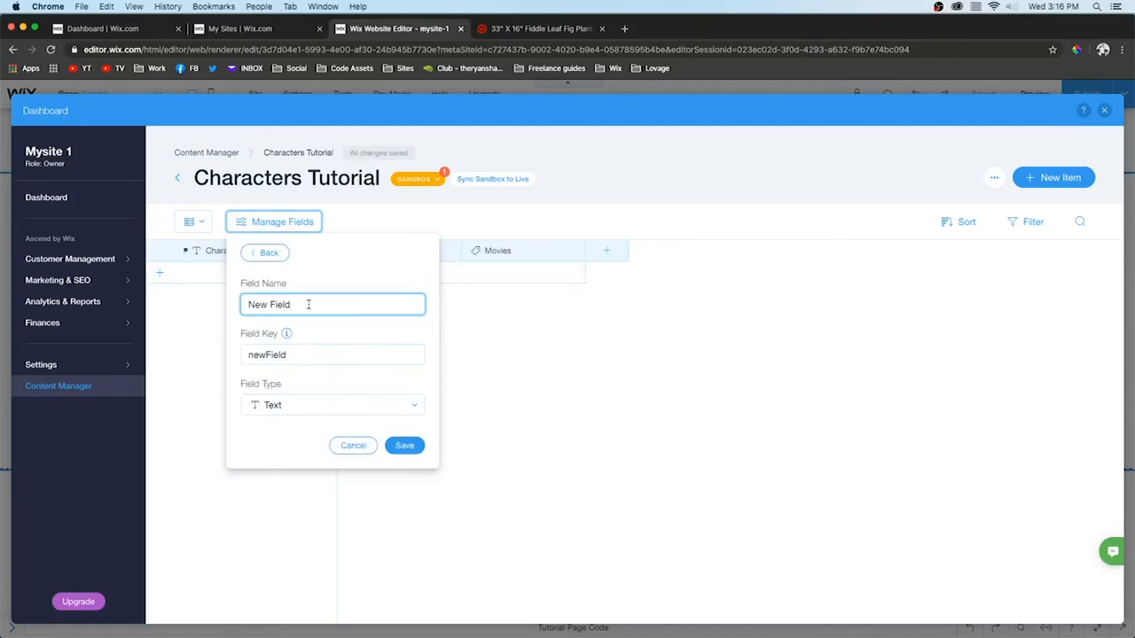
Add a 'Movie Poster' field with the Image field type
text(Movie Poster)
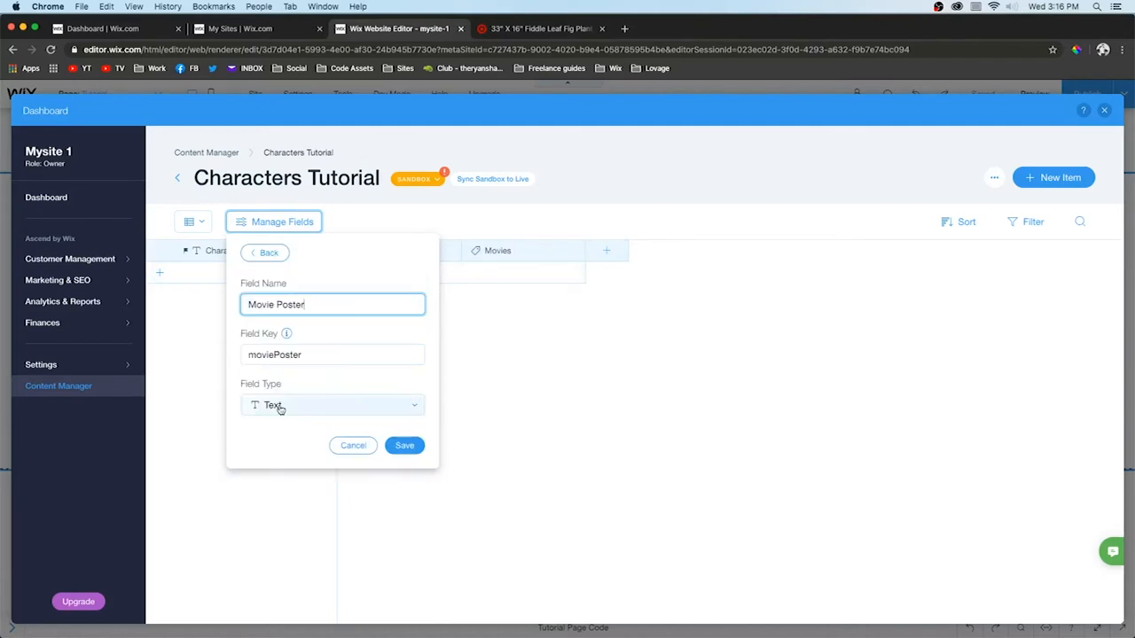
click(331, 405)
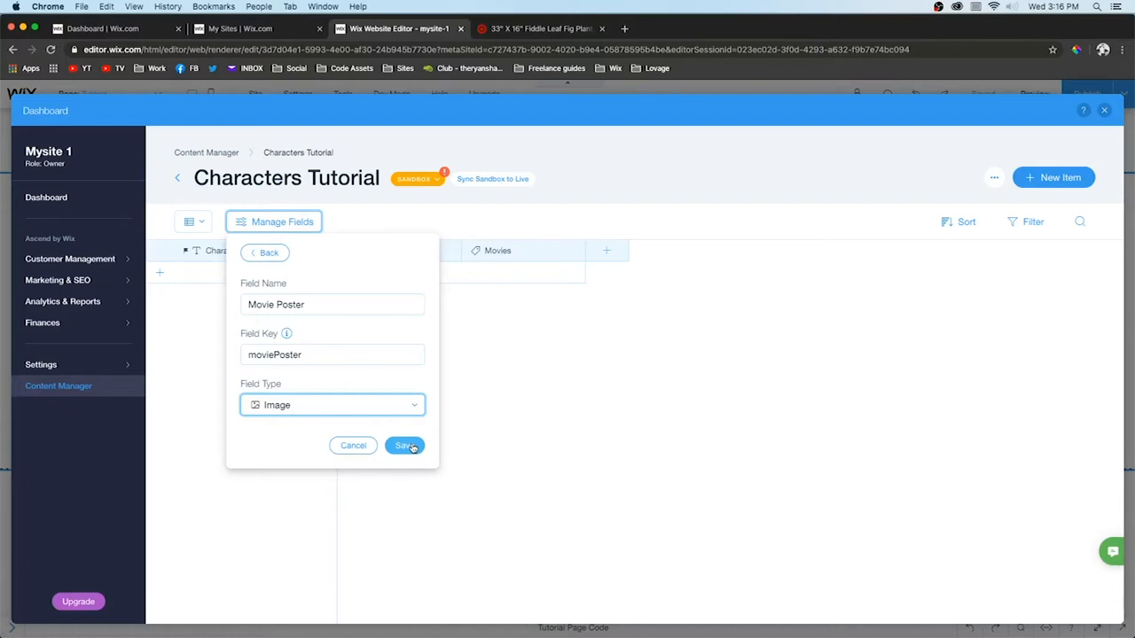
click(404, 445)
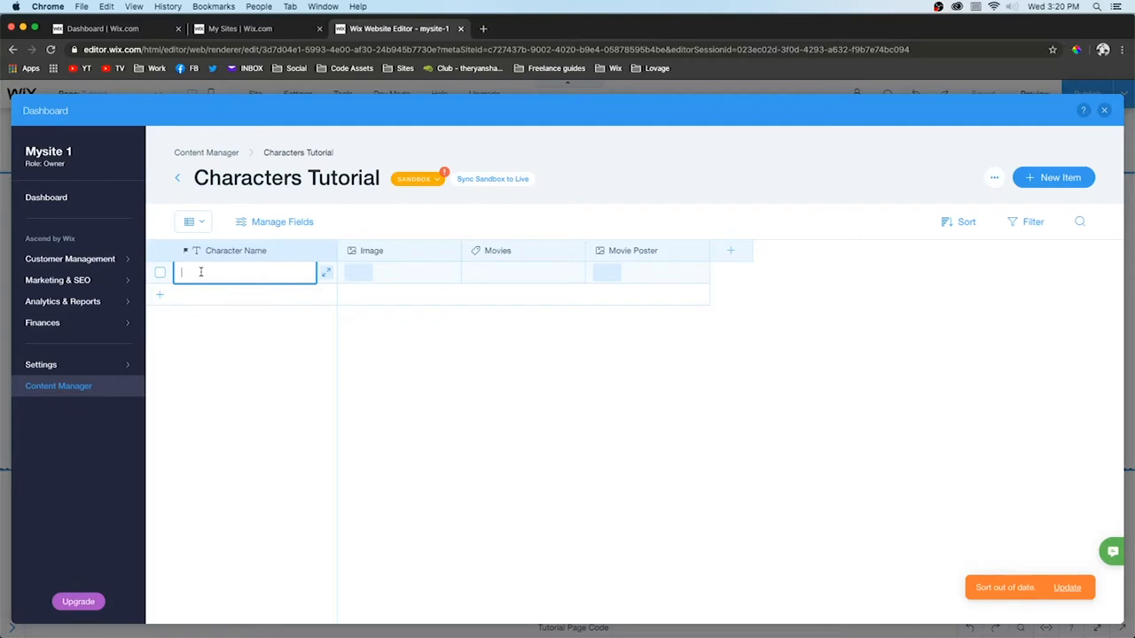
Fill a Buzz Lightyear row with his picture, a 'Toy Story' tag and a movie poster
text(Buzz Lightyear)
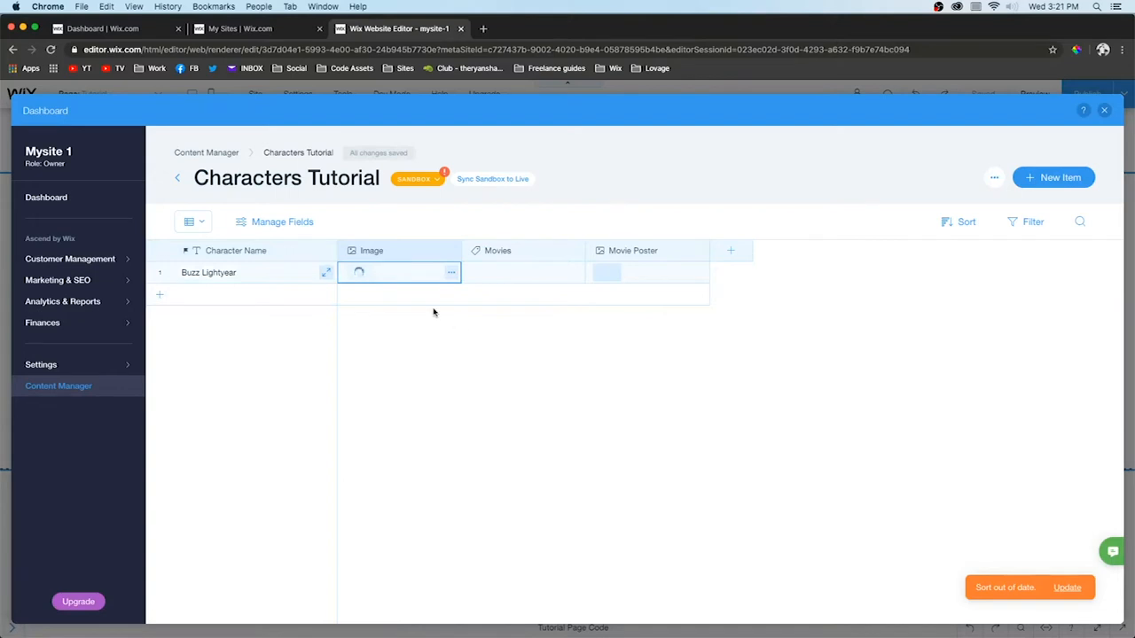
click(399, 272)
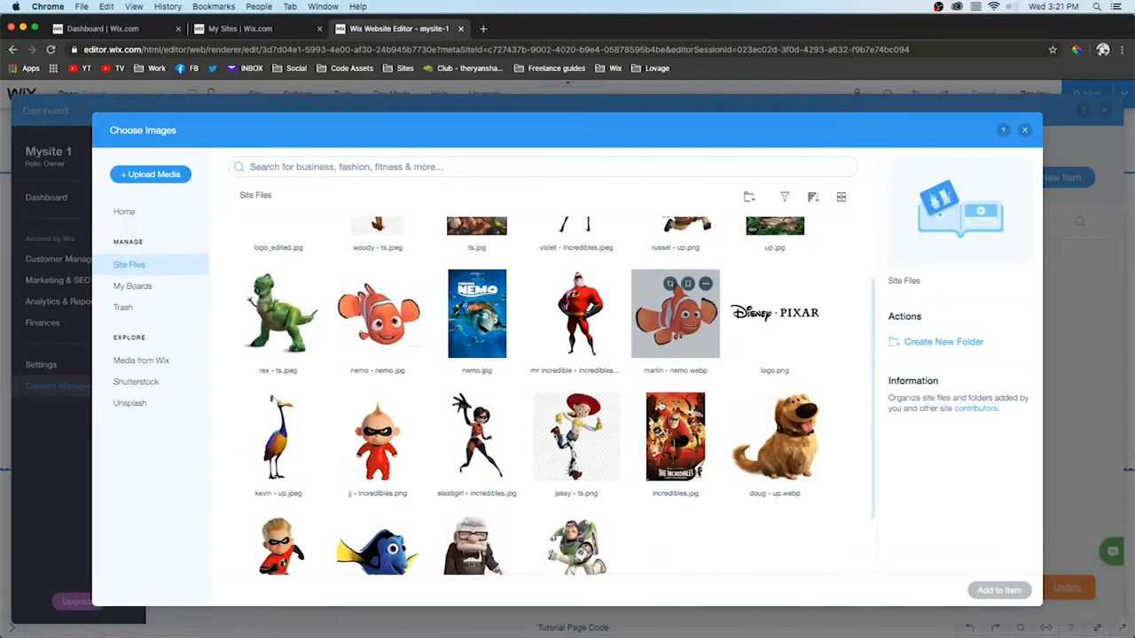
click(998, 590)
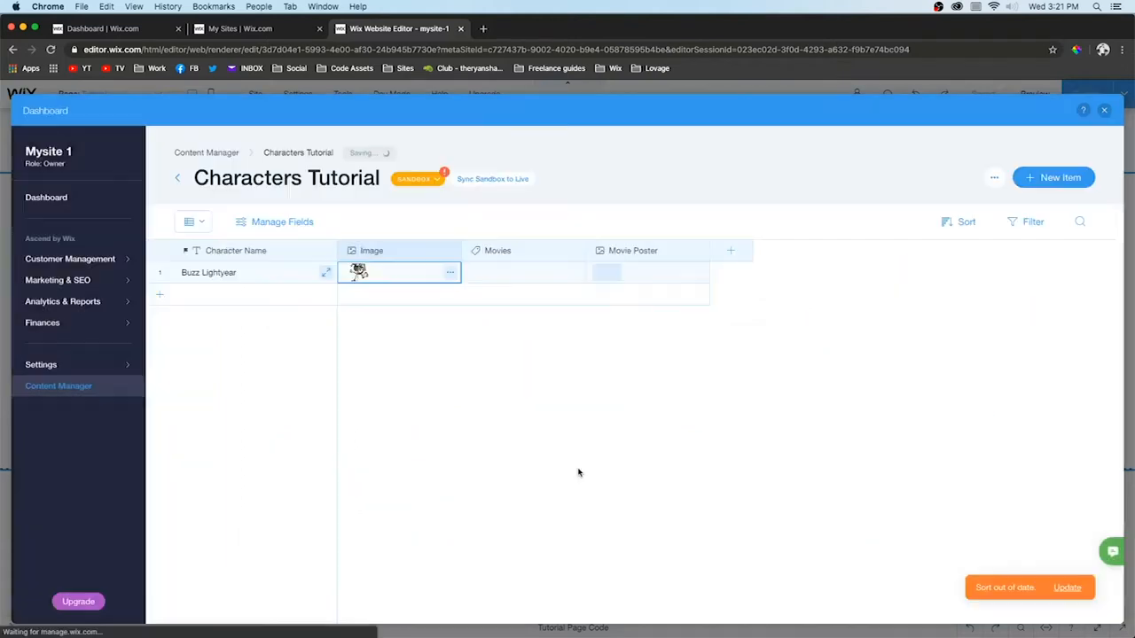
click(523, 272)
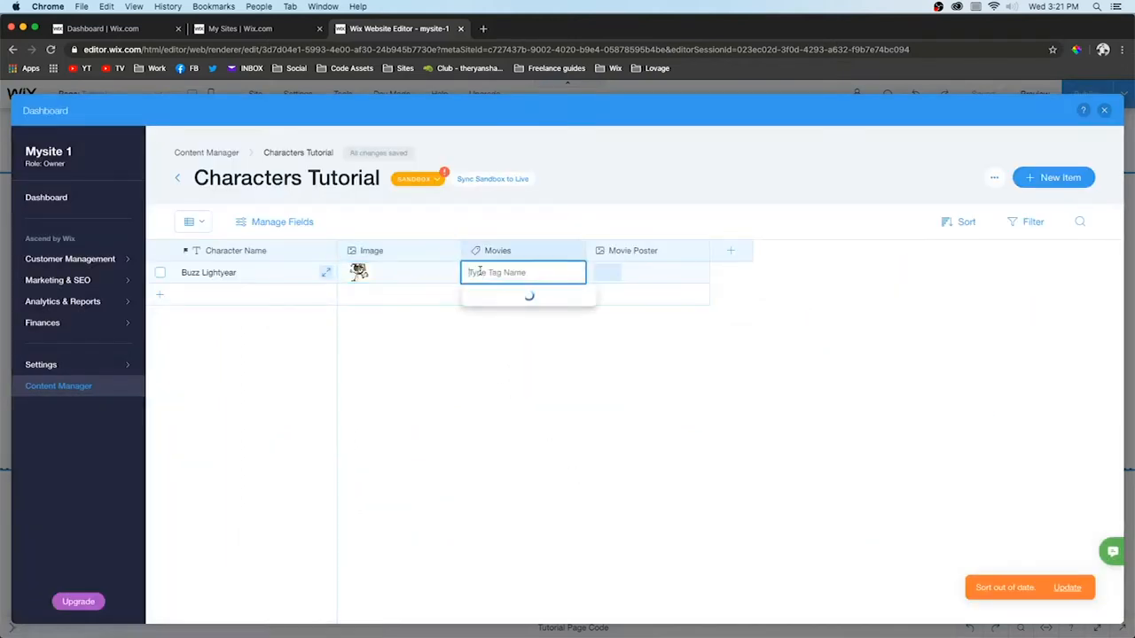
text(Toy)
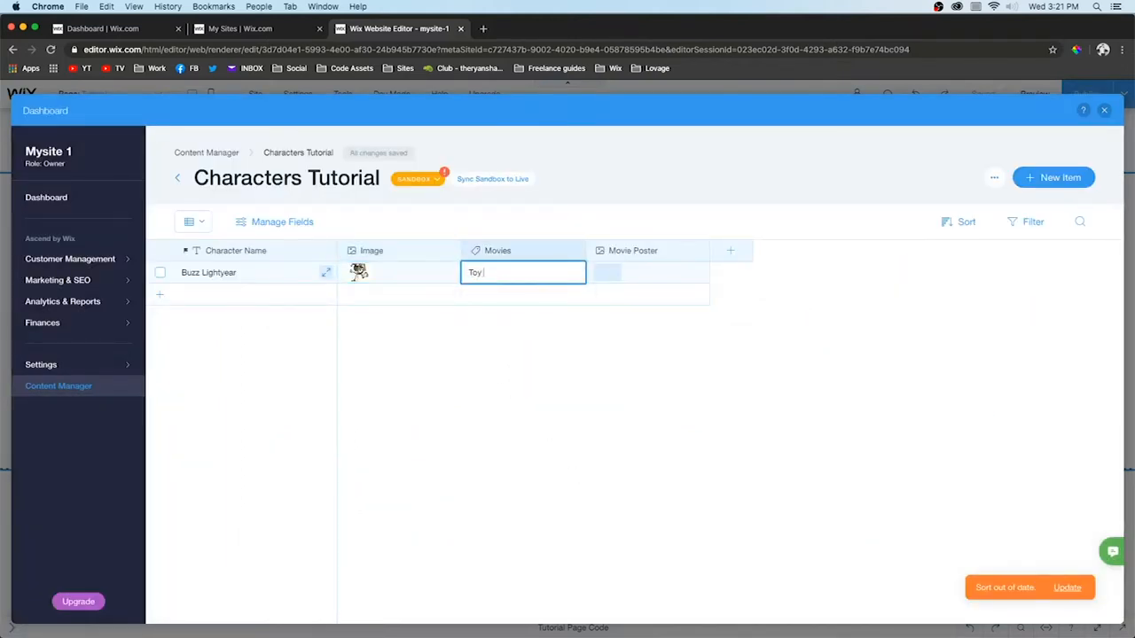
text(Story)
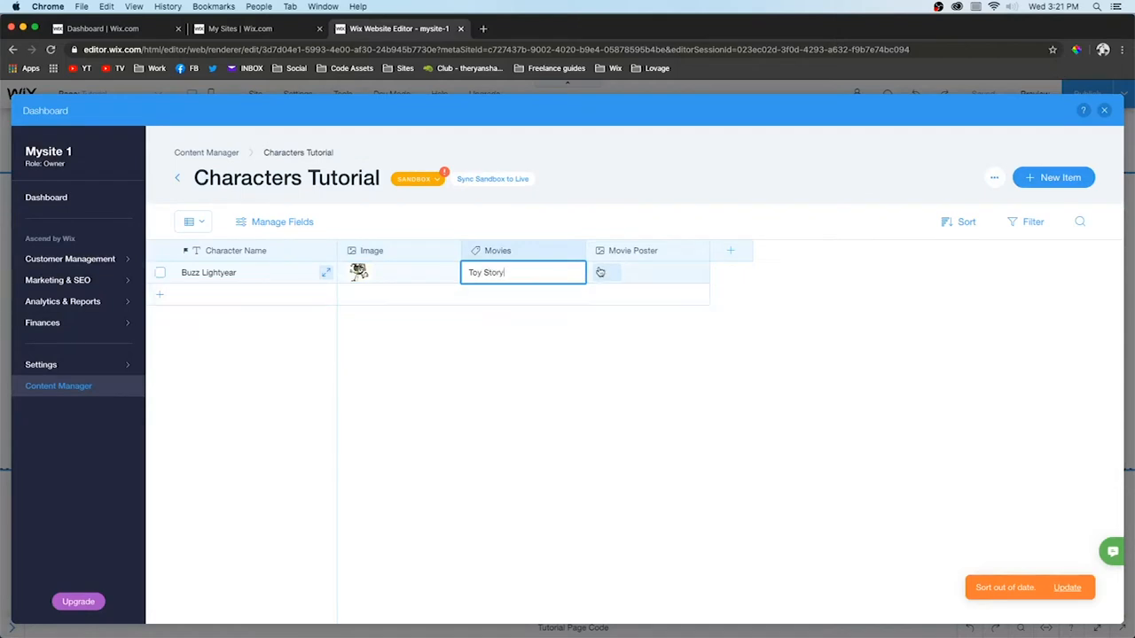
click(600, 272)
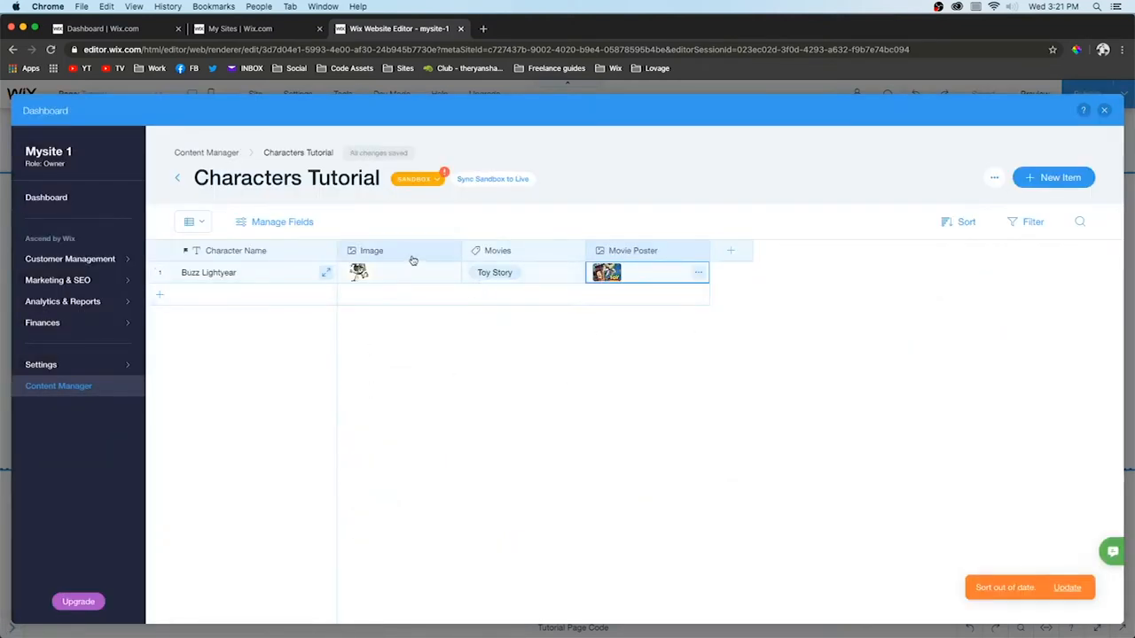
mouse_move(545, 315)
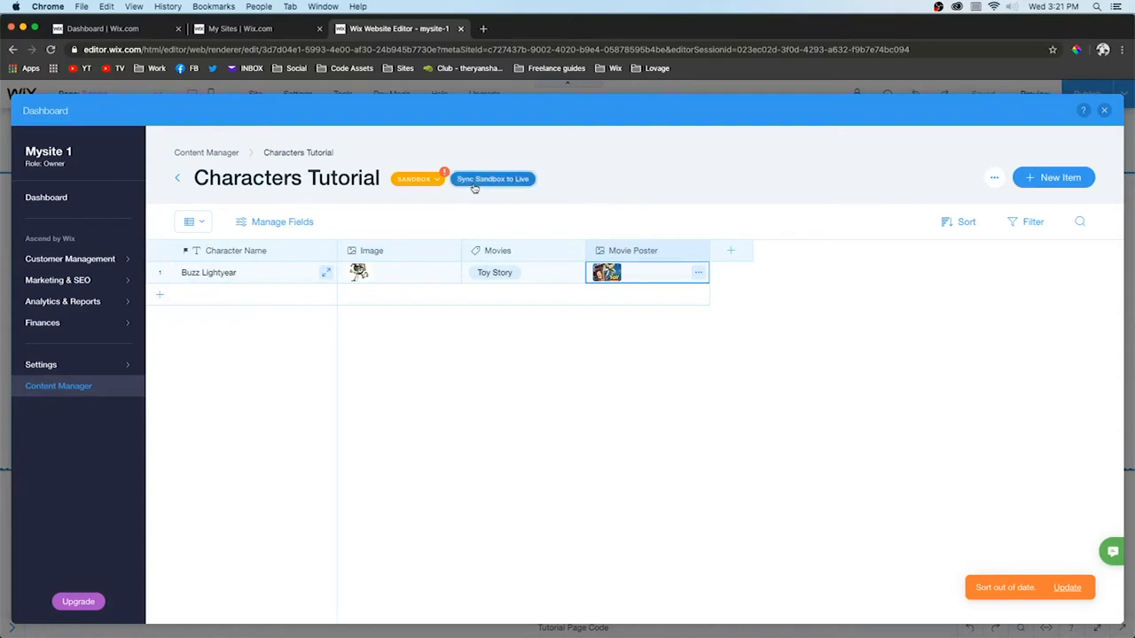
Sync the one sandbox item to live
click(492, 178)
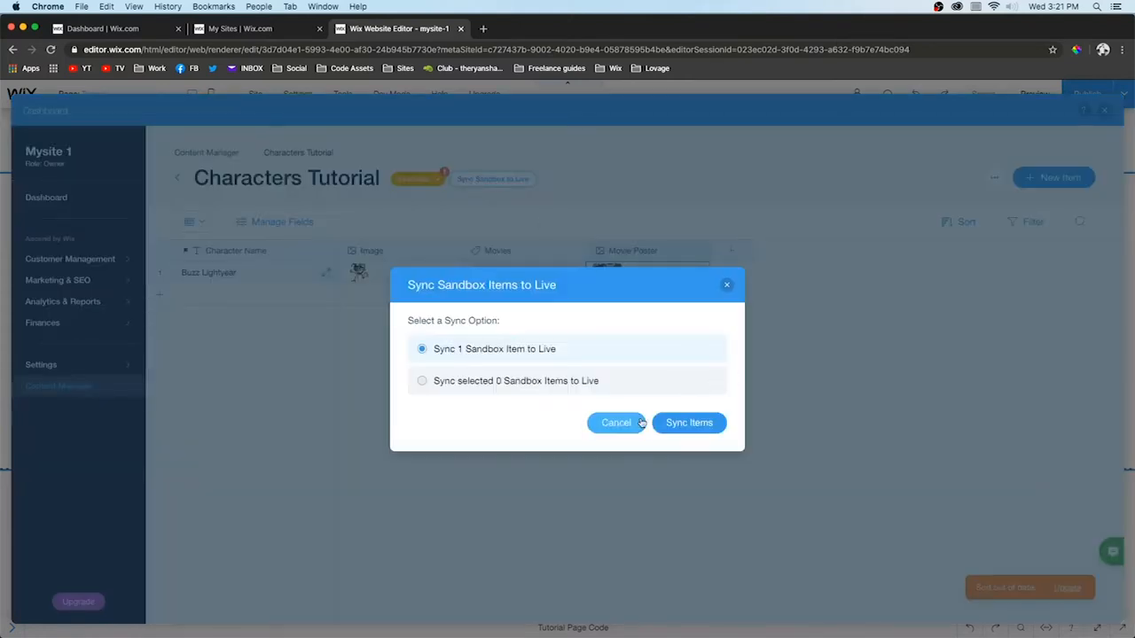
click(617, 422)
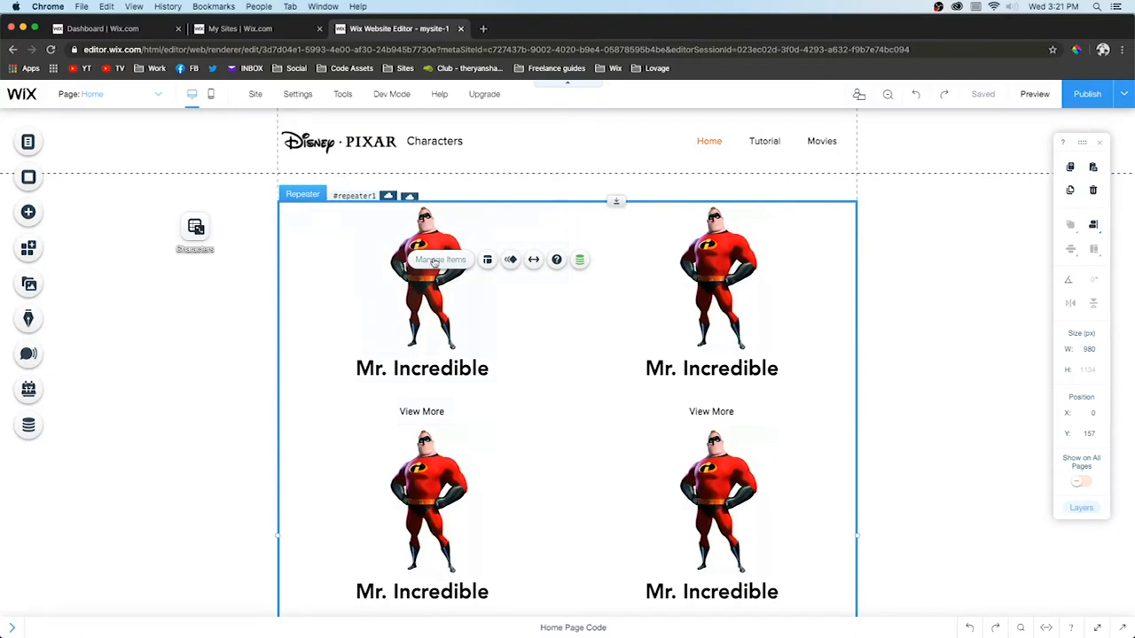
click(439, 259)
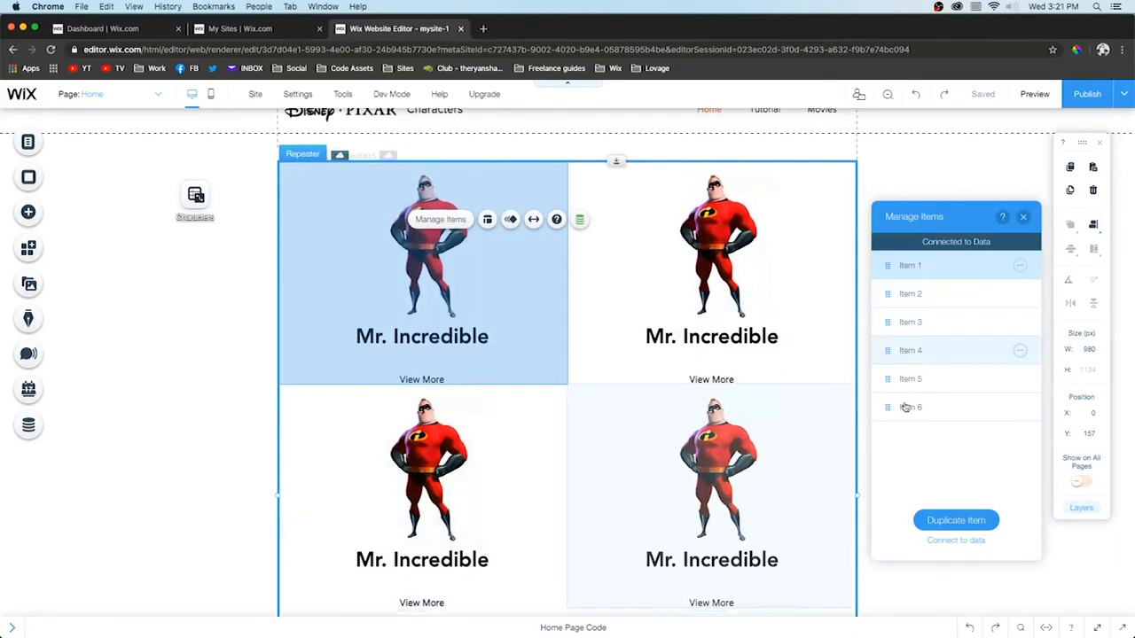
scroll(down, 3)
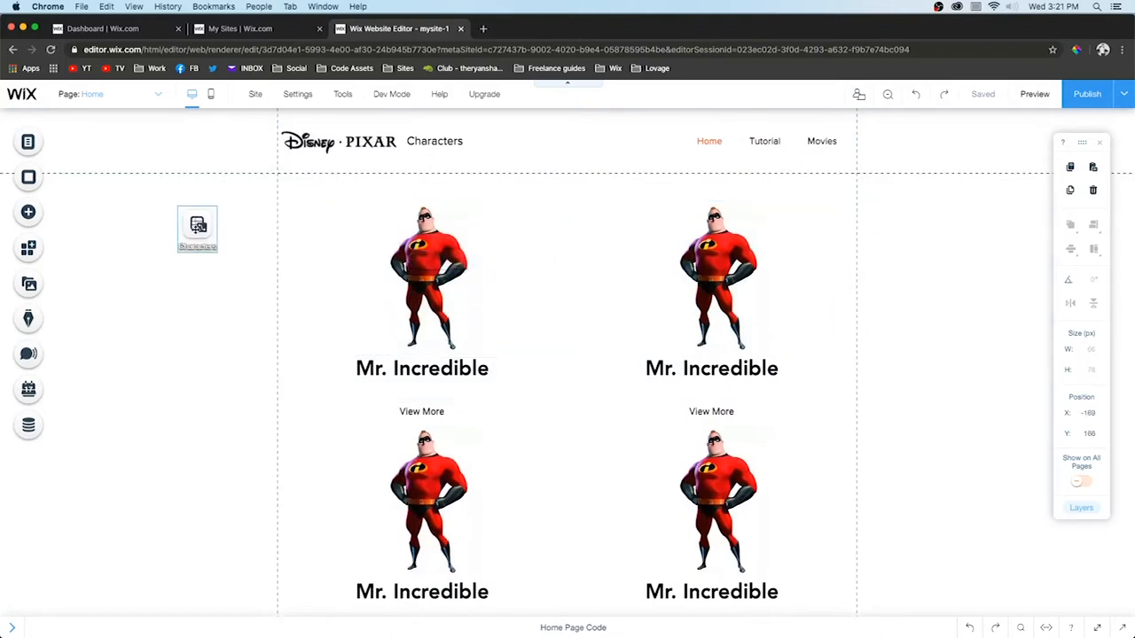
click(27, 425)
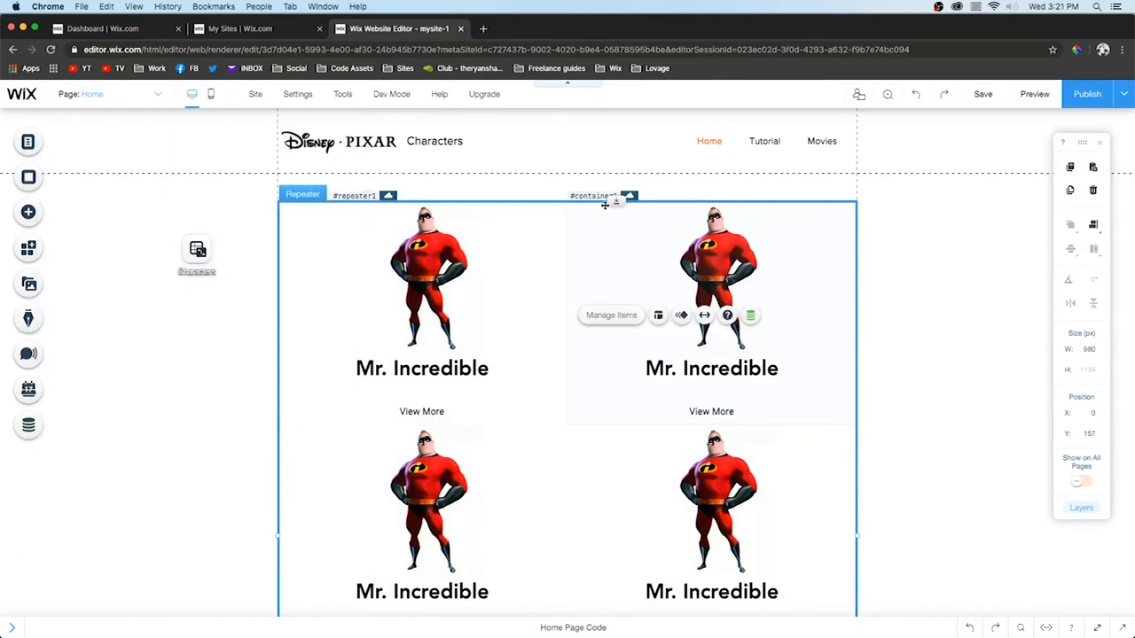
Switch the editor to the Tutorial page from the page list
click(92, 94)
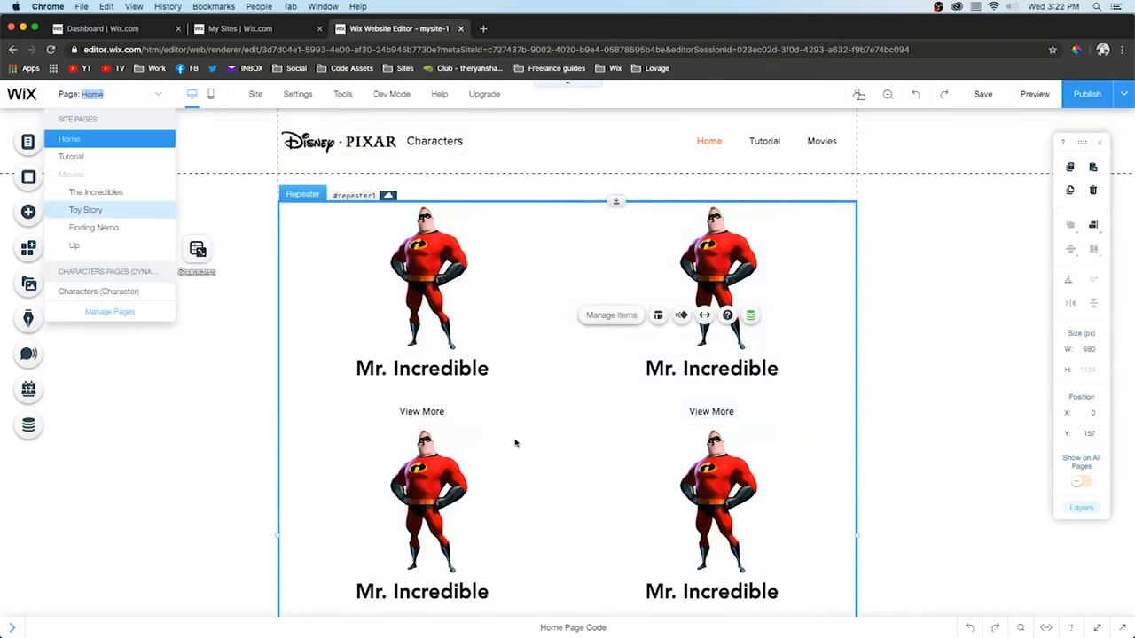
mouse_move(92, 157)
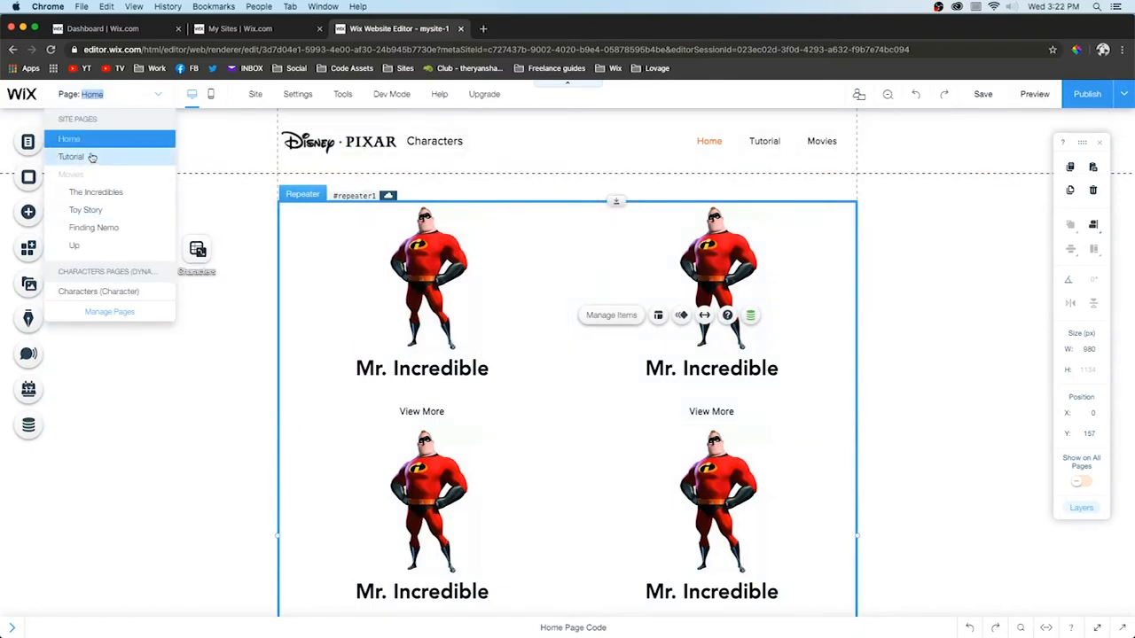
click(71, 157)
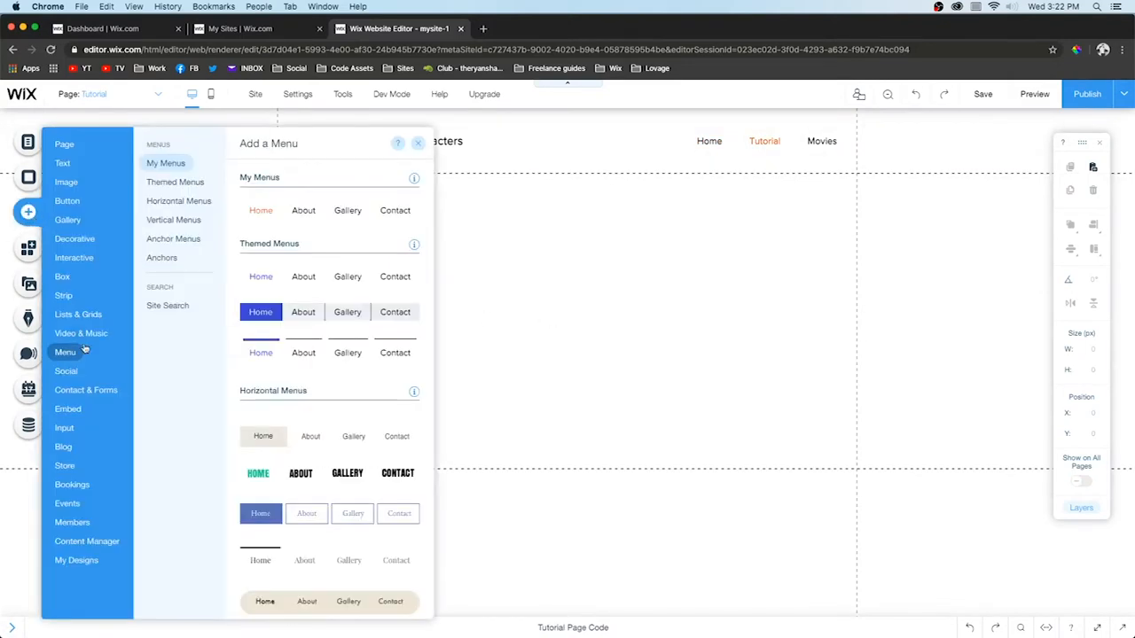
Browse Lists & Grids and scroll to the grid repeater of image cards
click(78, 314)
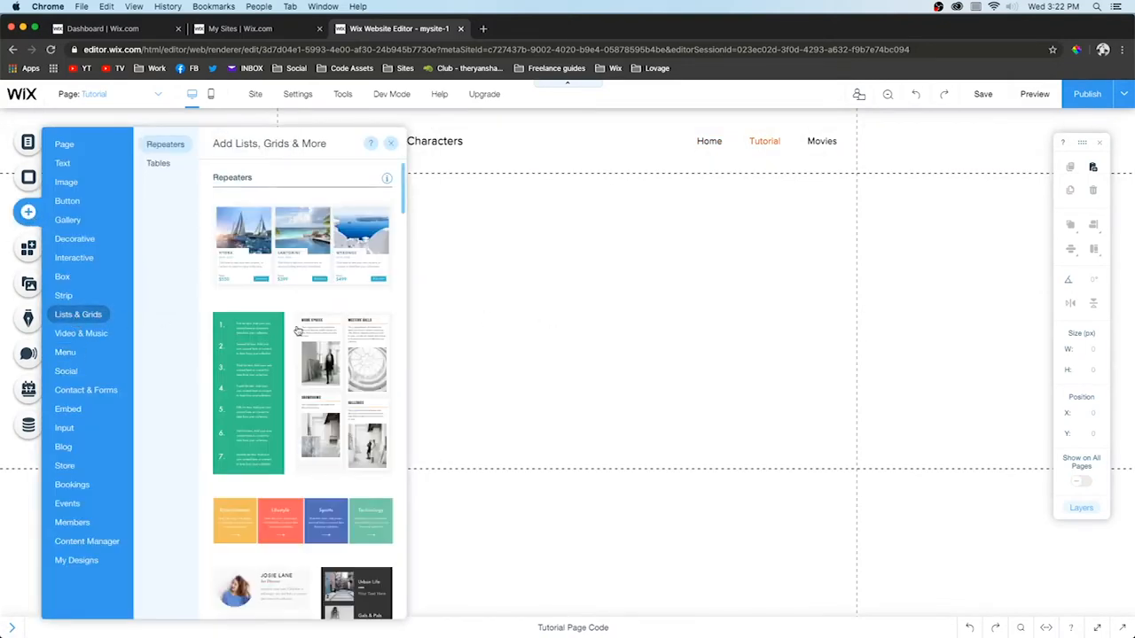
scroll(down, 3)
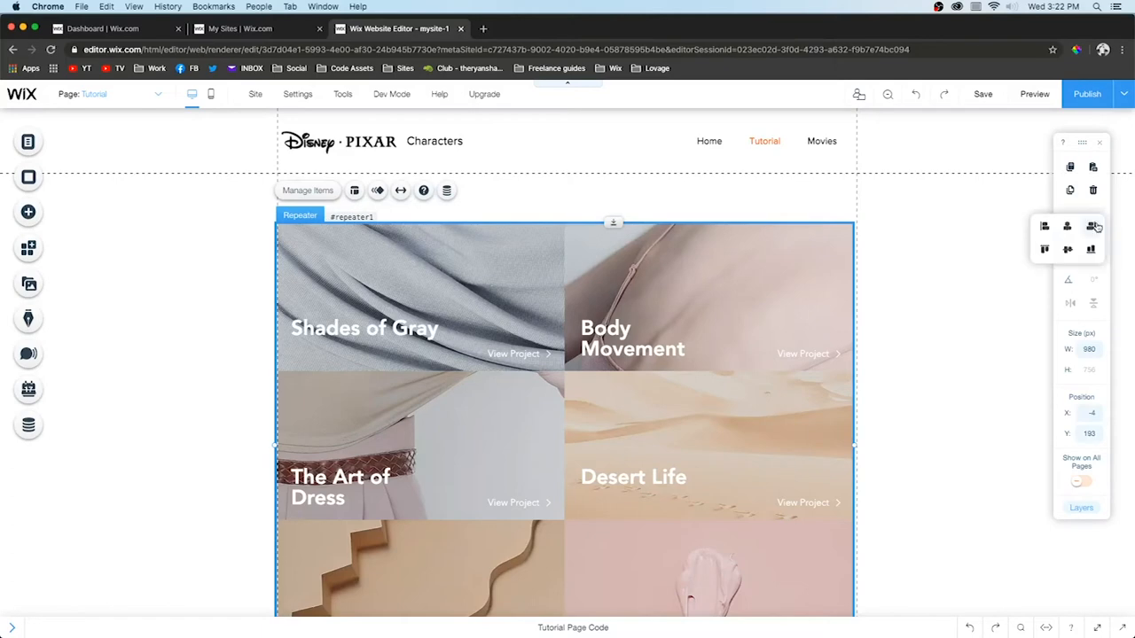
Make the cards taller, and set the Shades of Gray title black, centered and lower
click(421, 297)
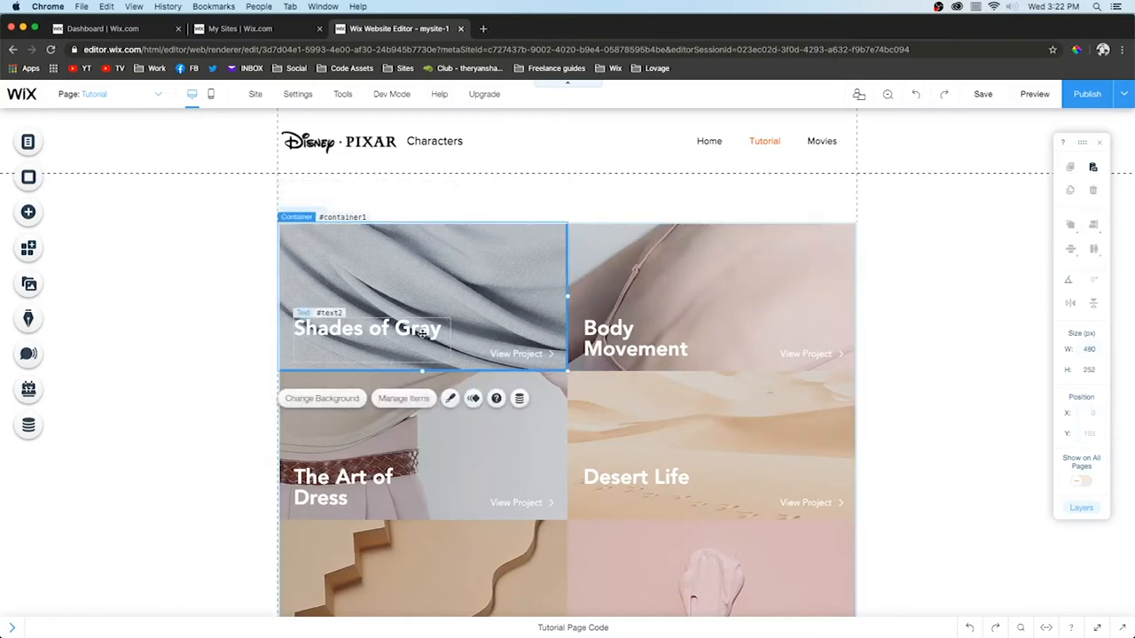
drag(422, 370, 422, 436)
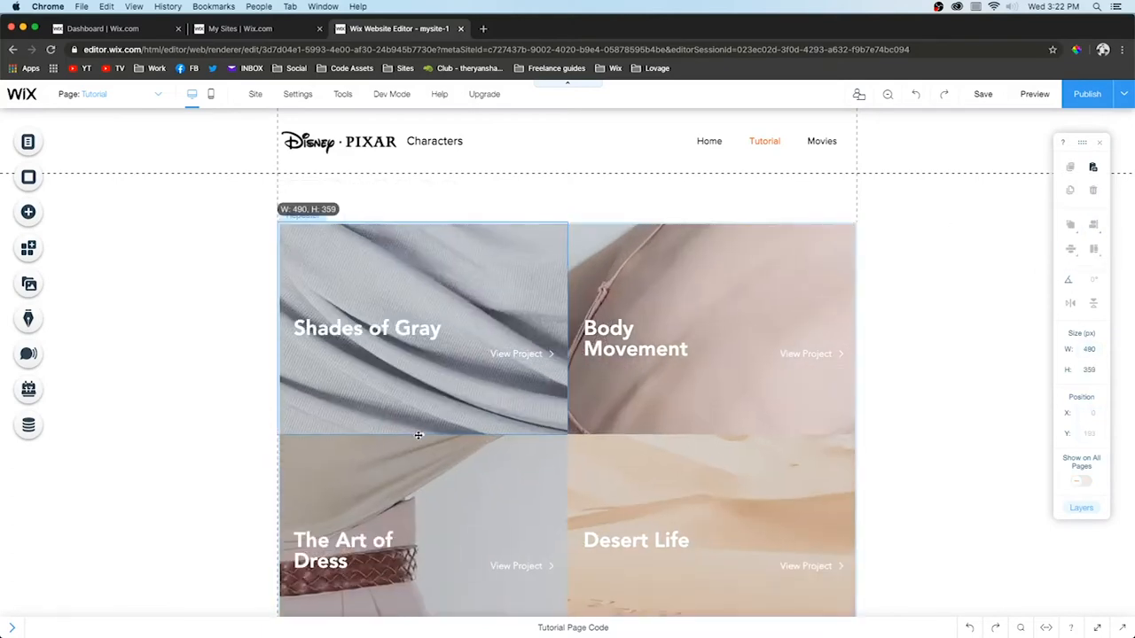
click(367, 328)
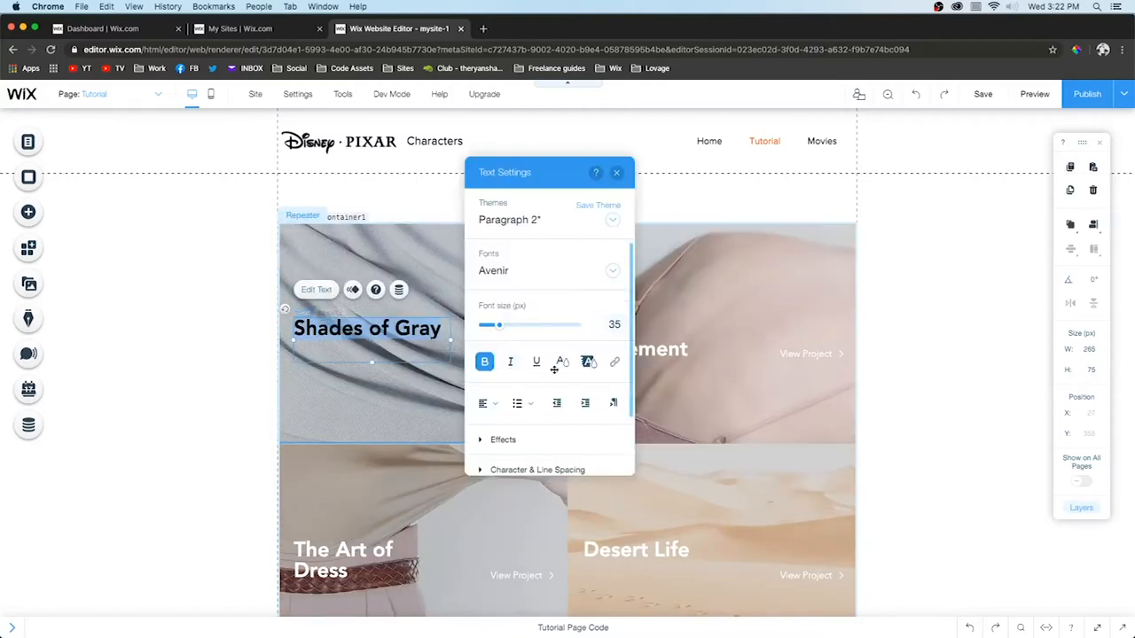
click(561, 362)
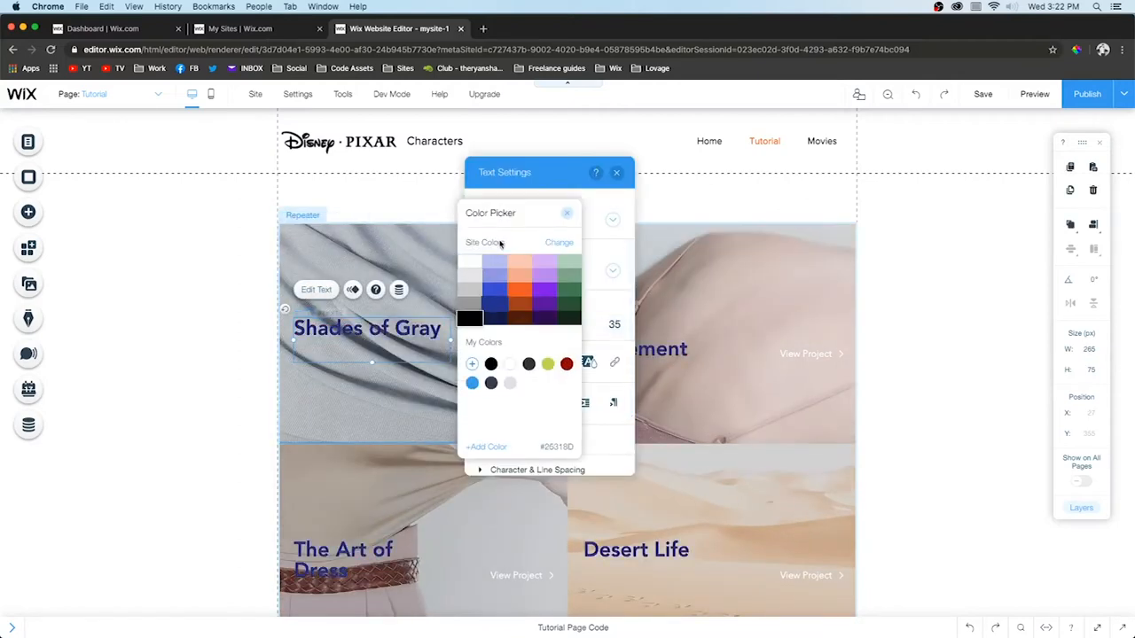
click(567, 213)
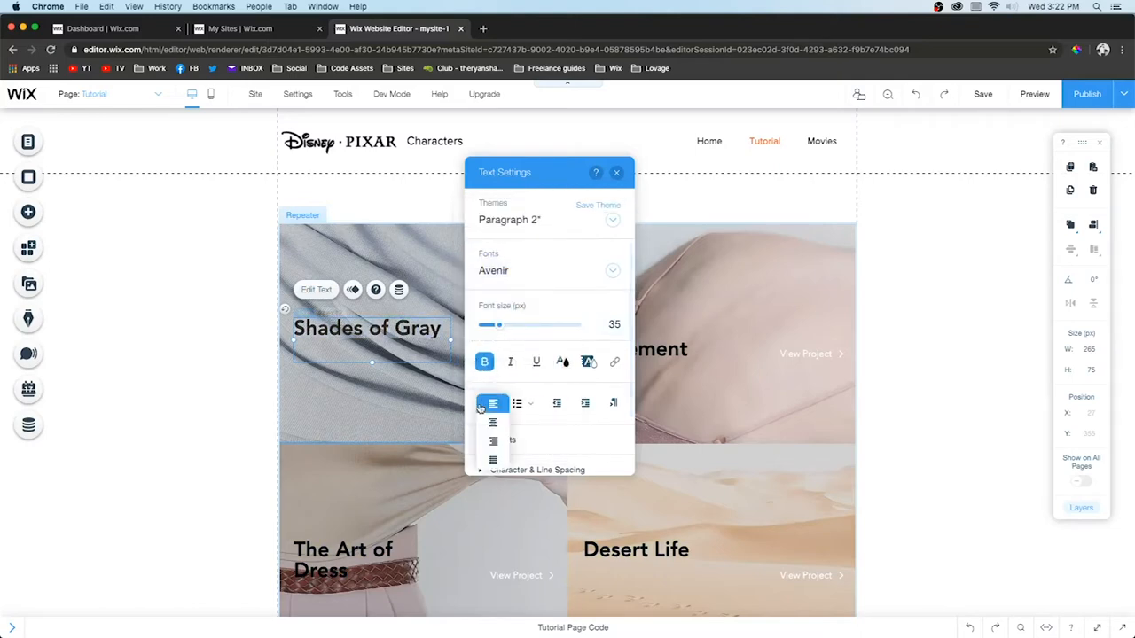
click(616, 172)
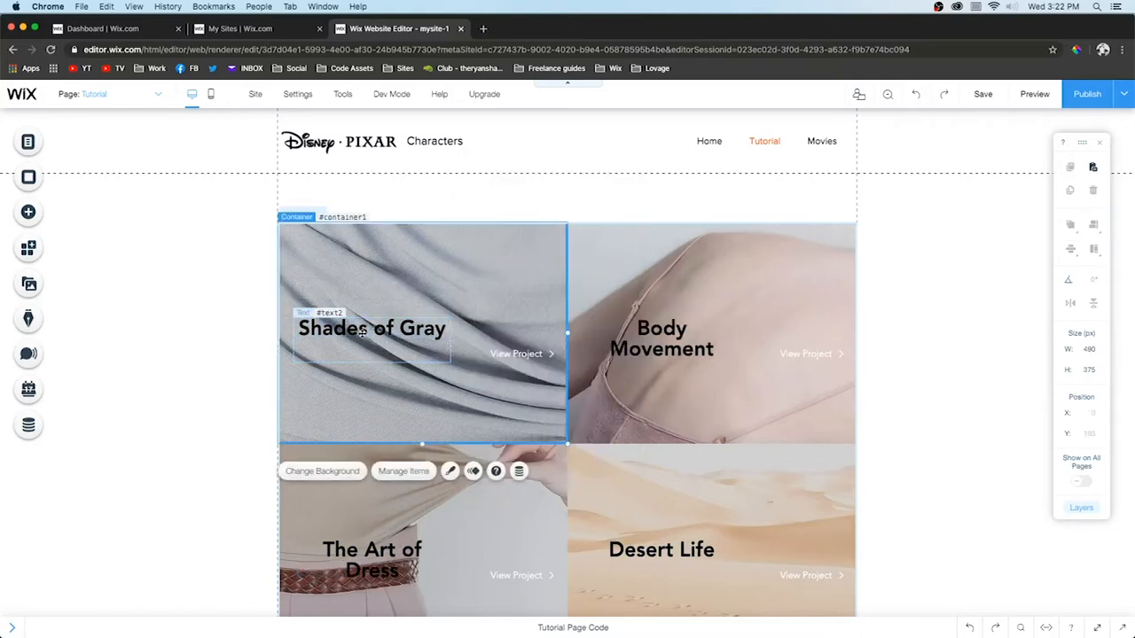
drag(373, 328, 423, 392)
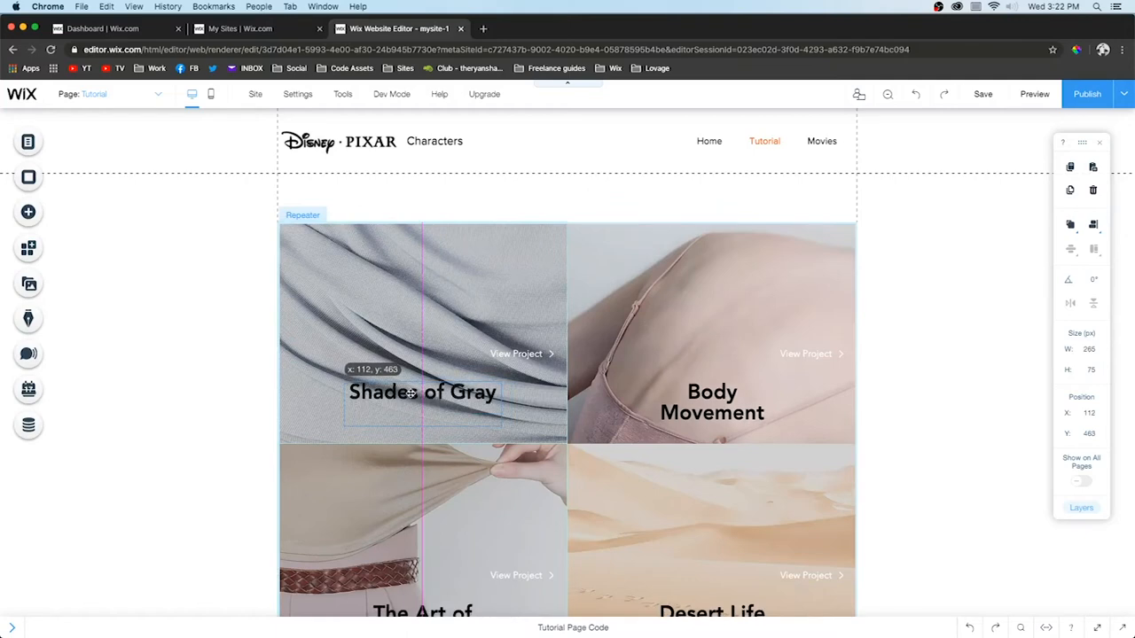
click(422, 392)
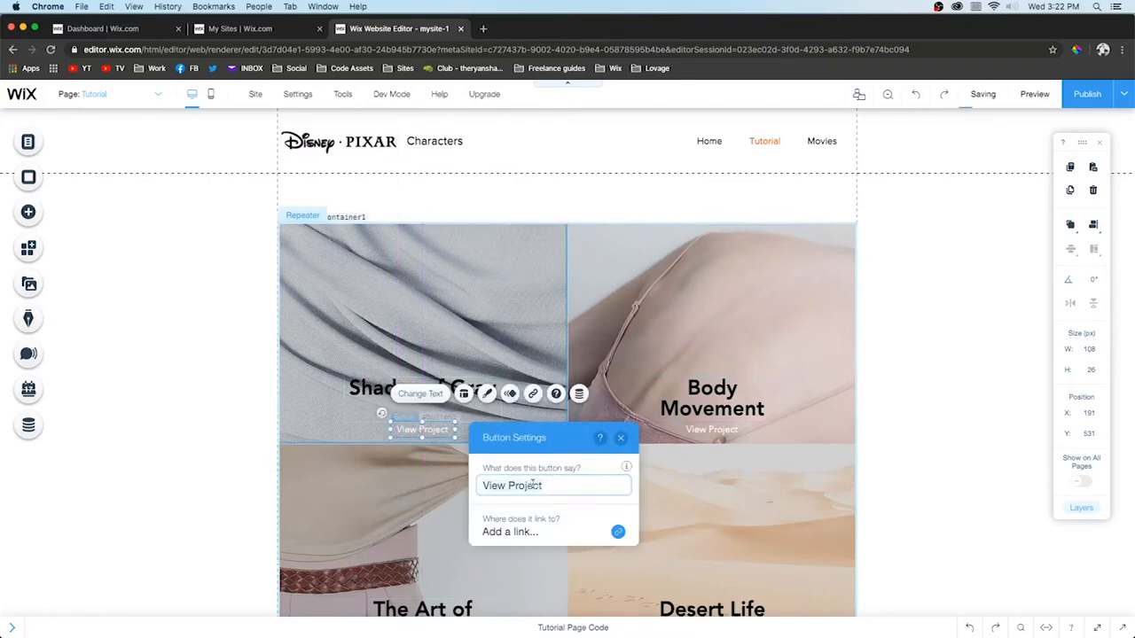
Relabel the button 'View More' with dark text and give the first card a white background
text(View More)
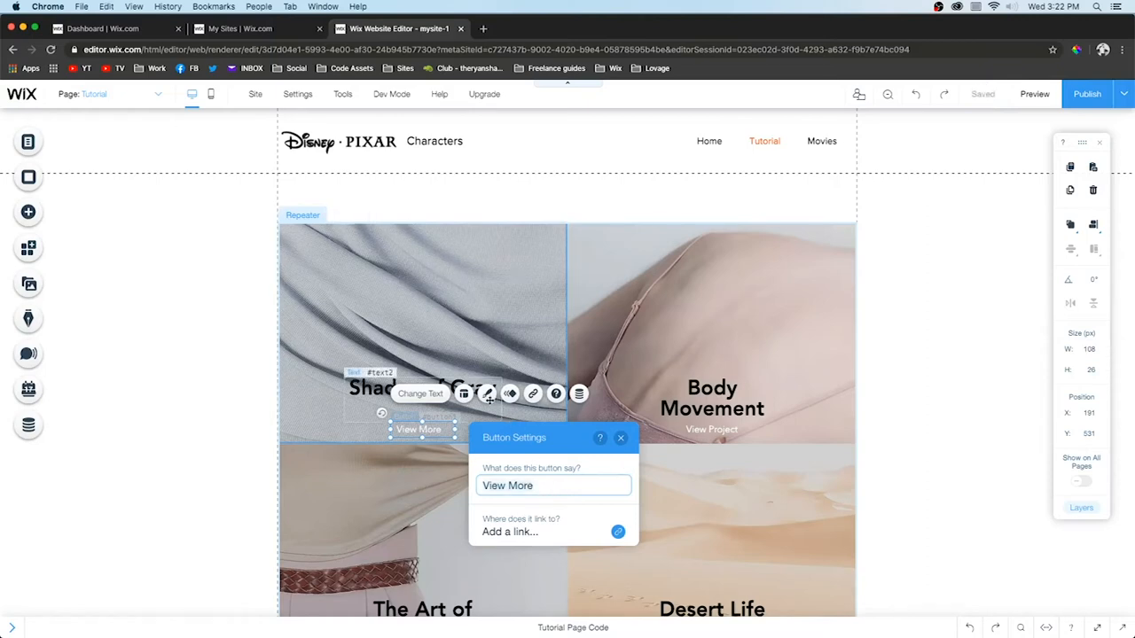
click(486, 392)
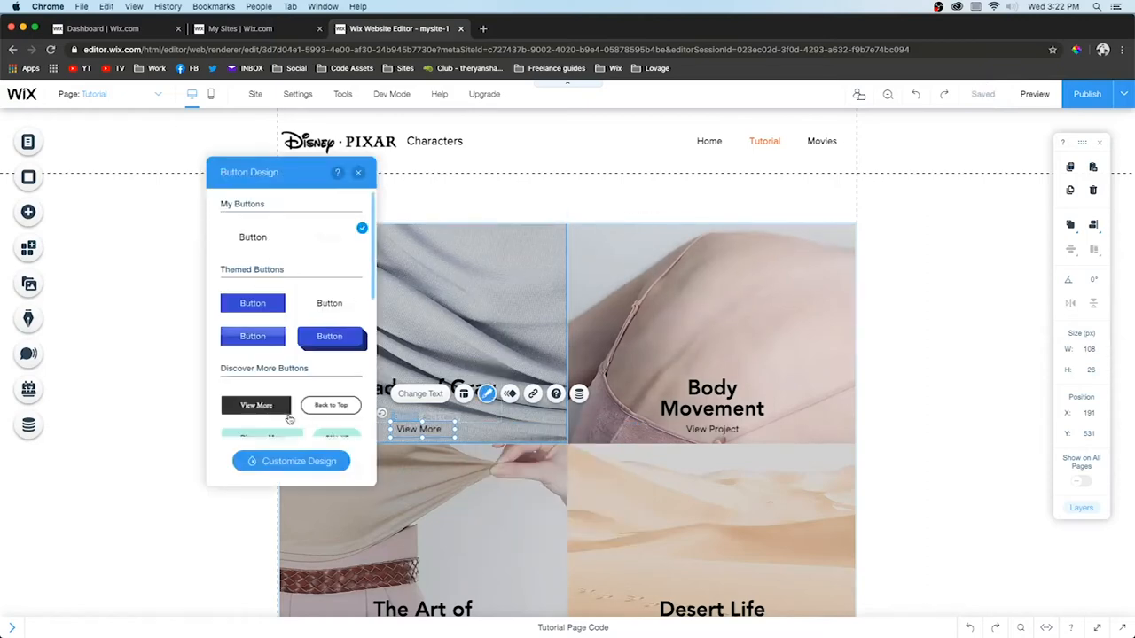
click(290, 460)
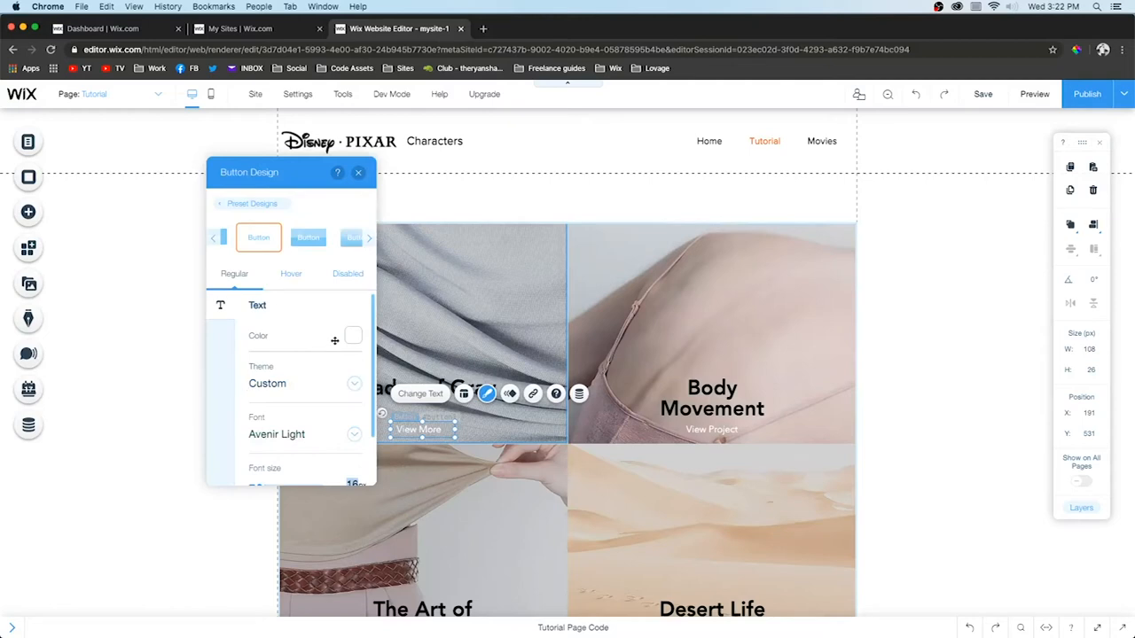
click(353, 335)
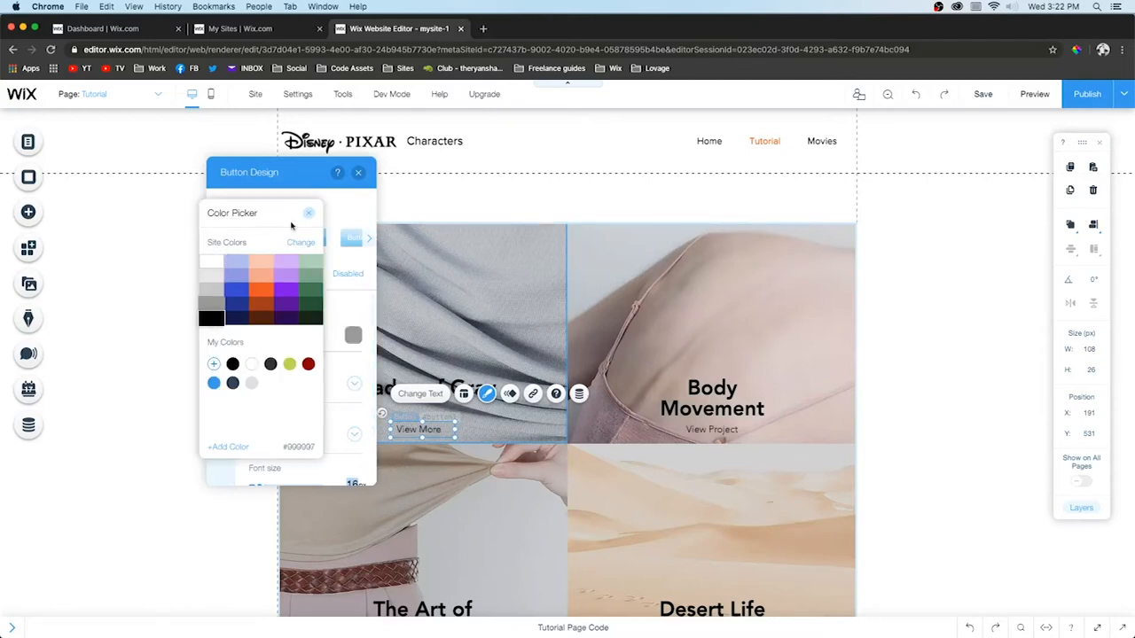
click(308, 213)
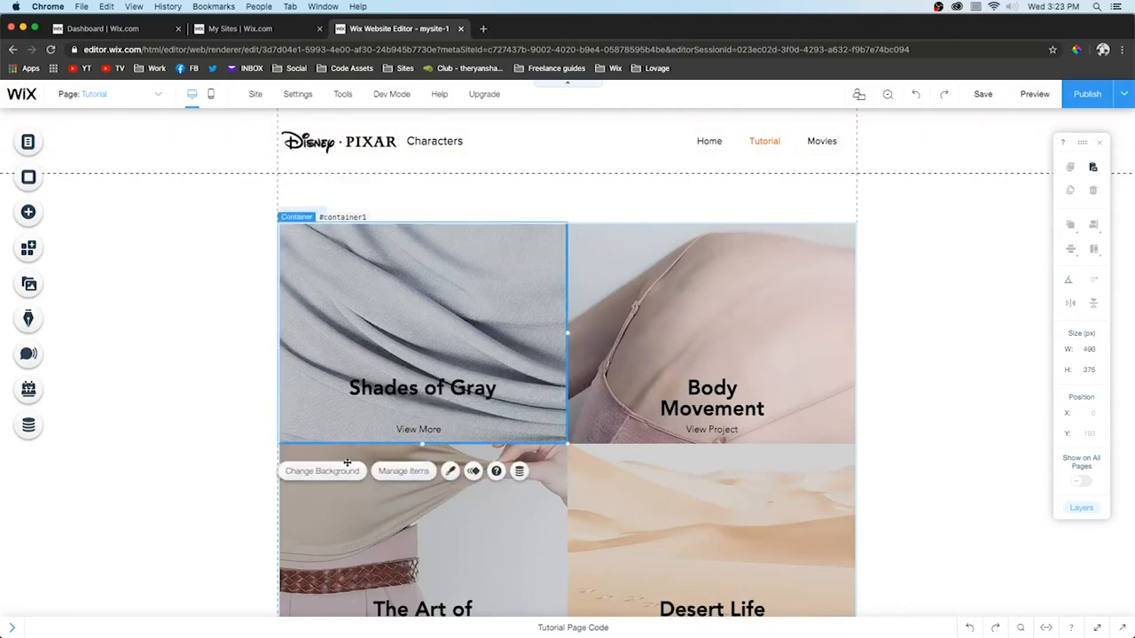
click(322, 471)
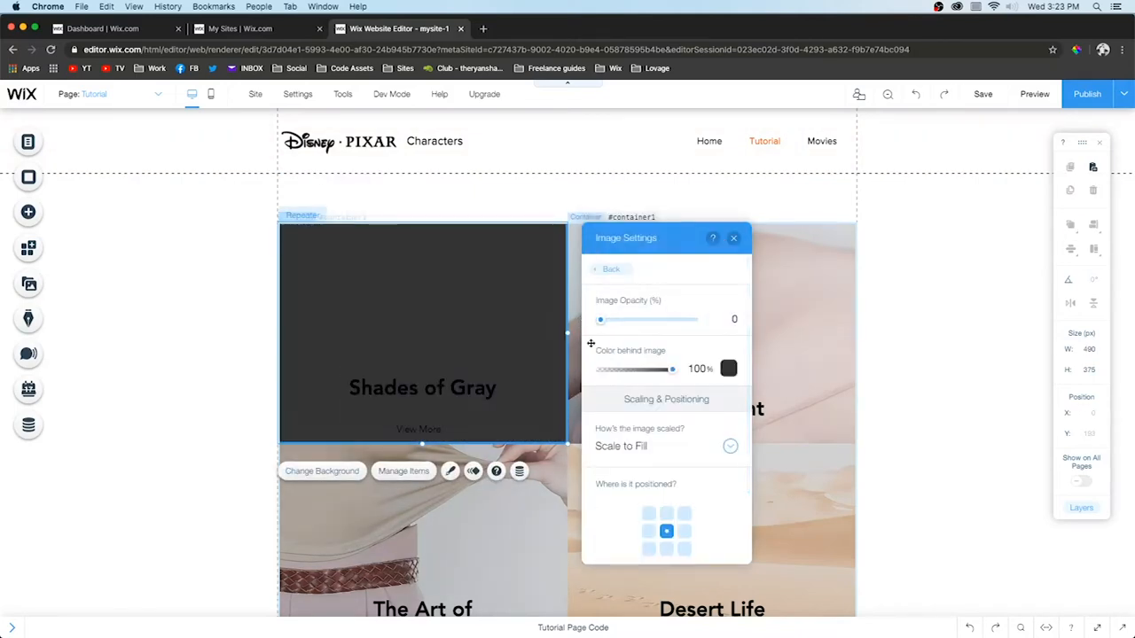
click(733, 238)
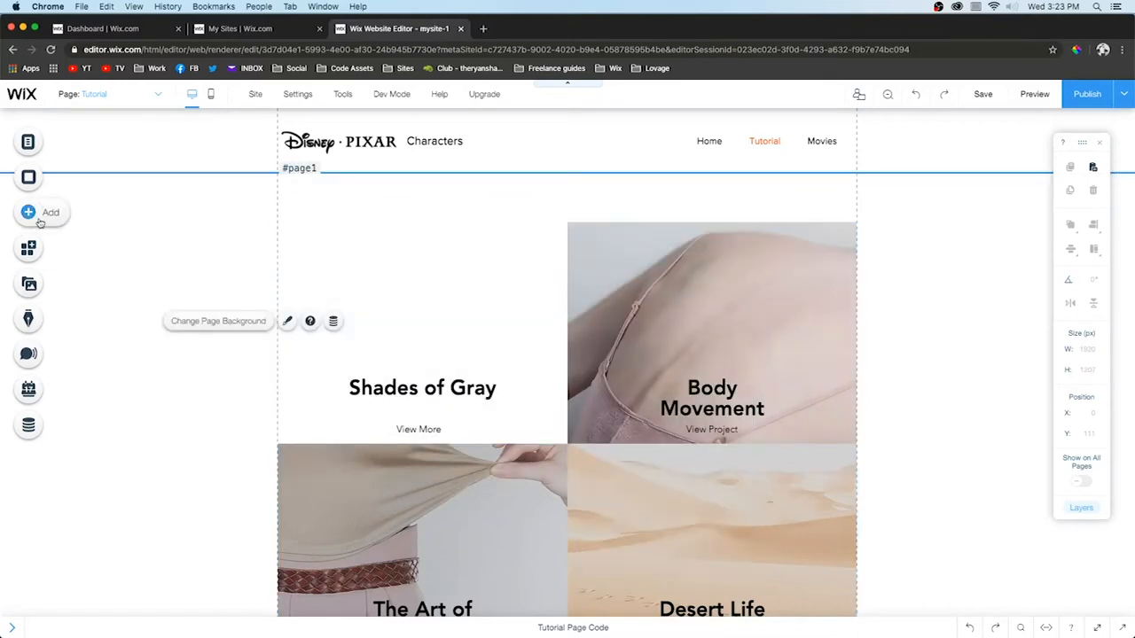
Add the clownfish image nemo.jpg from My Image Uploads to the page
click(40, 212)
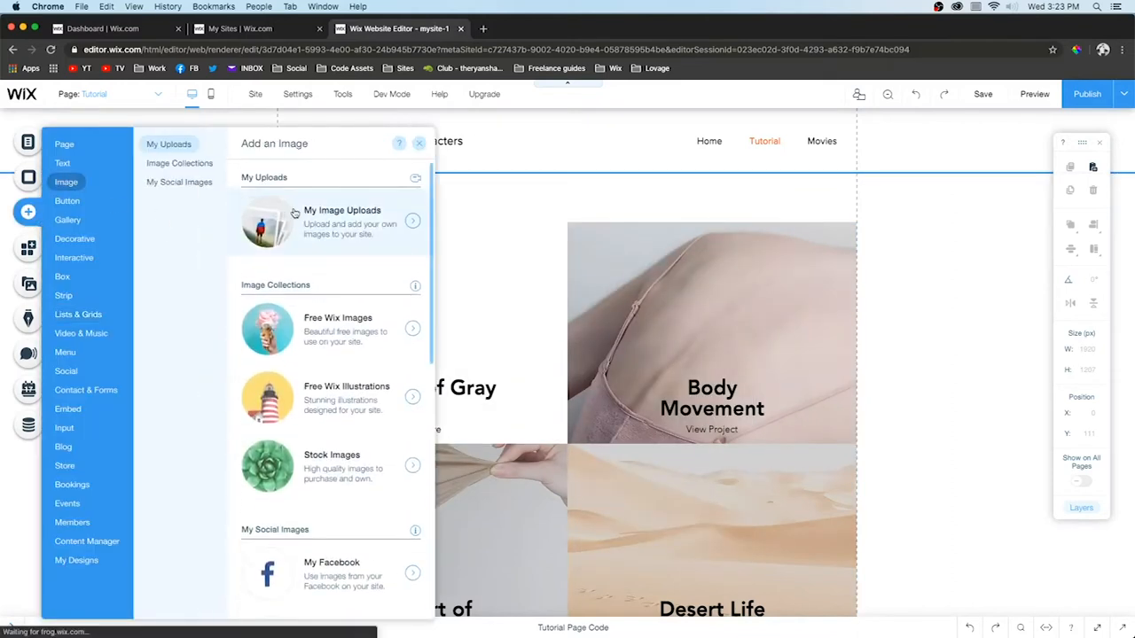
mouse_move(520, 323)
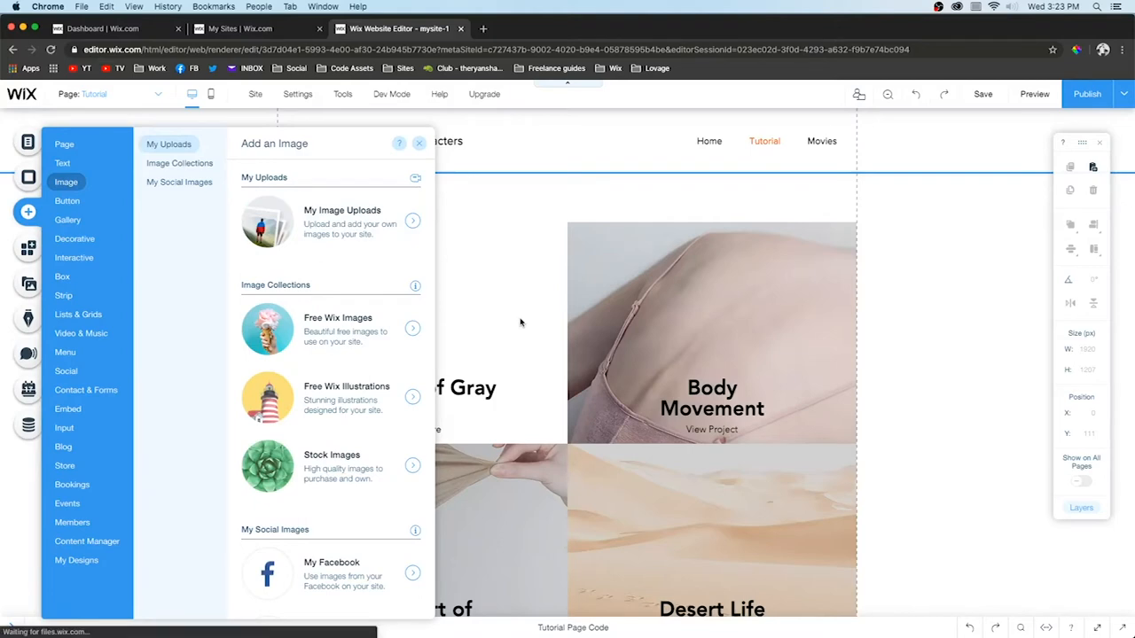
click(412, 221)
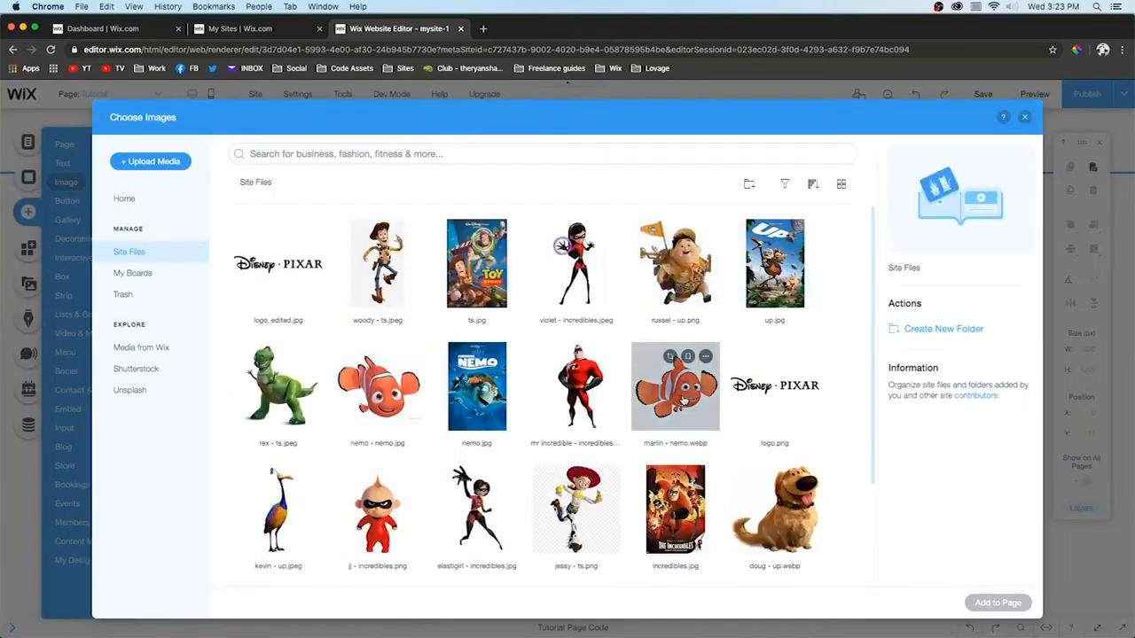
click(997, 603)
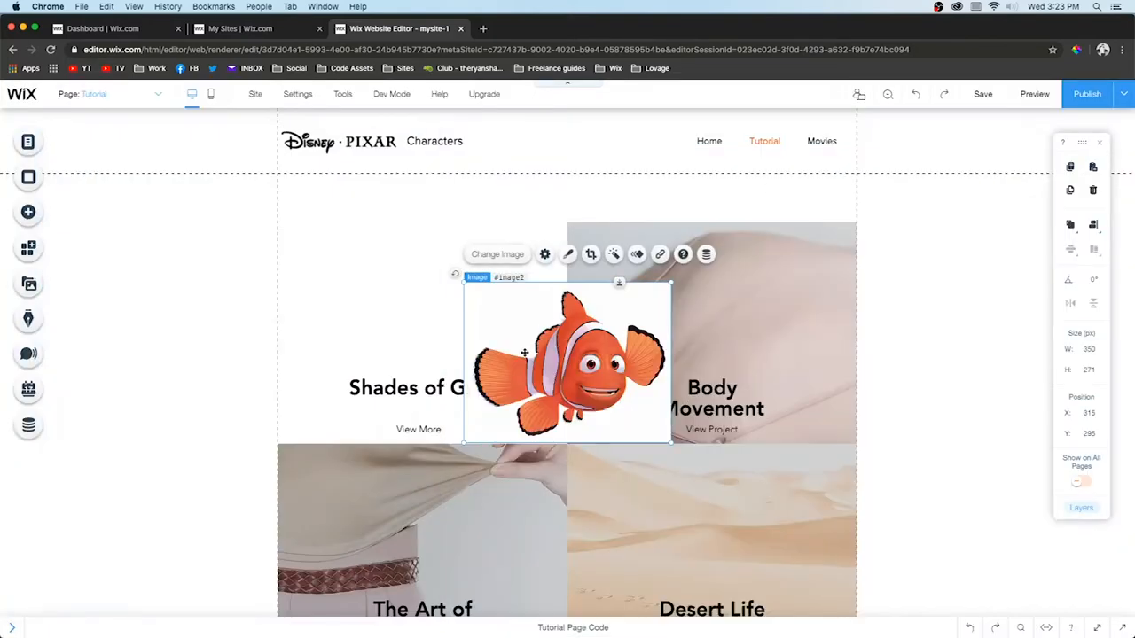
Move the clownfish image into the first card and position it at the top
drag(567, 359, 422, 301)
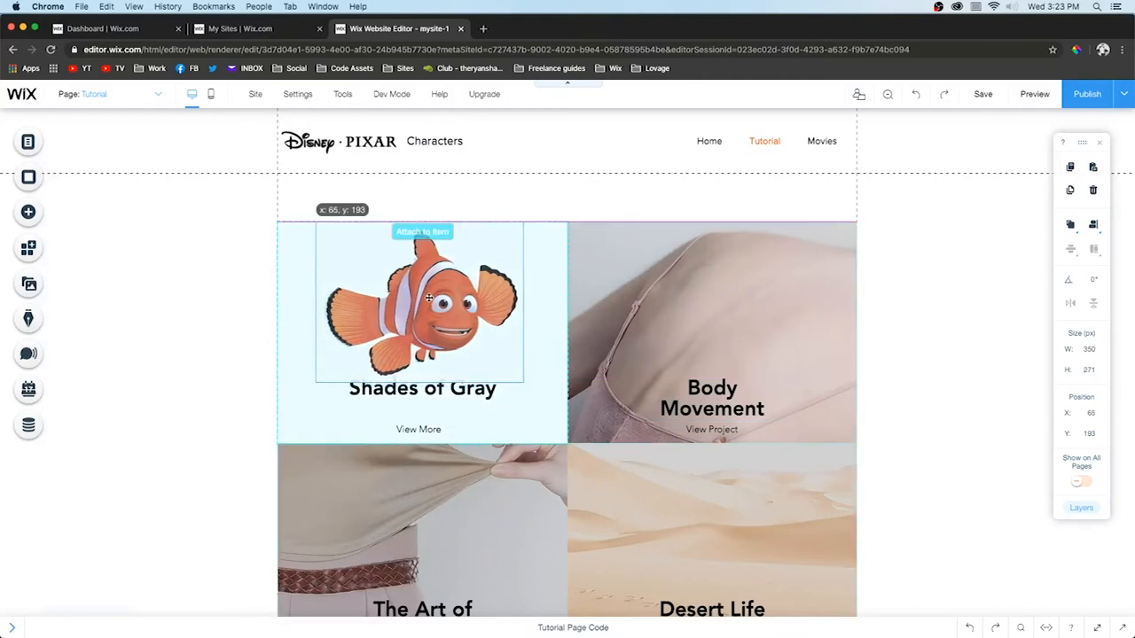
click(423, 301)
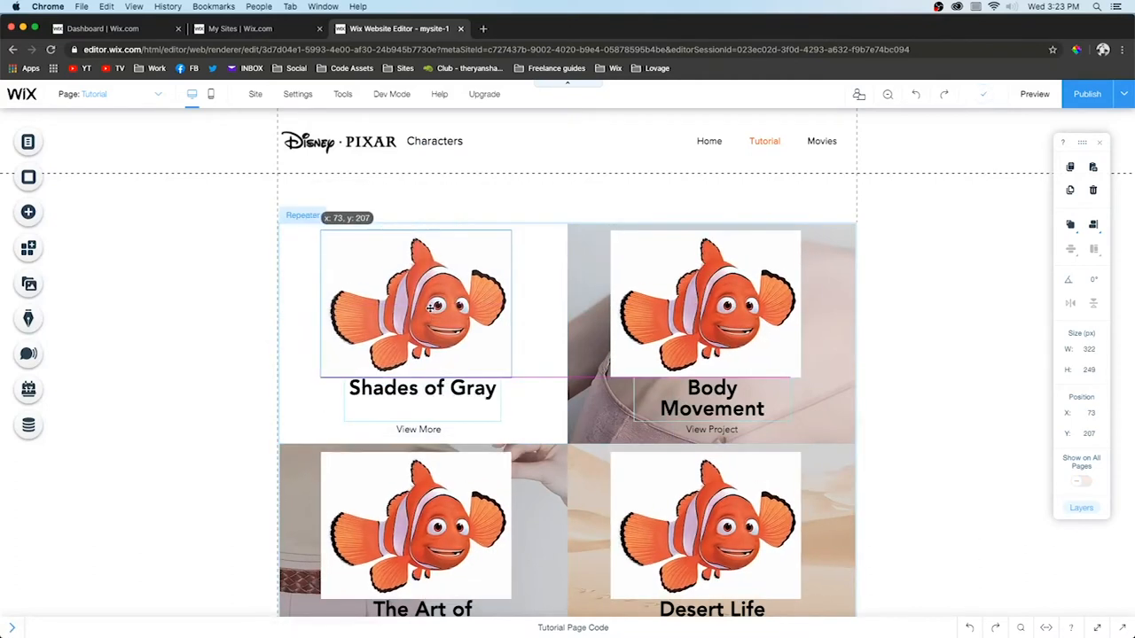
drag(415, 302, 411, 295)
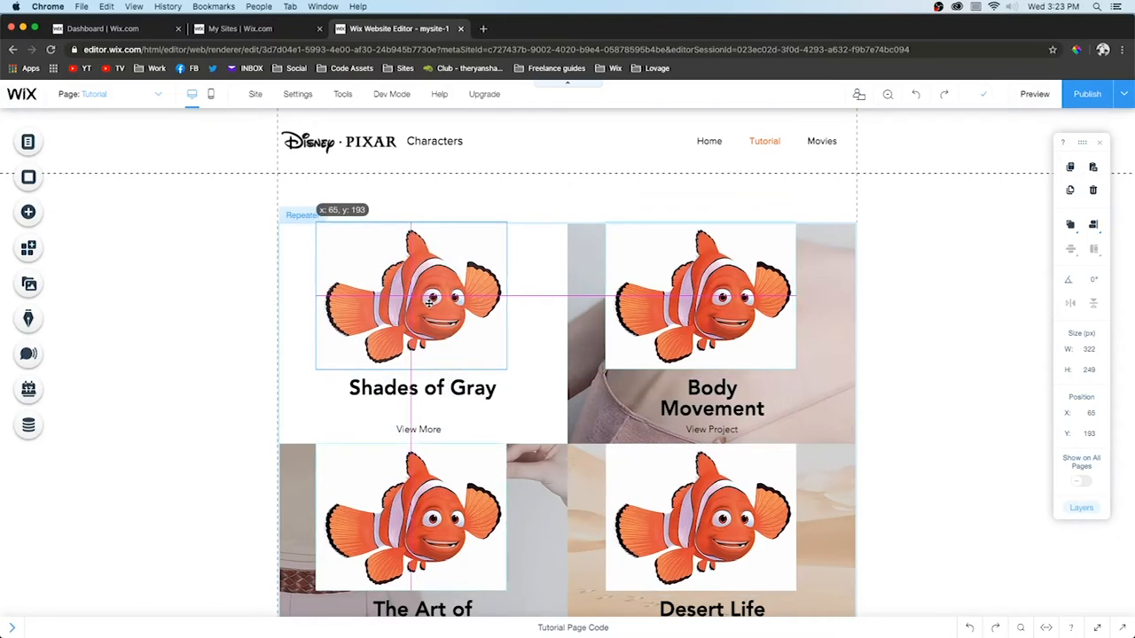
click(411, 295)
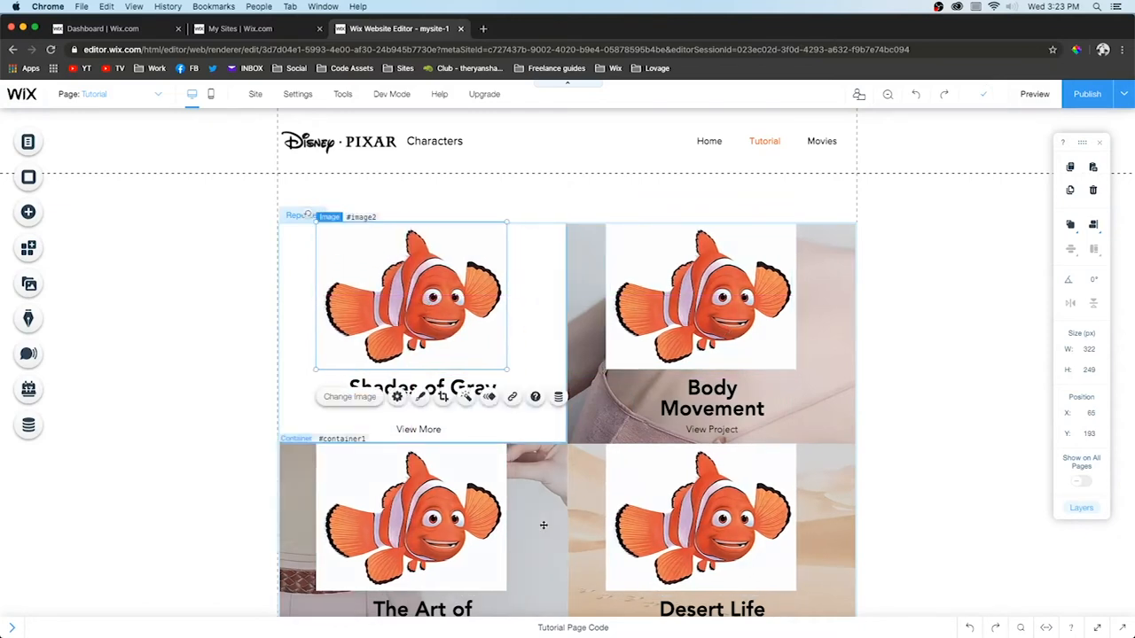
click(712, 333)
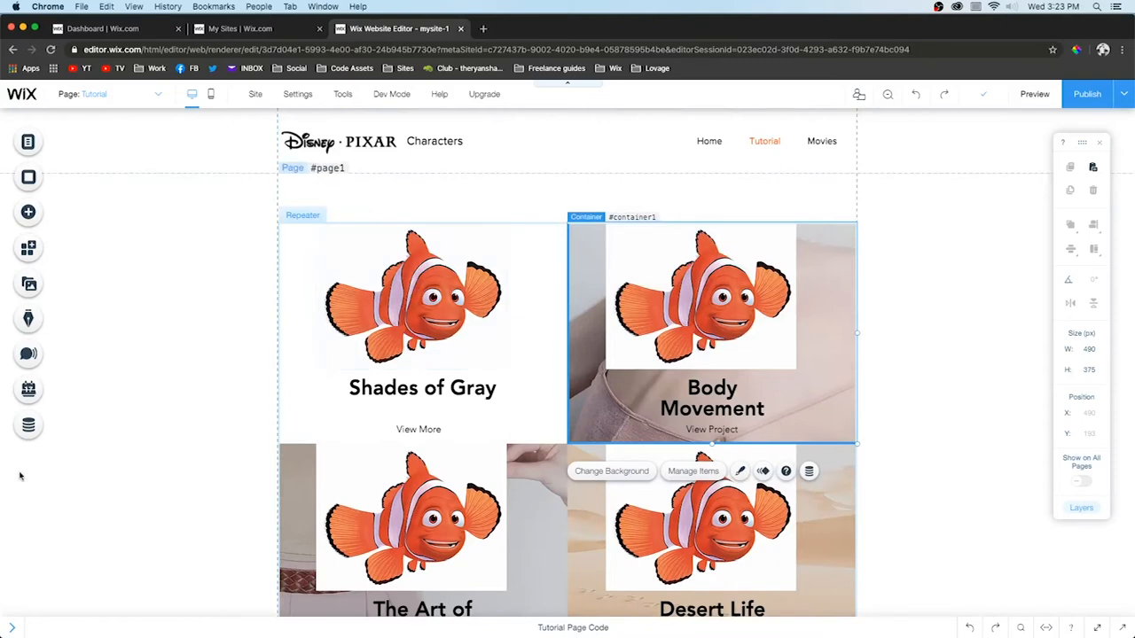
Add a dataset to the page and move it off the repeater
click(27, 426)
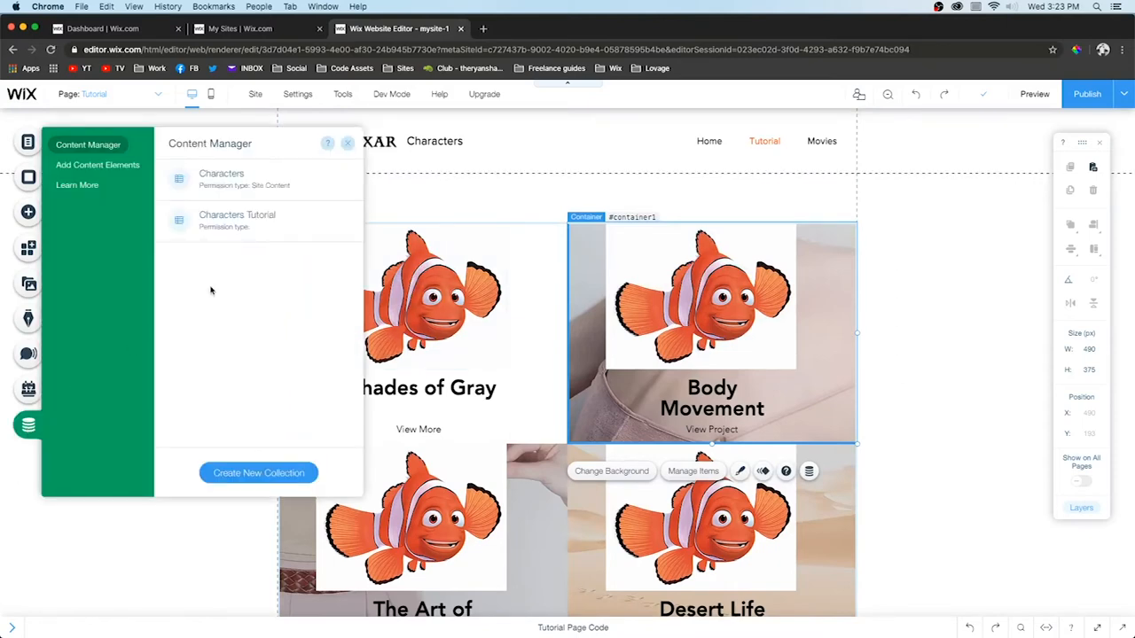
click(98, 165)
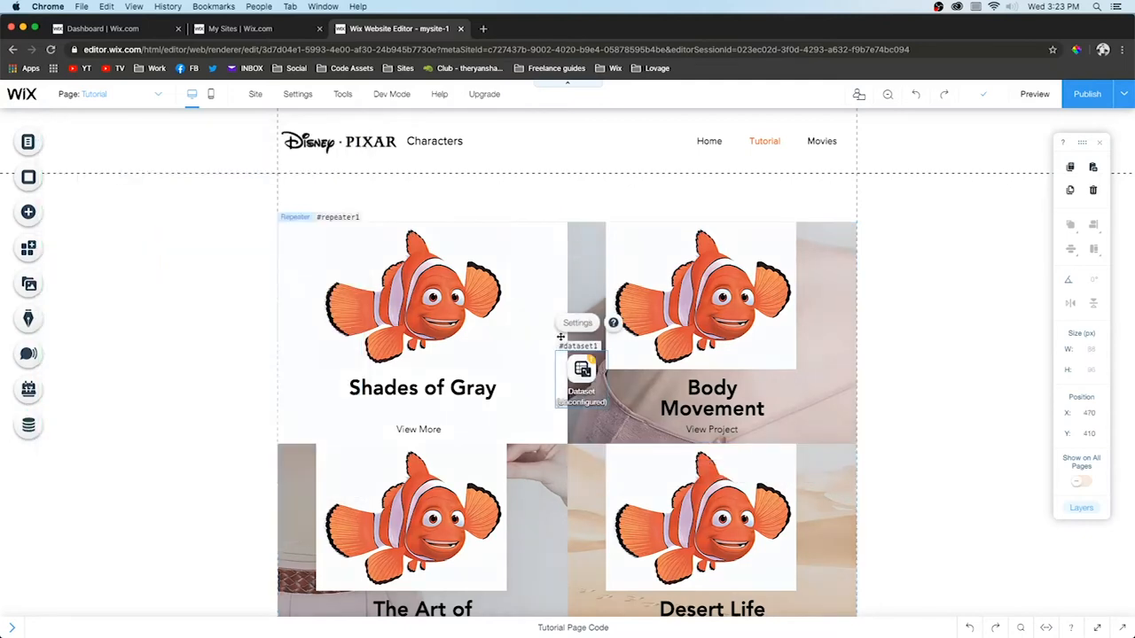
drag(582, 368, 201, 363)
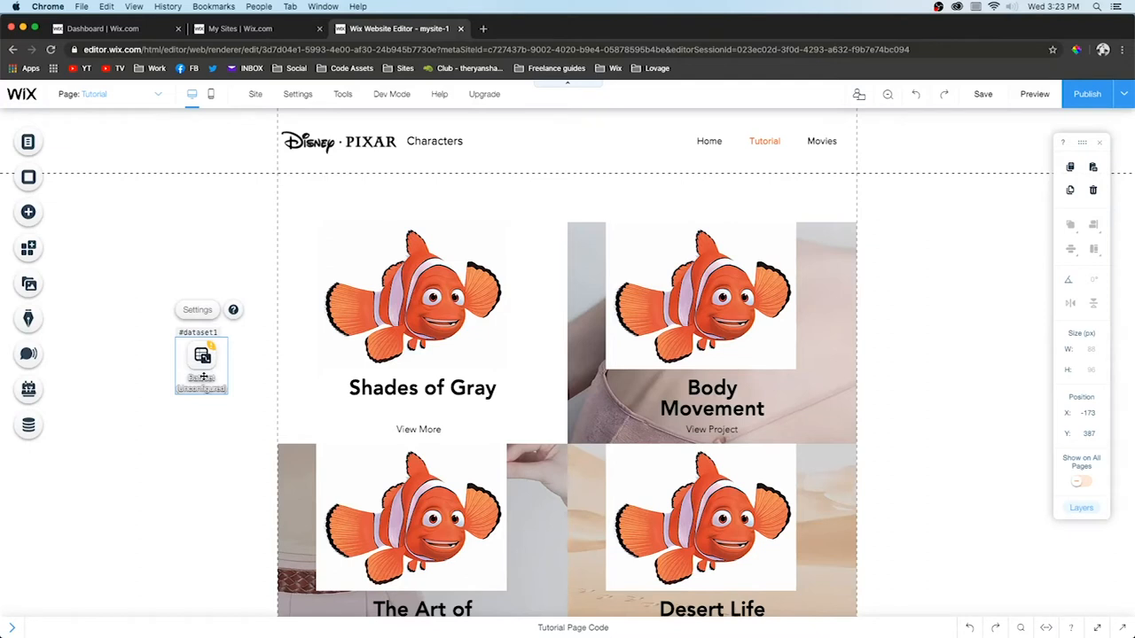
drag(201, 363, 211, 359)
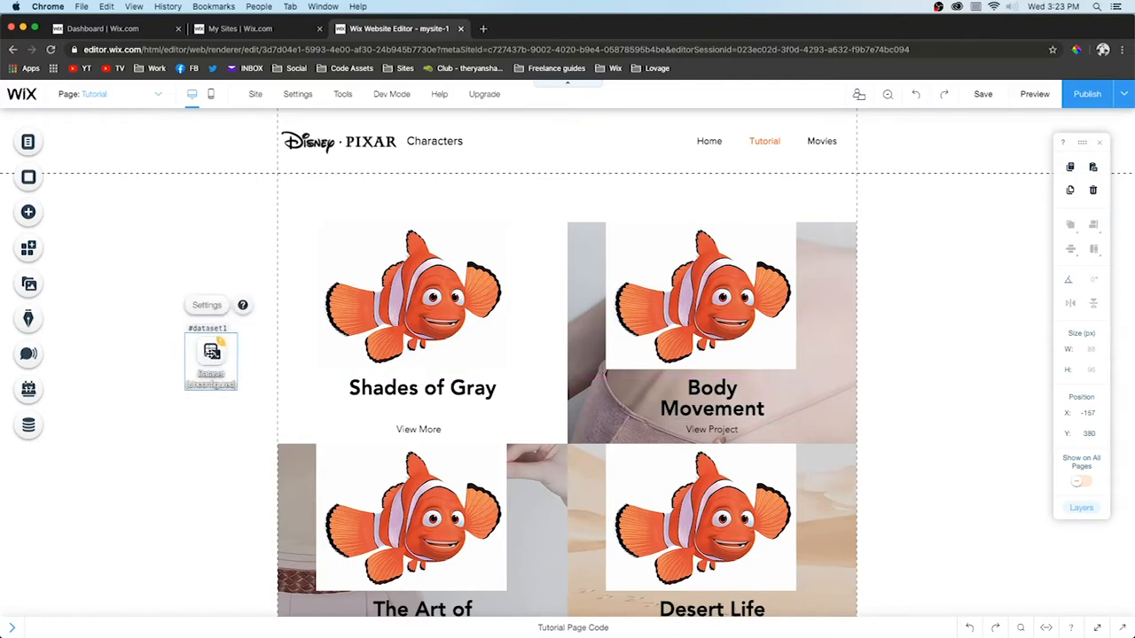
Connect the dataset to the Characters collection, then preview the site and return
click(207, 305)
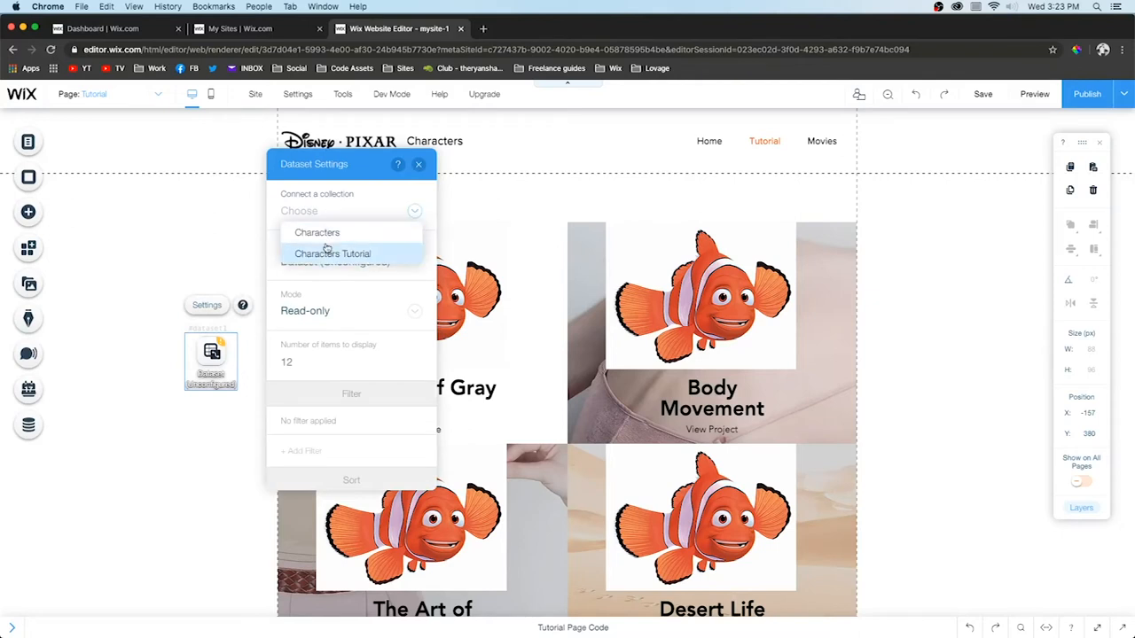
mouse_move(317, 232)
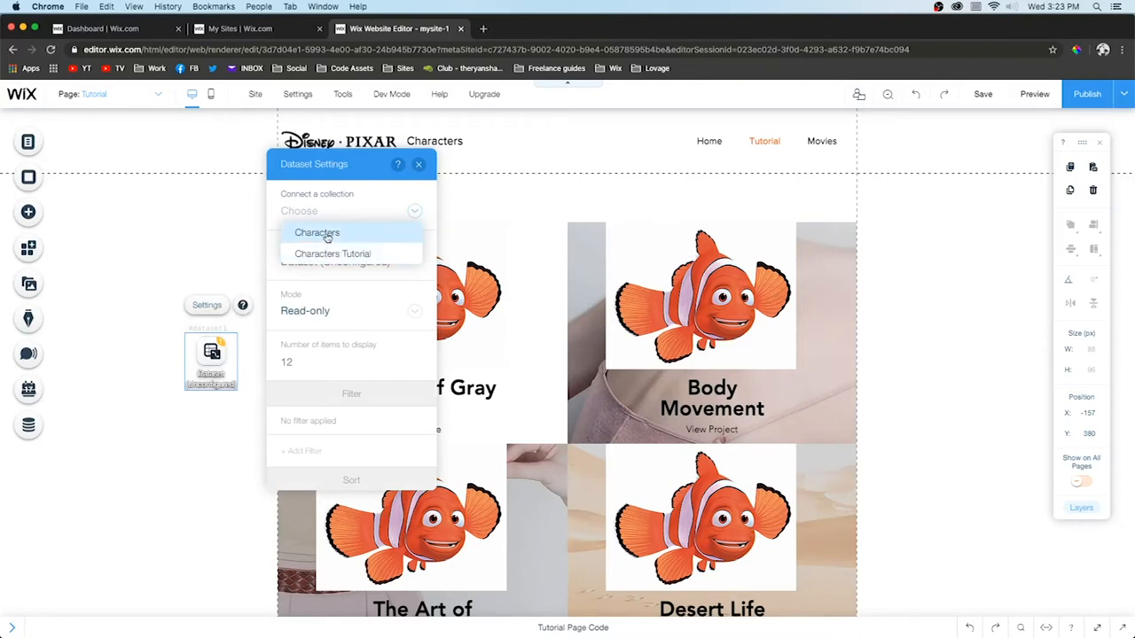
click(317, 232)
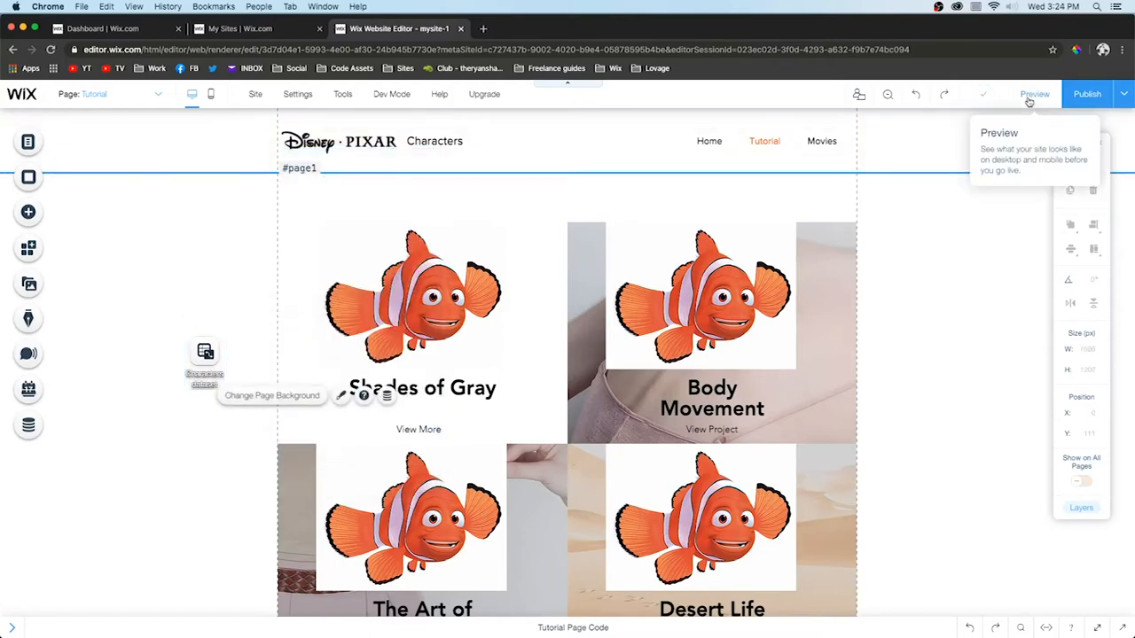
click(1034, 94)
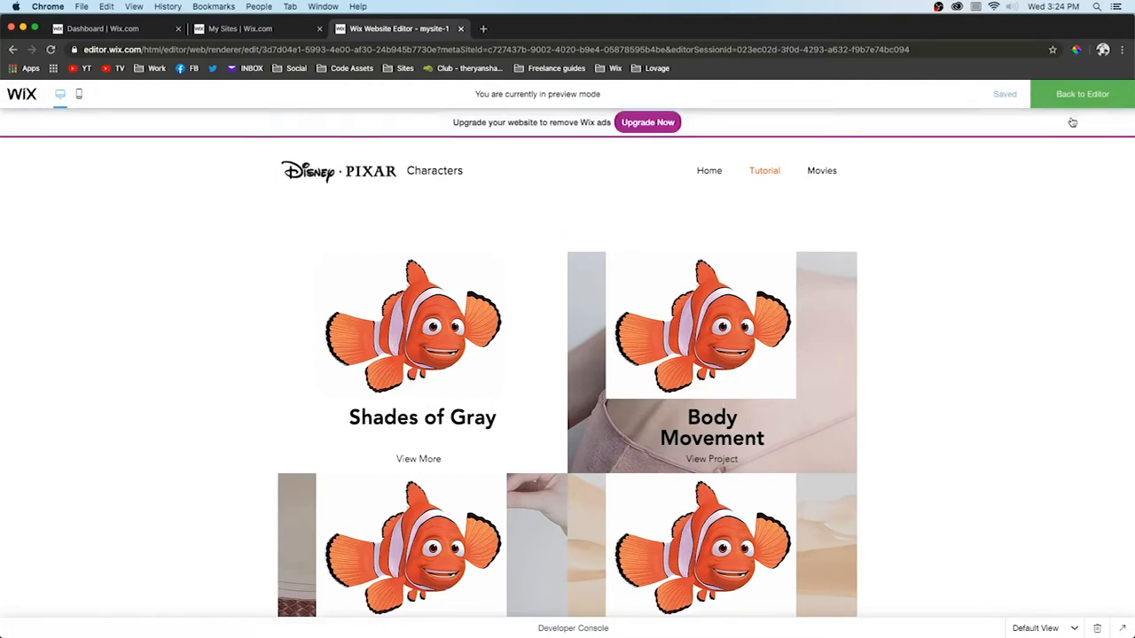
click(1082, 94)
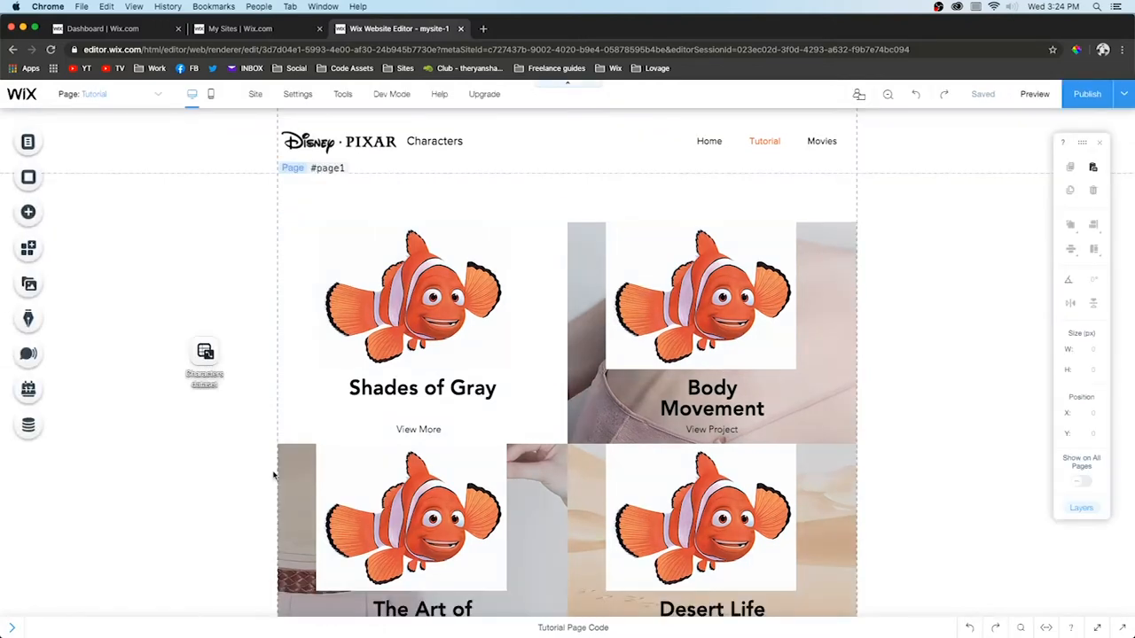
Connect the first card's image to the Characters dataset as Character Image
click(410, 297)
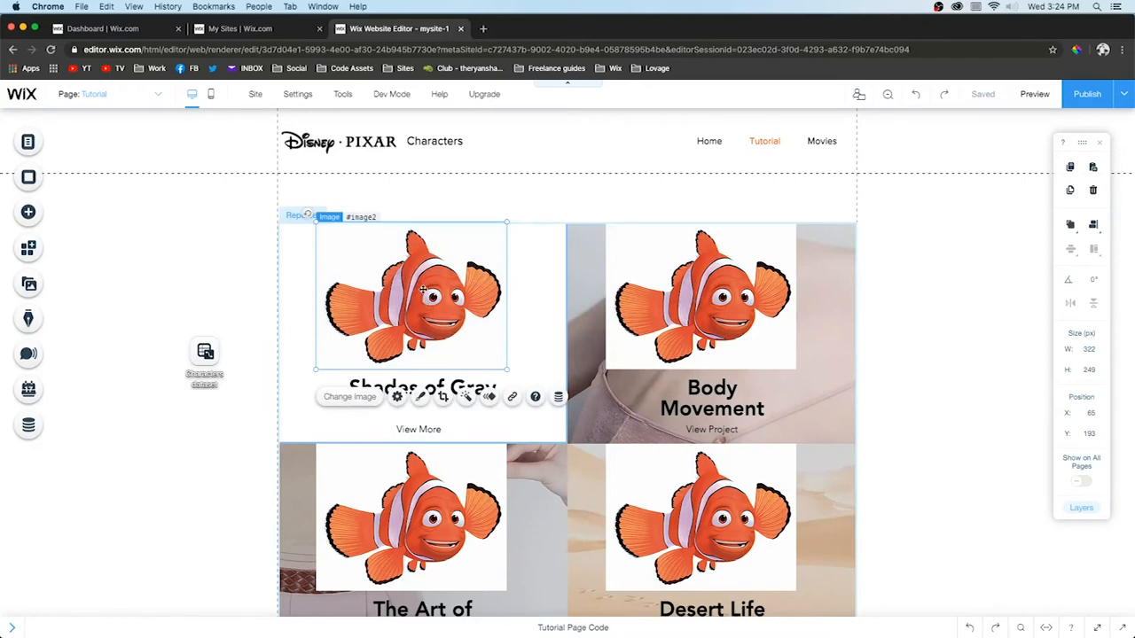
mouse_move(559, 396)
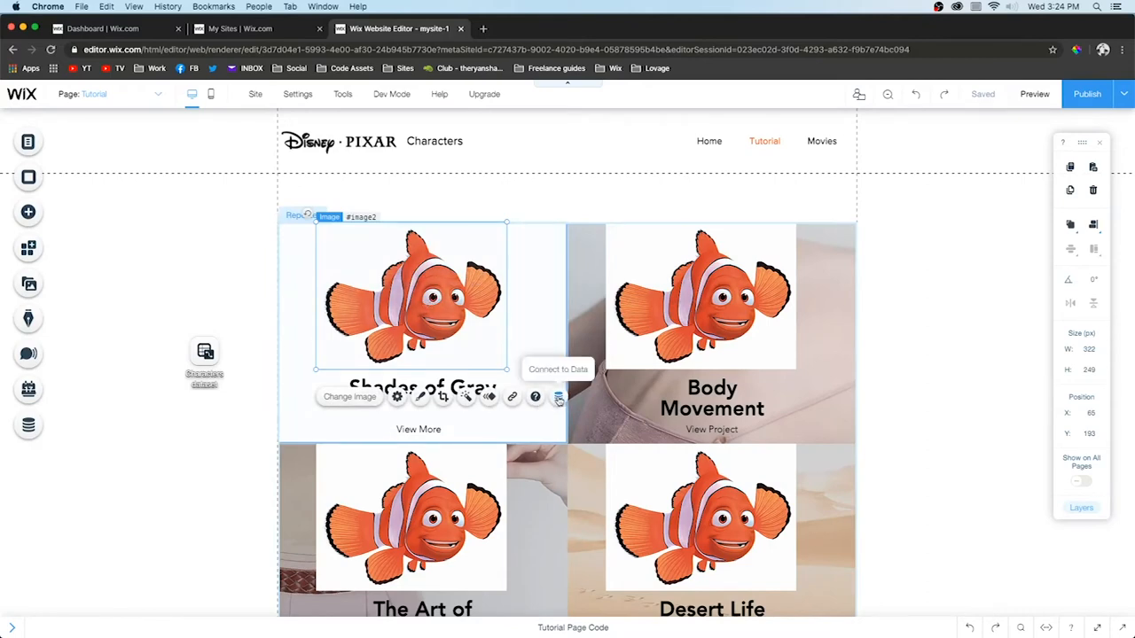
click(558, 396)
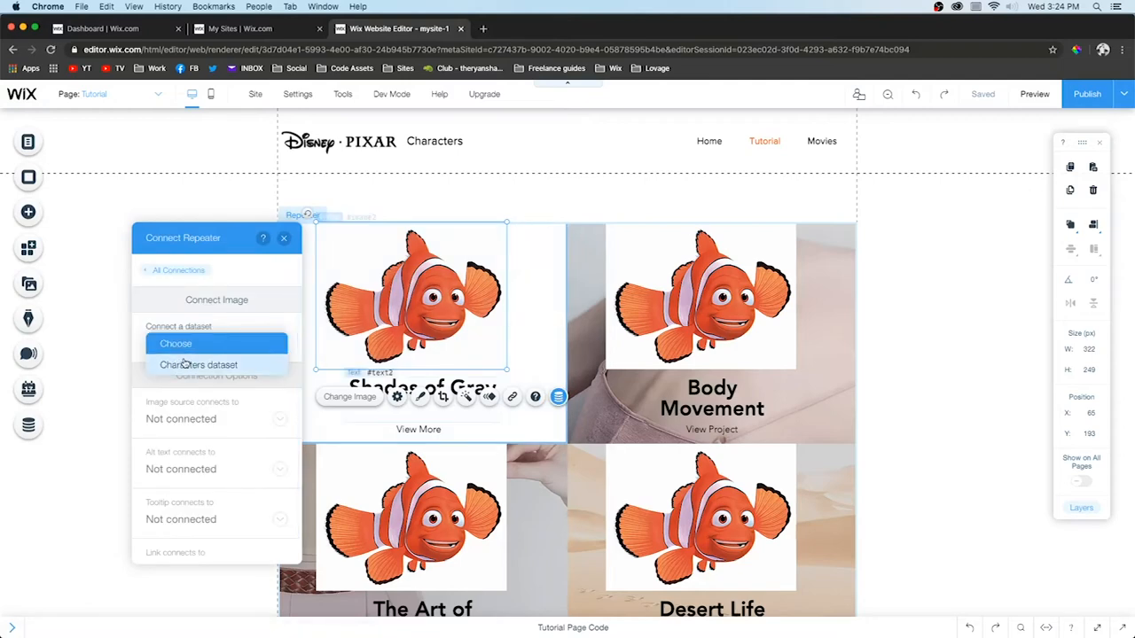
click(198, 365)
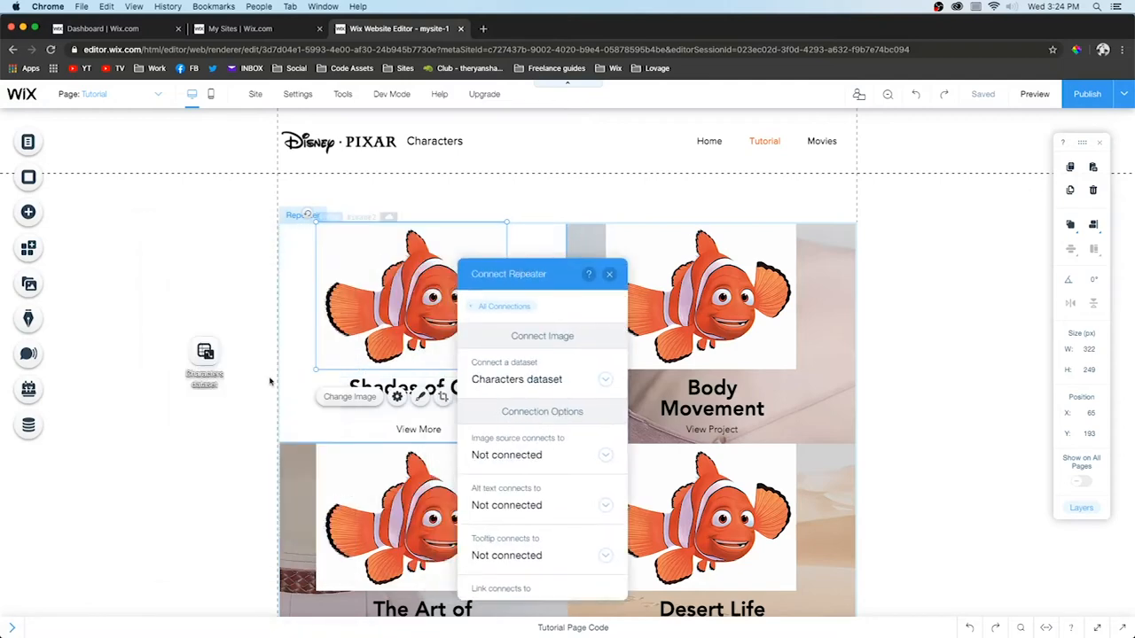
mouse_move(28, 424)
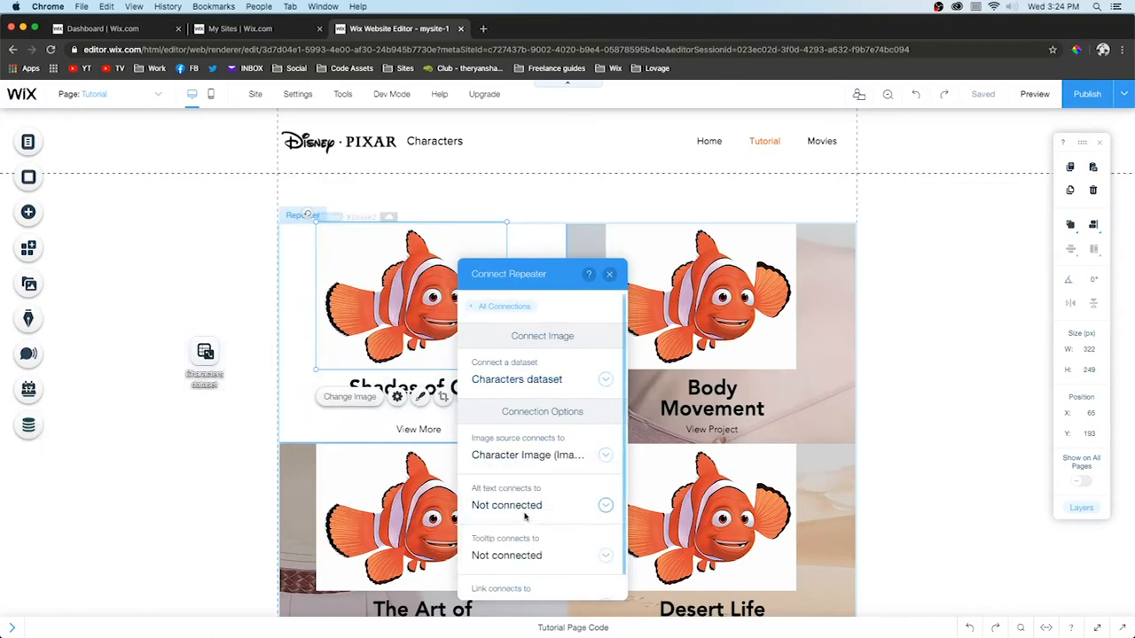
click(610, 274)
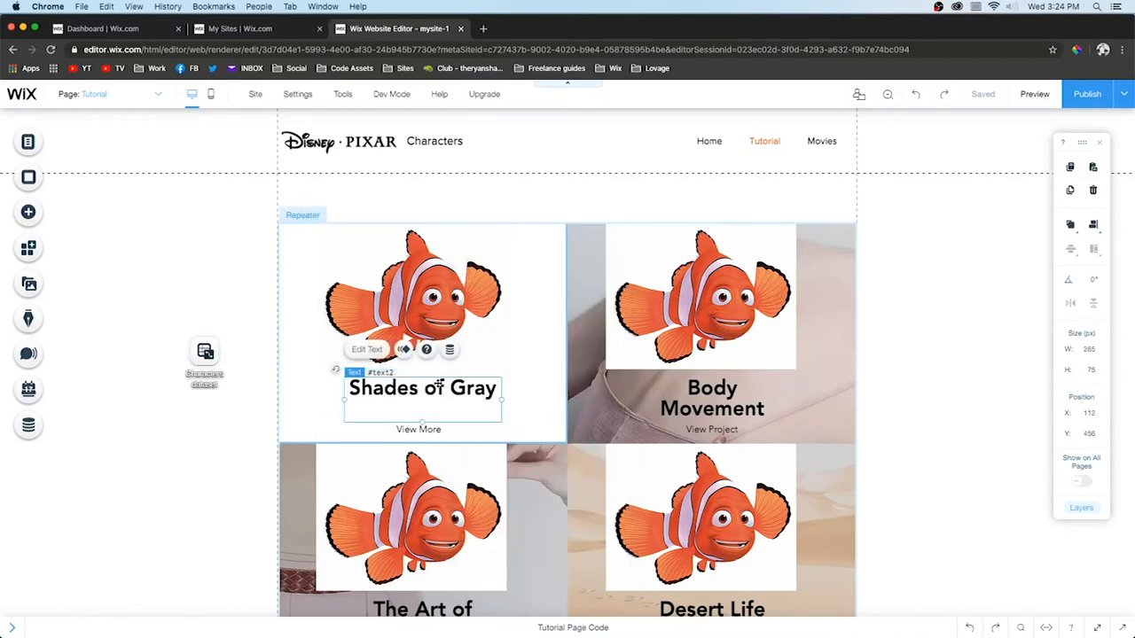
Bind the card title's text to the Character (Text) field
click(449, 350)
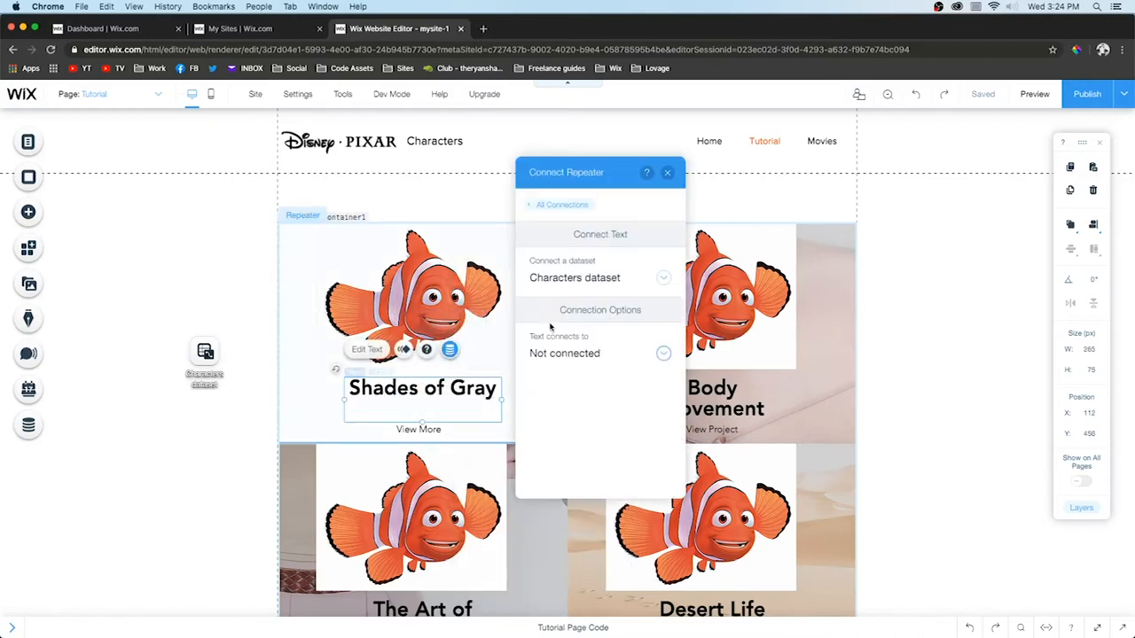
click(663, 277)
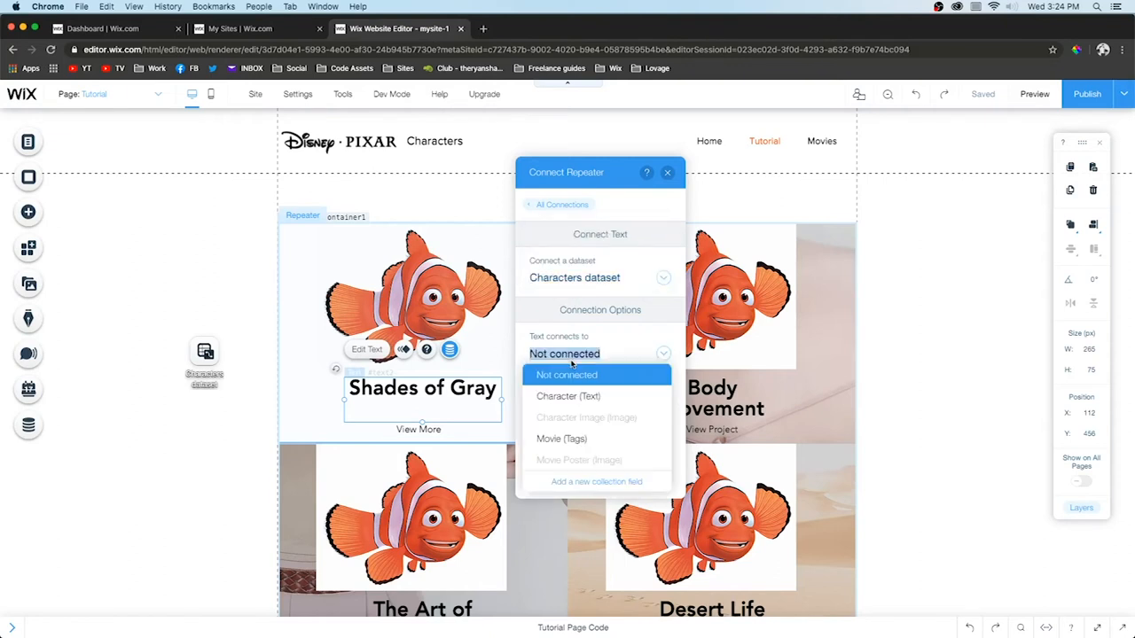
click(569, 396)
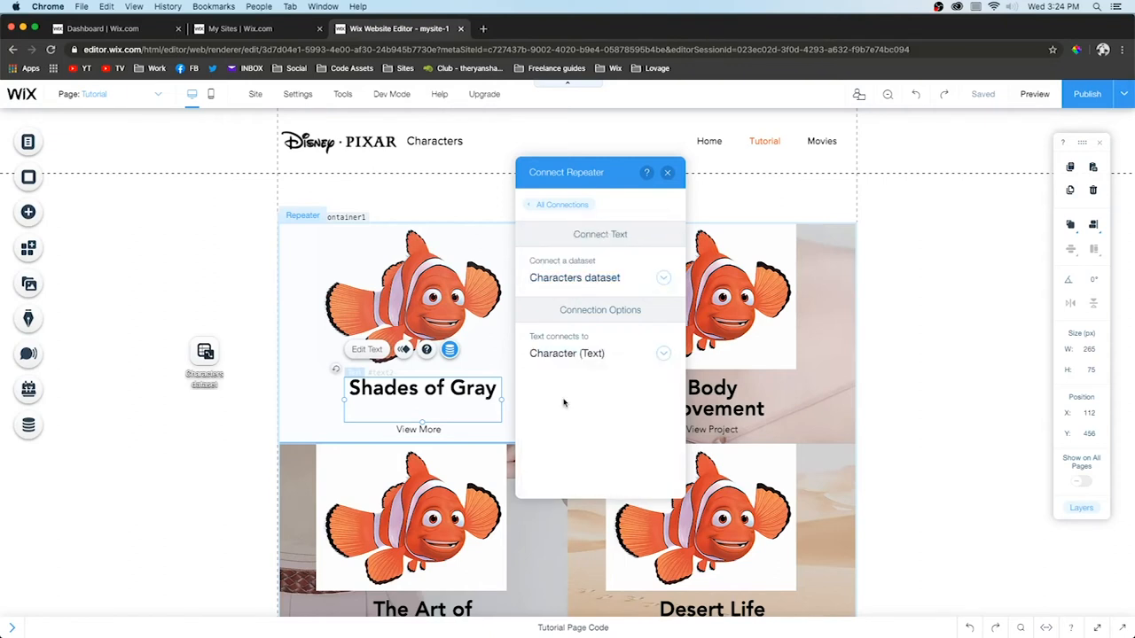
scroll(down, 3)
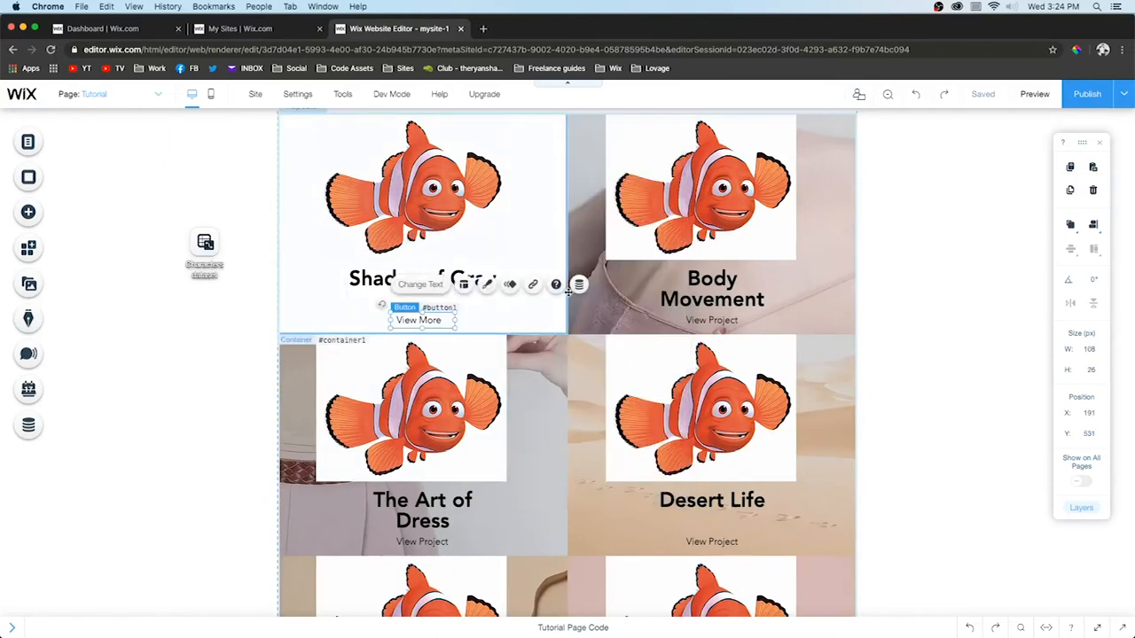
mouse_move(329, 291)
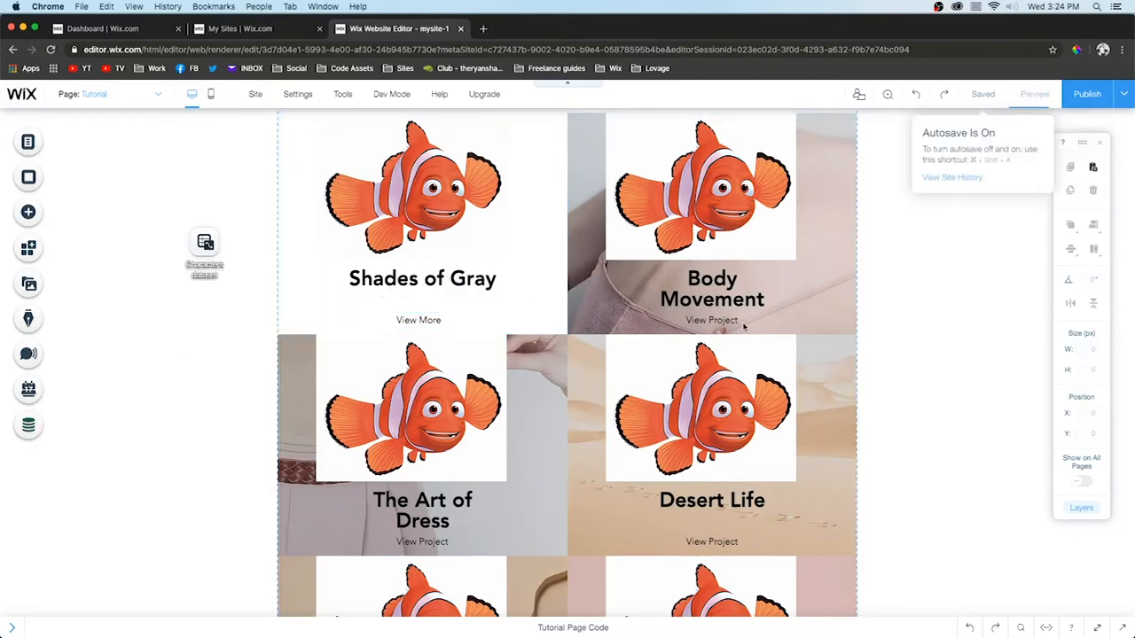
click(1034, 94)
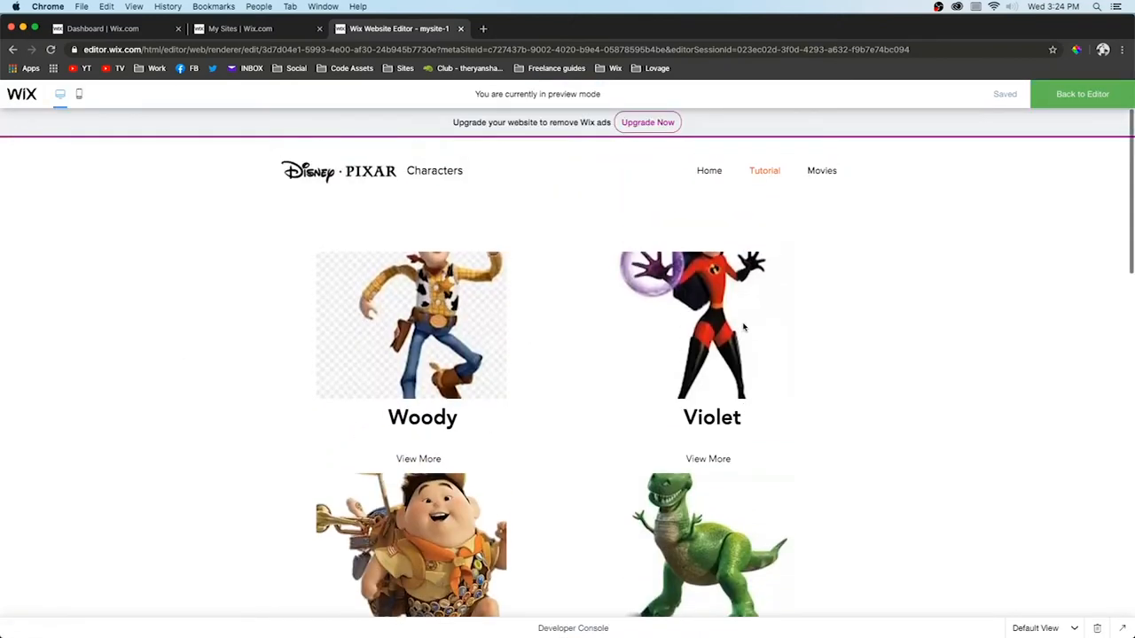
scroll(down, 3)
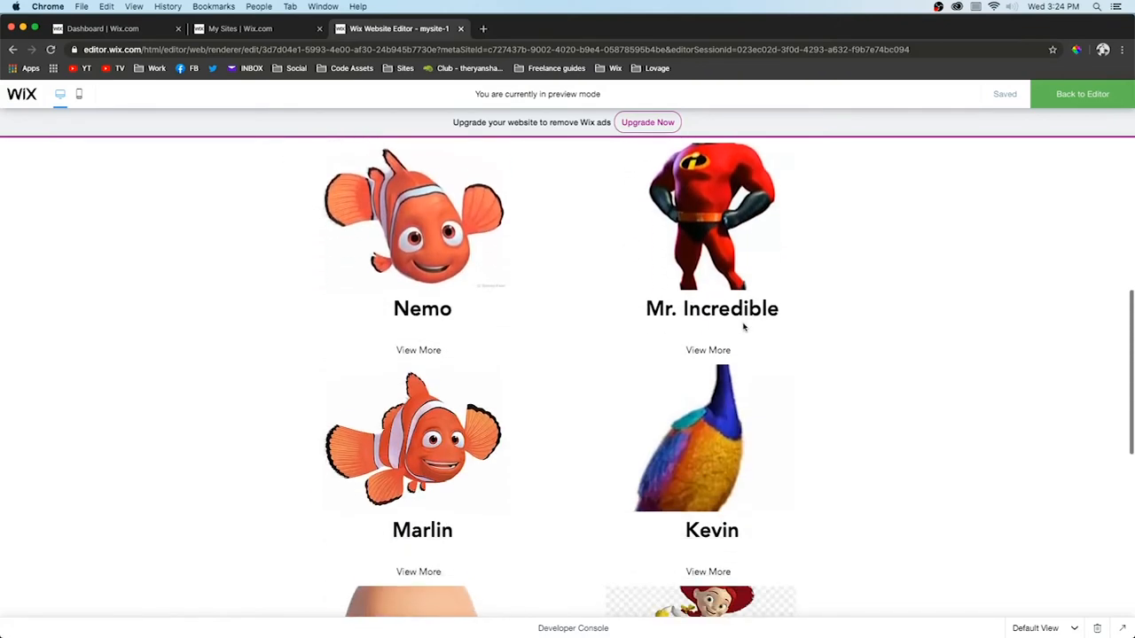
scroll(down, 3)
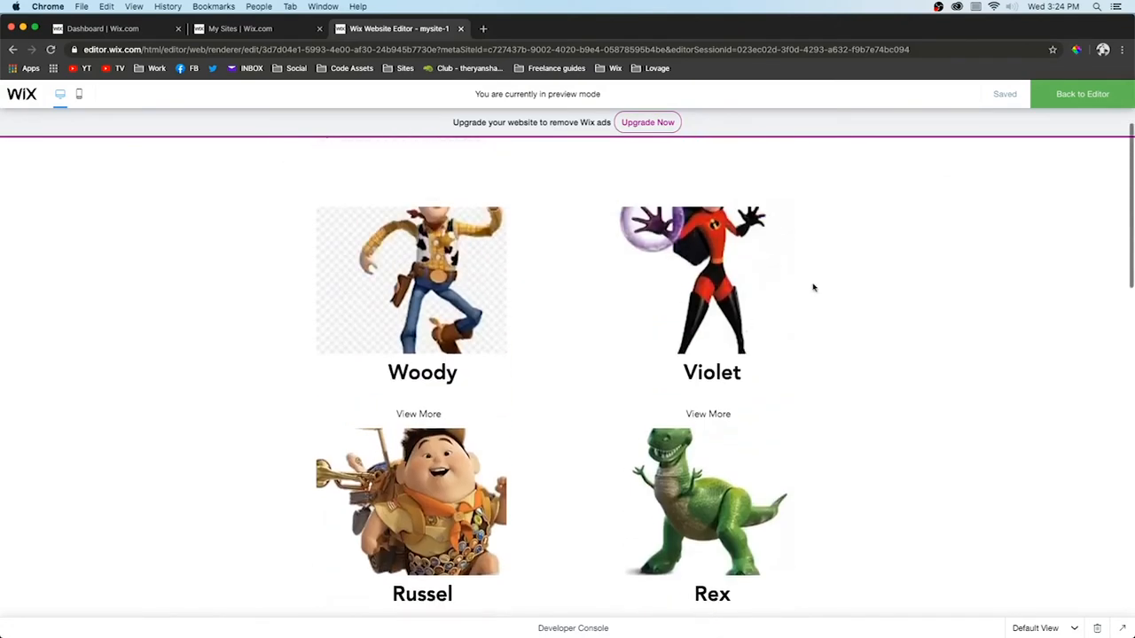
mouse_move(751, 310)
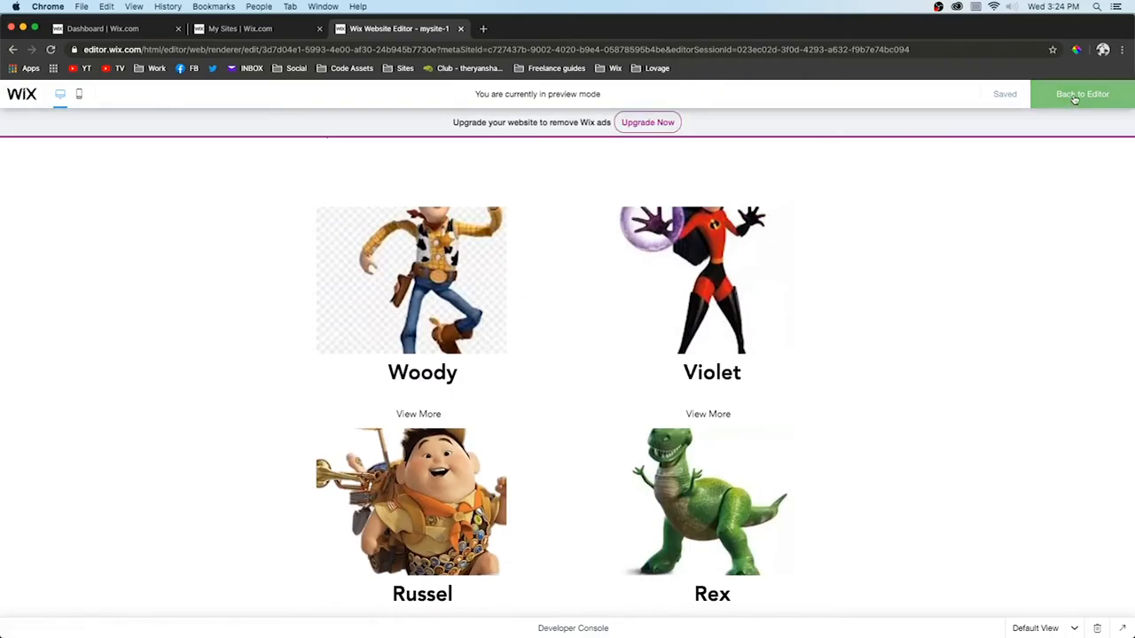
click(1081, 94)
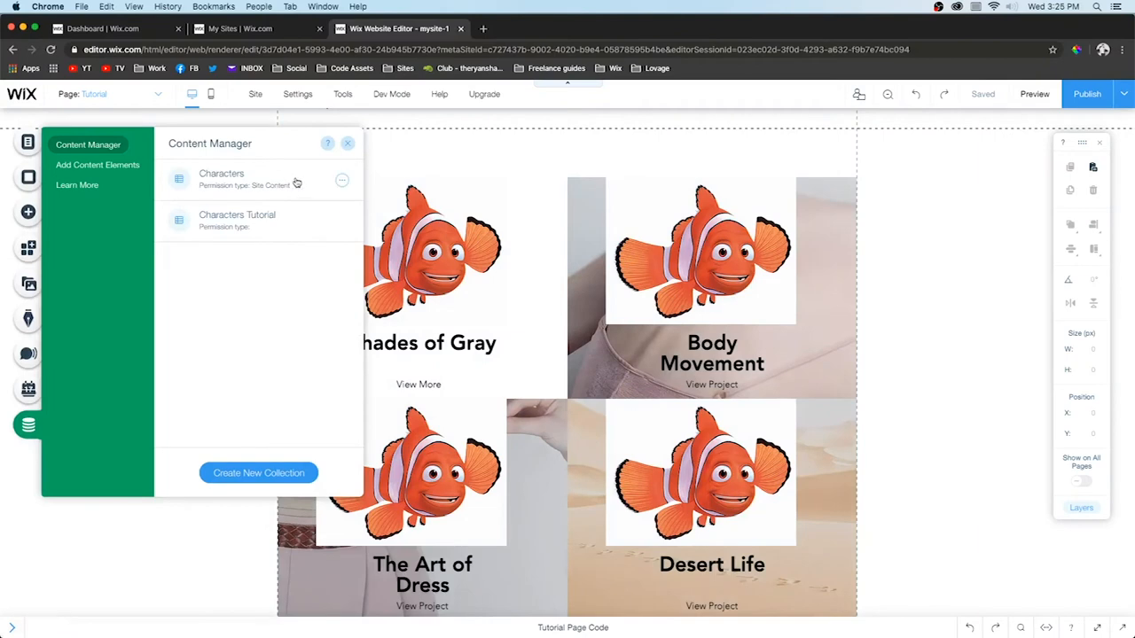
Switch to The Incredibles page and preview its Violet, Jack Jack and Elastigirl characters
click(94, 94)
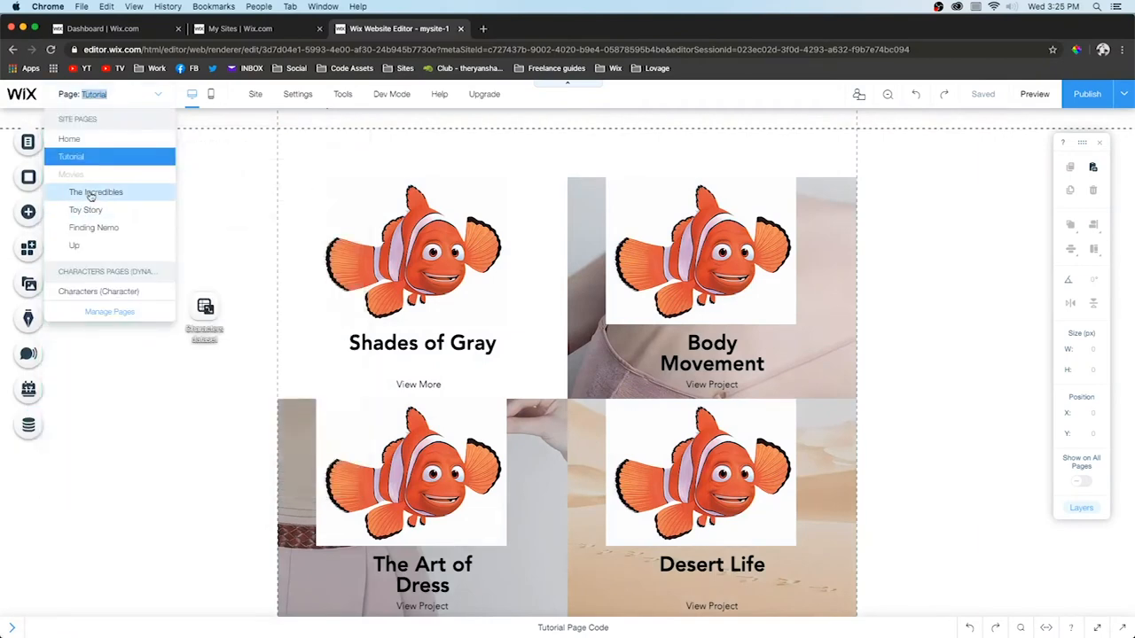
click(95, 192)
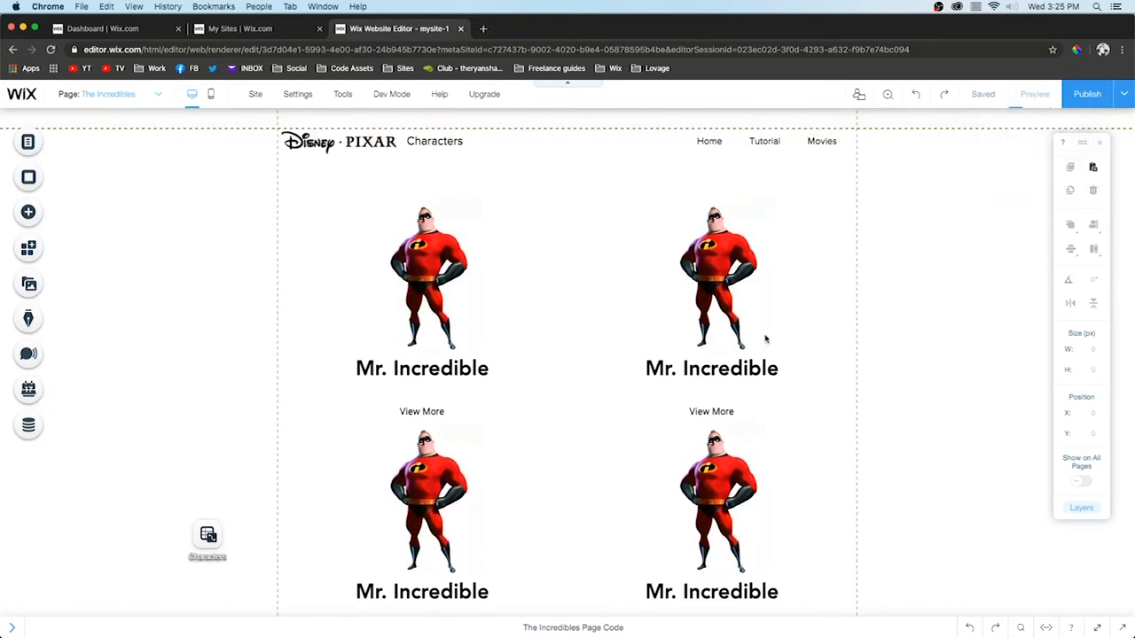
click(1035, 94)
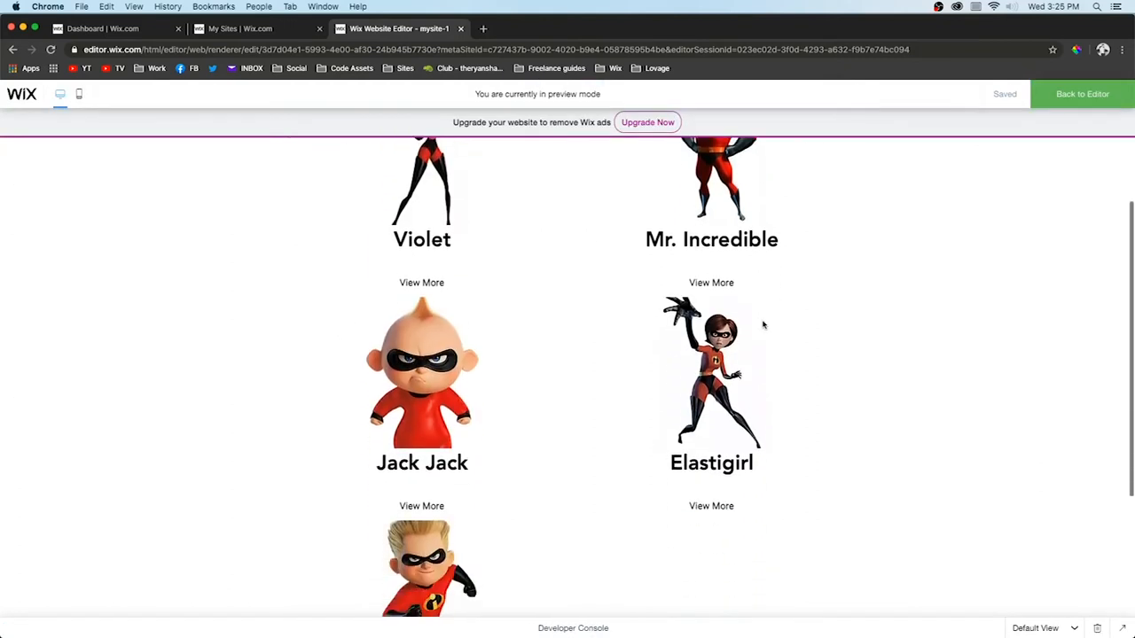
scroll(up, 3)
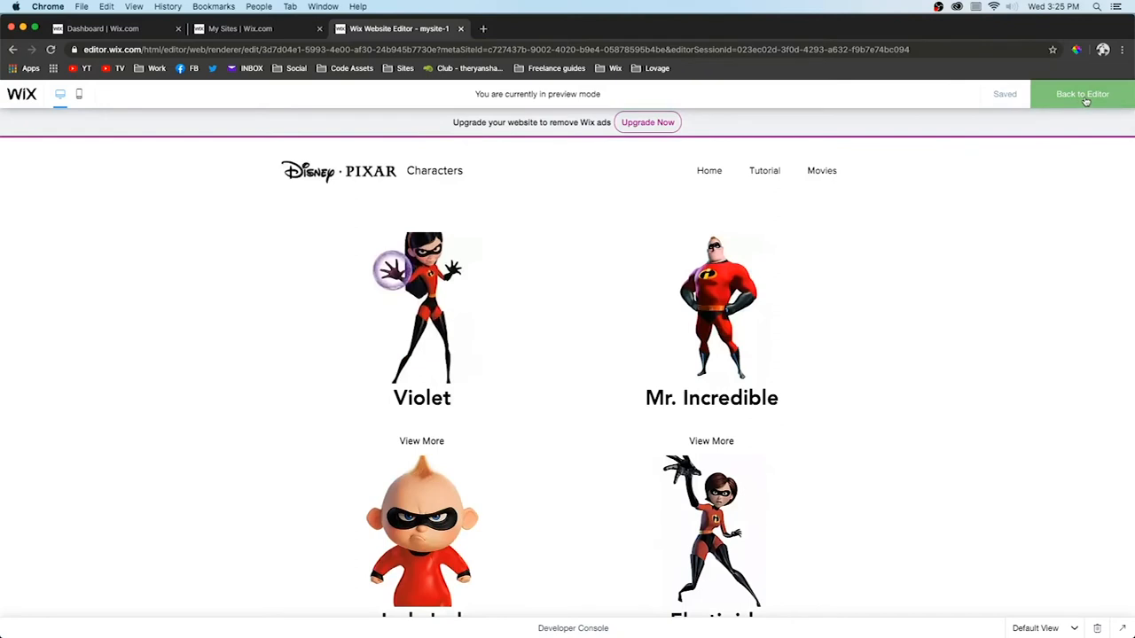
click(1082, 94)
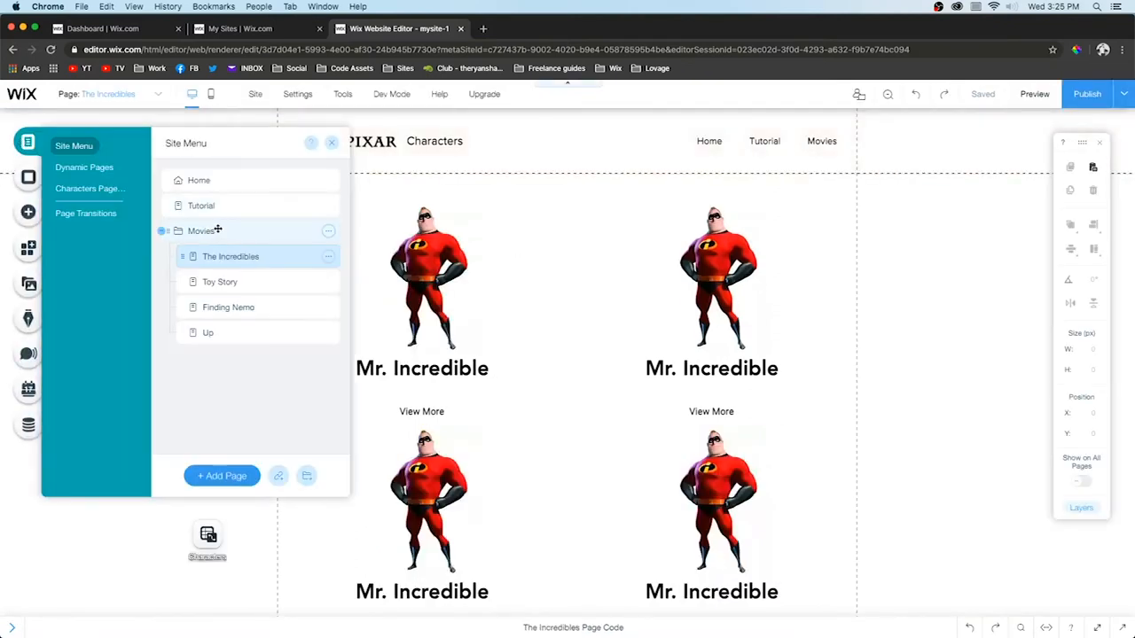
Duplicate the Tutorial page as Tutorial - Incredibles
click(328, 205)
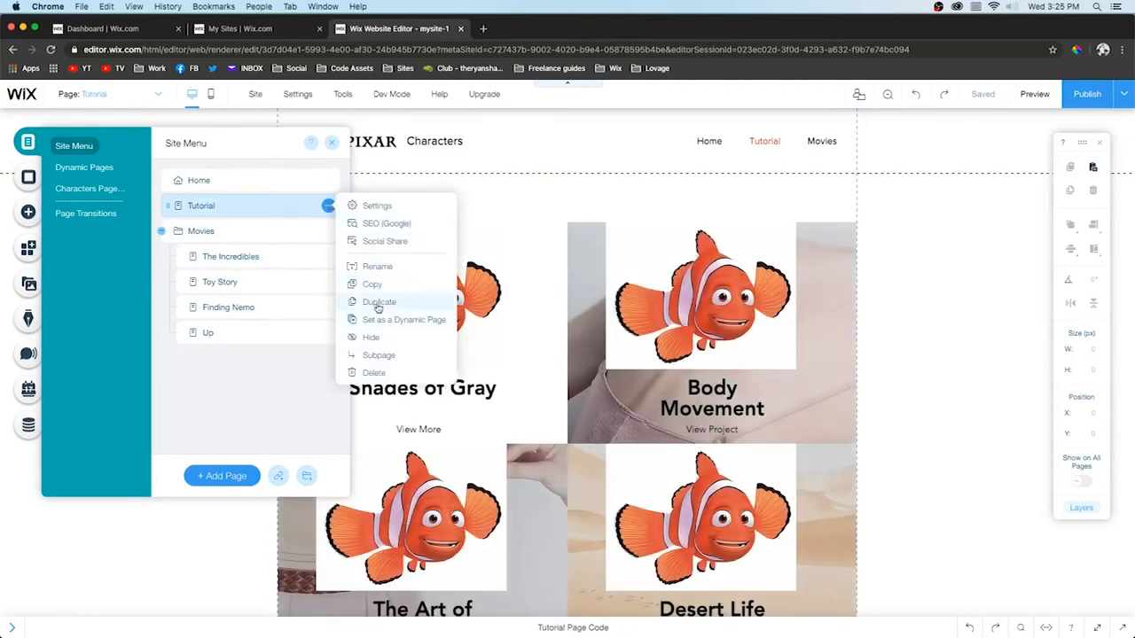
click(380, 301)
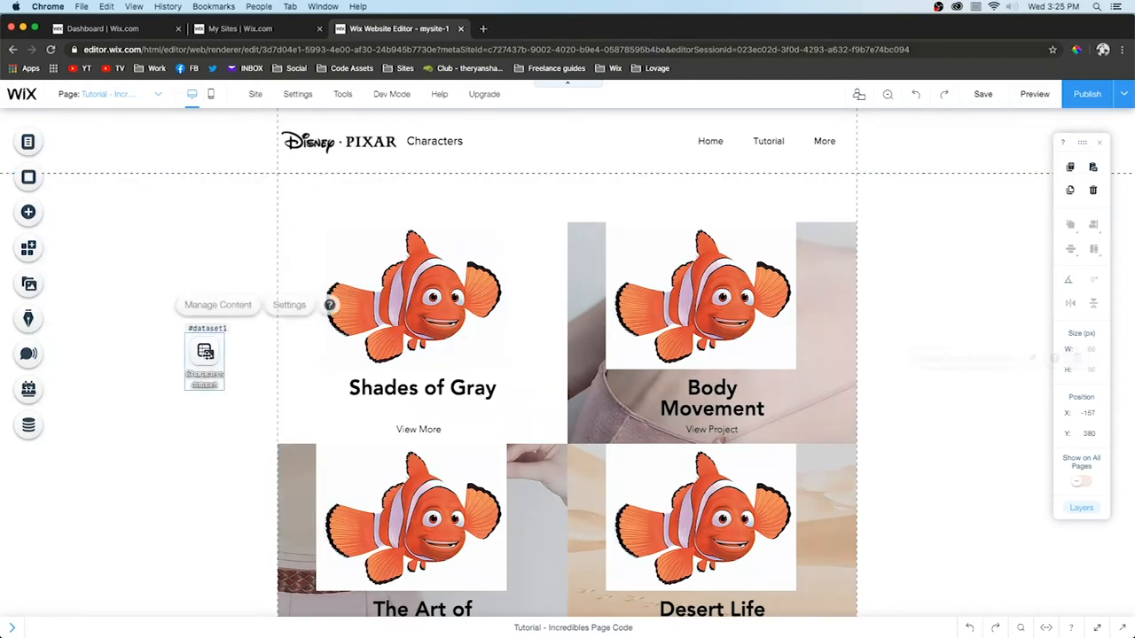
Add a dataset filter: Movie includes any of 'The Incredibles'
click(289, 305)
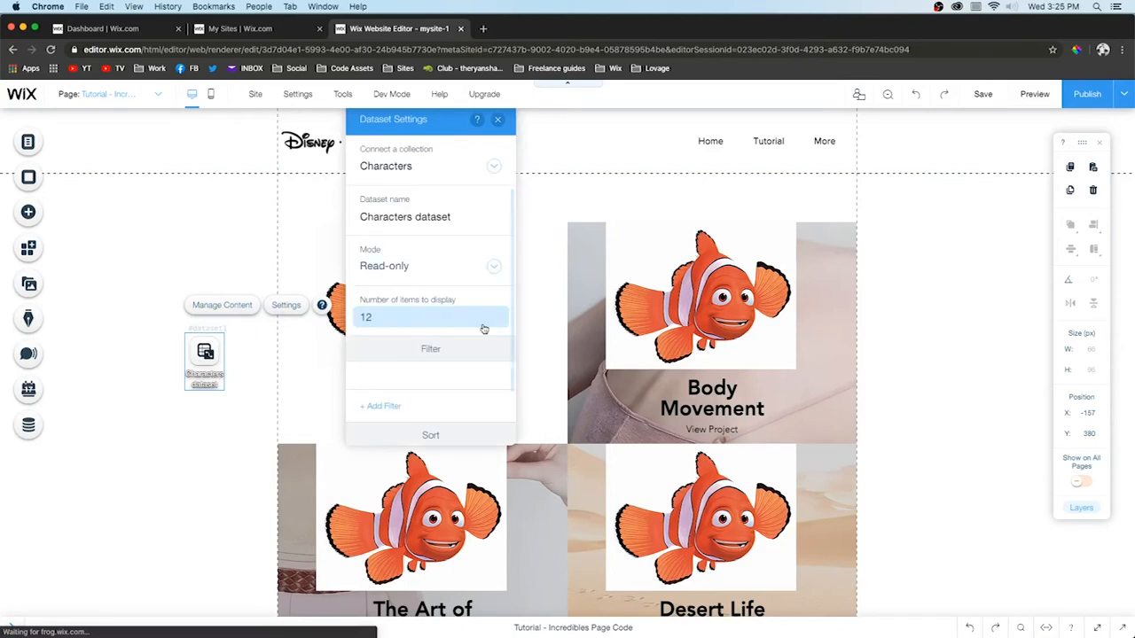
scroll(down, 3)
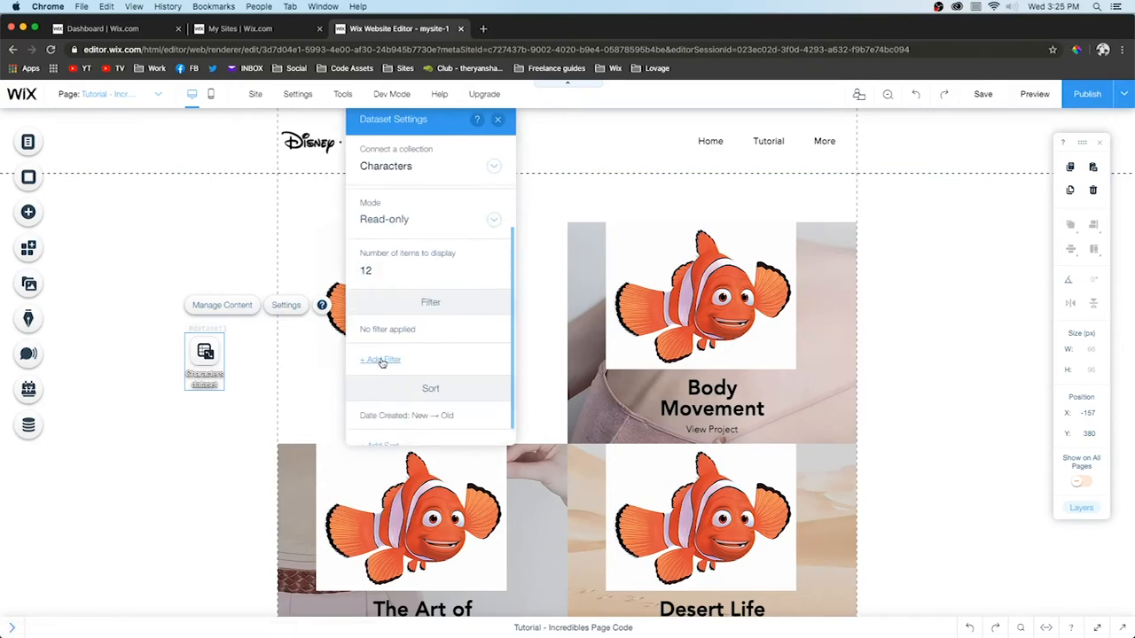
click(380, 359)
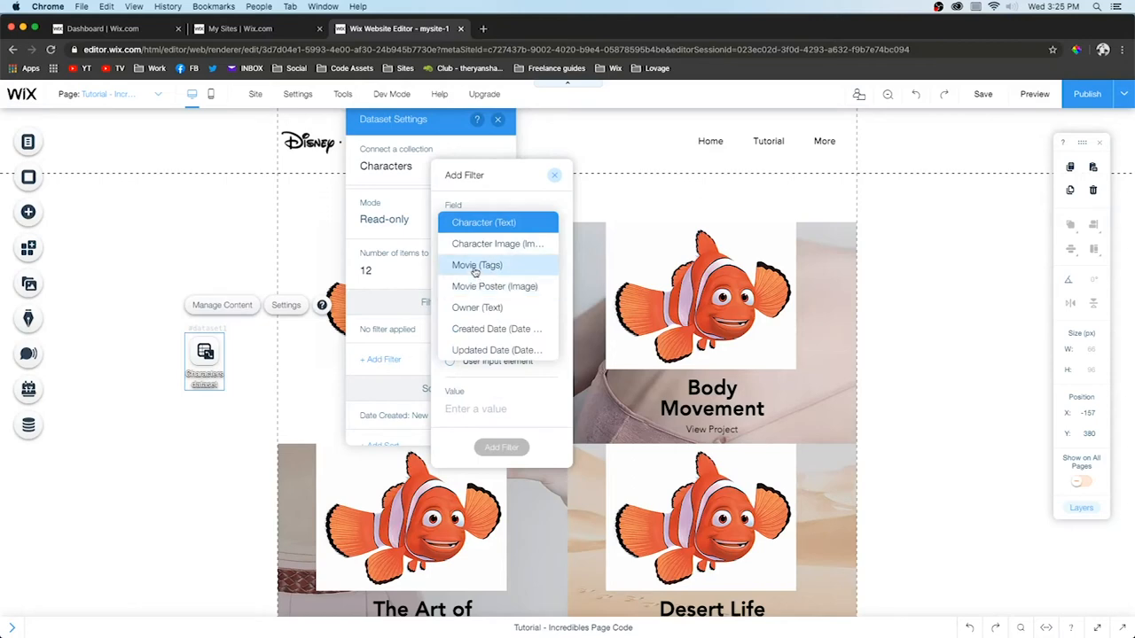
click(477, 264)
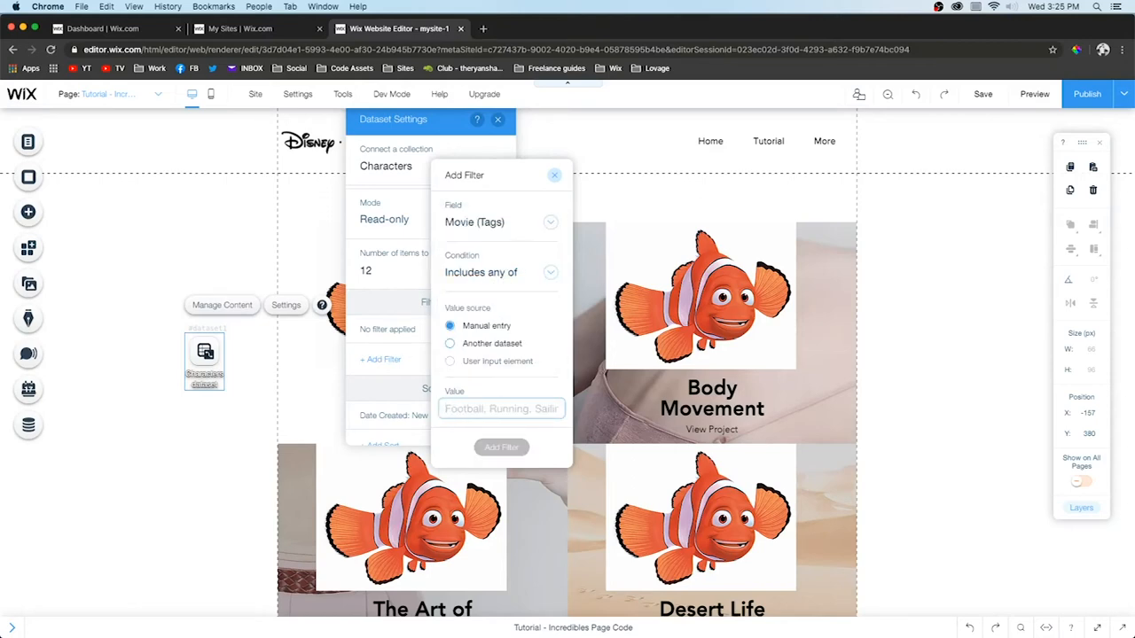
text(The In)
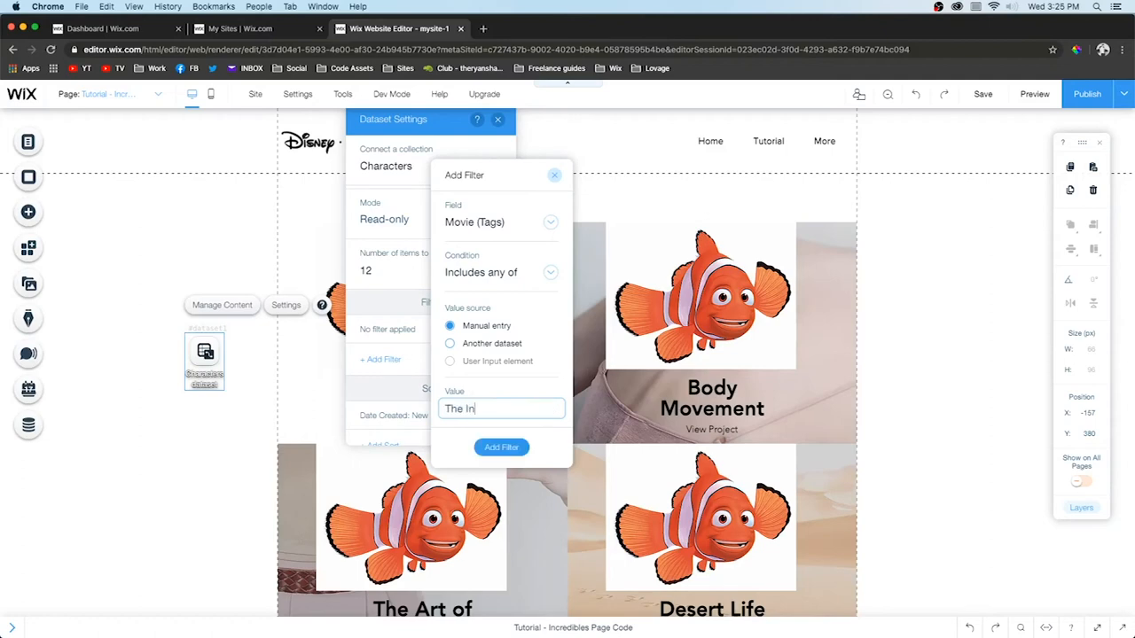
click(501, 447)
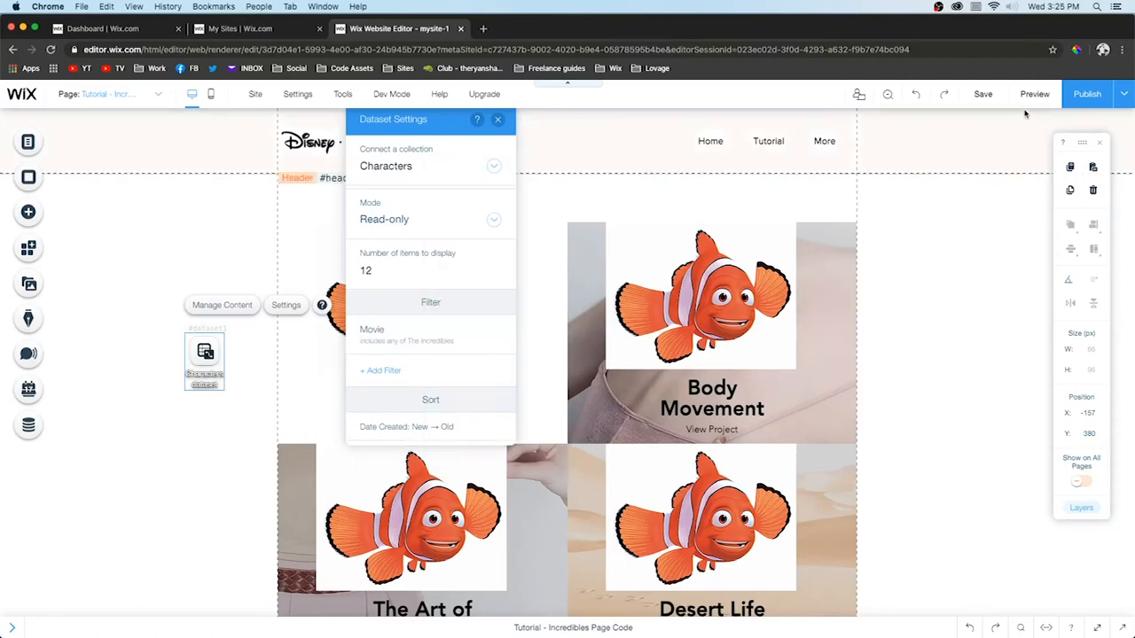
mouse_move(1035, 94)
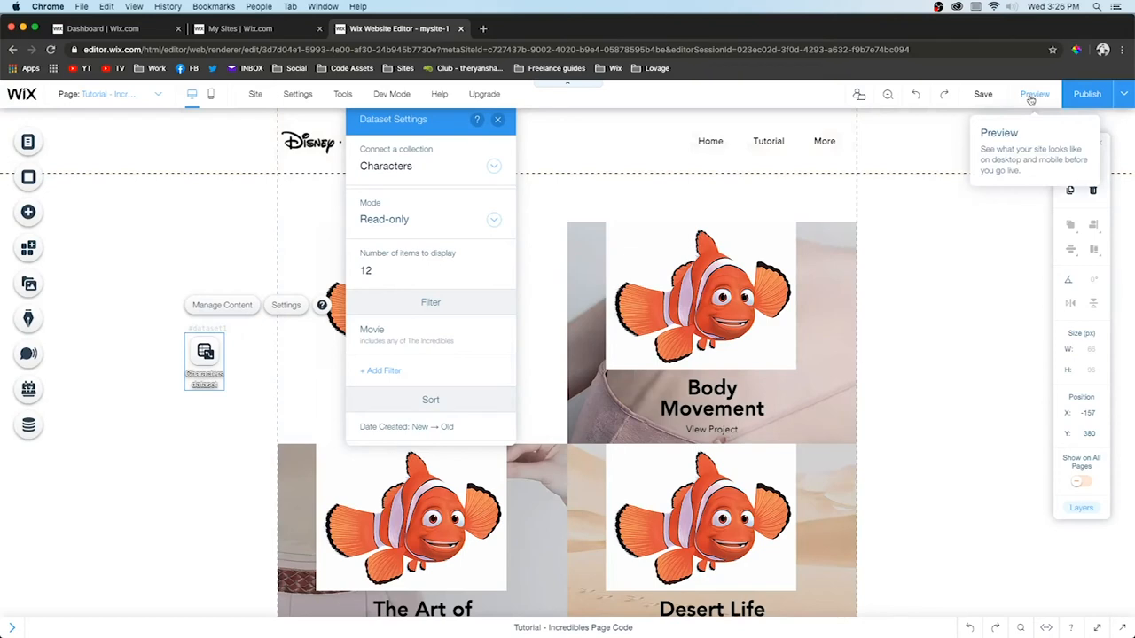
Preview the page to confirm only Incredibles characters appear, then return to editing
click(498, 119)
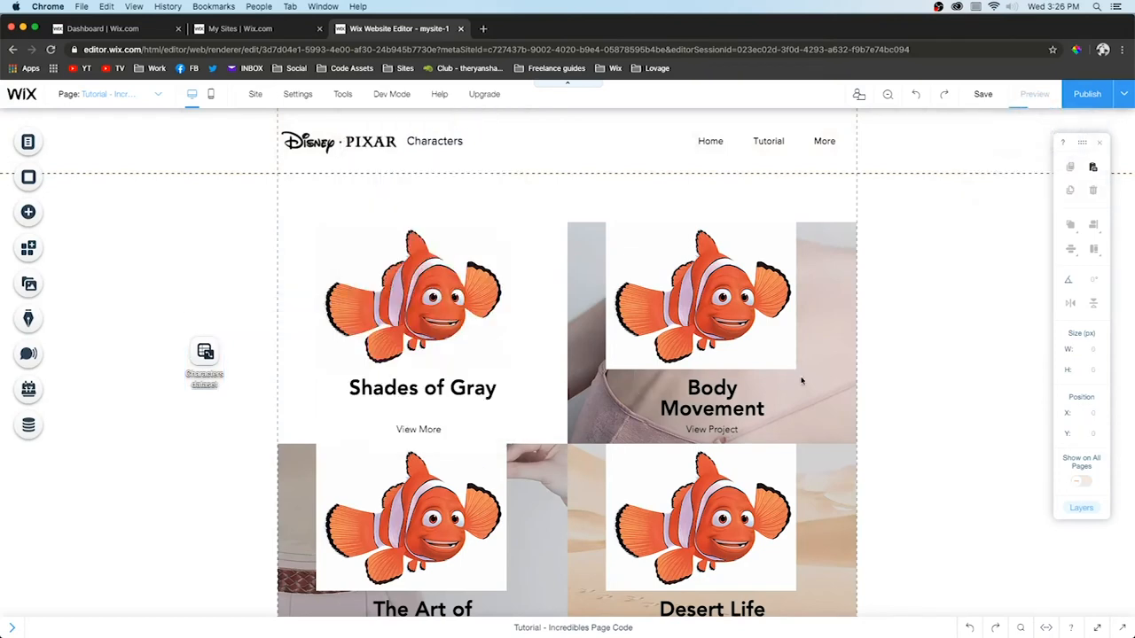
click(1034, 93)
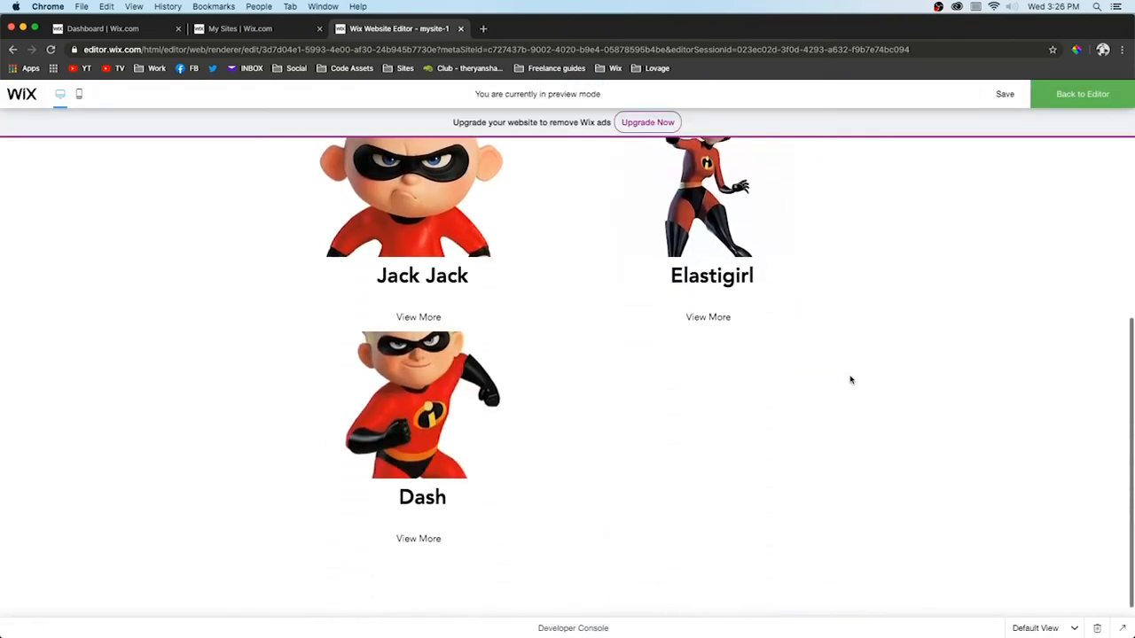
click(1082, 94)
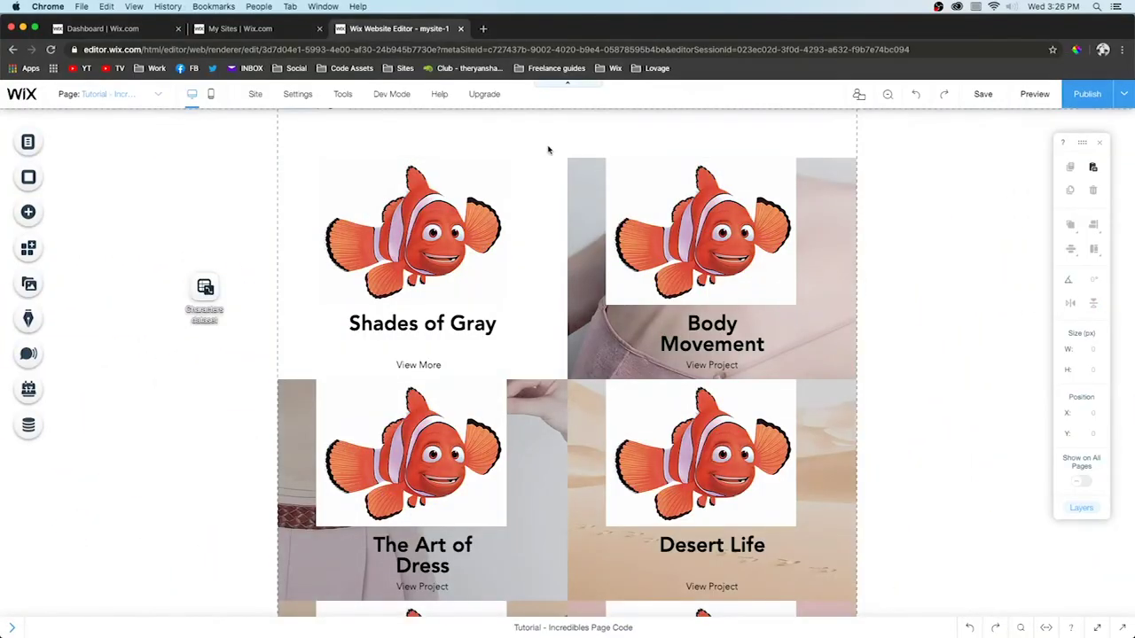
click(417, 365)
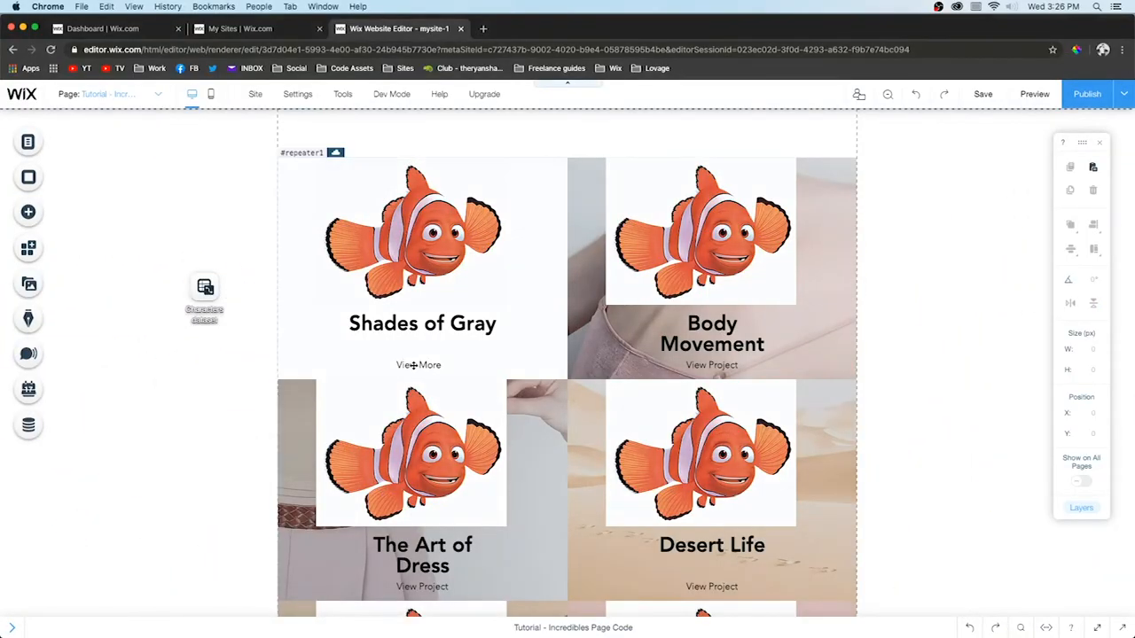
mouse_move(401, 269)
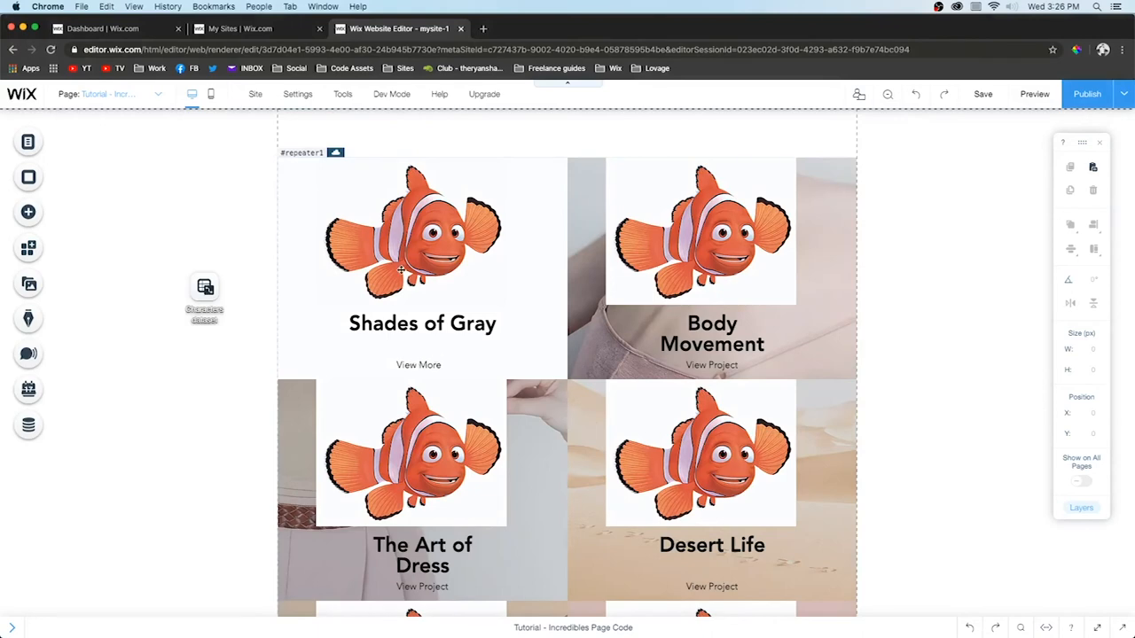
mouse_move(392, 241)
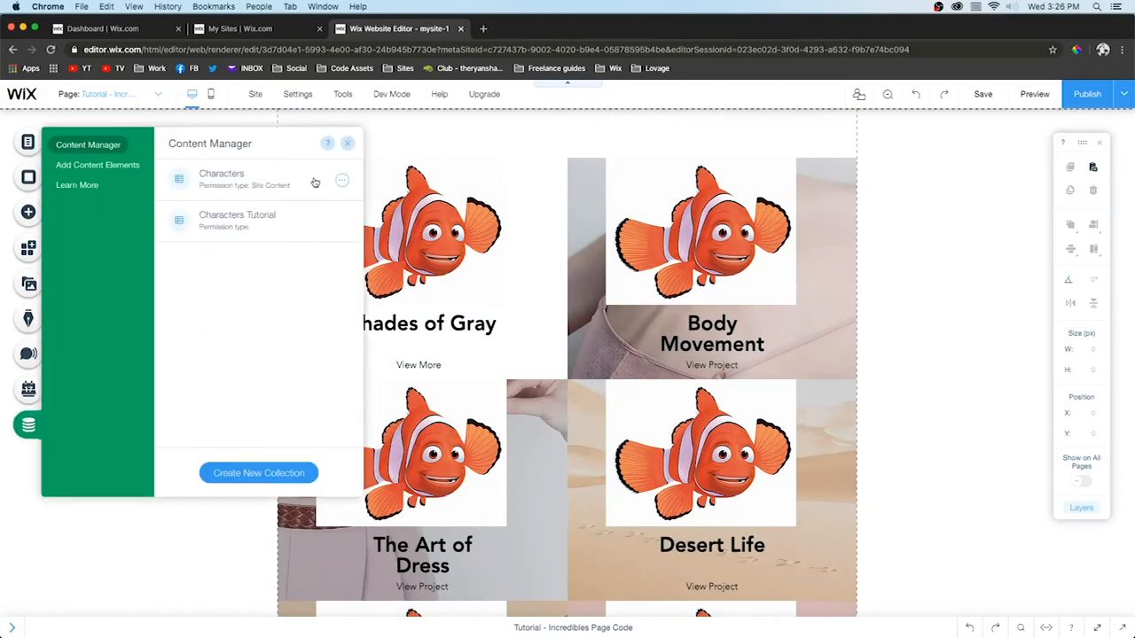
Add a dynamic item page for the Characters collection from its options menu
click(343, 181)
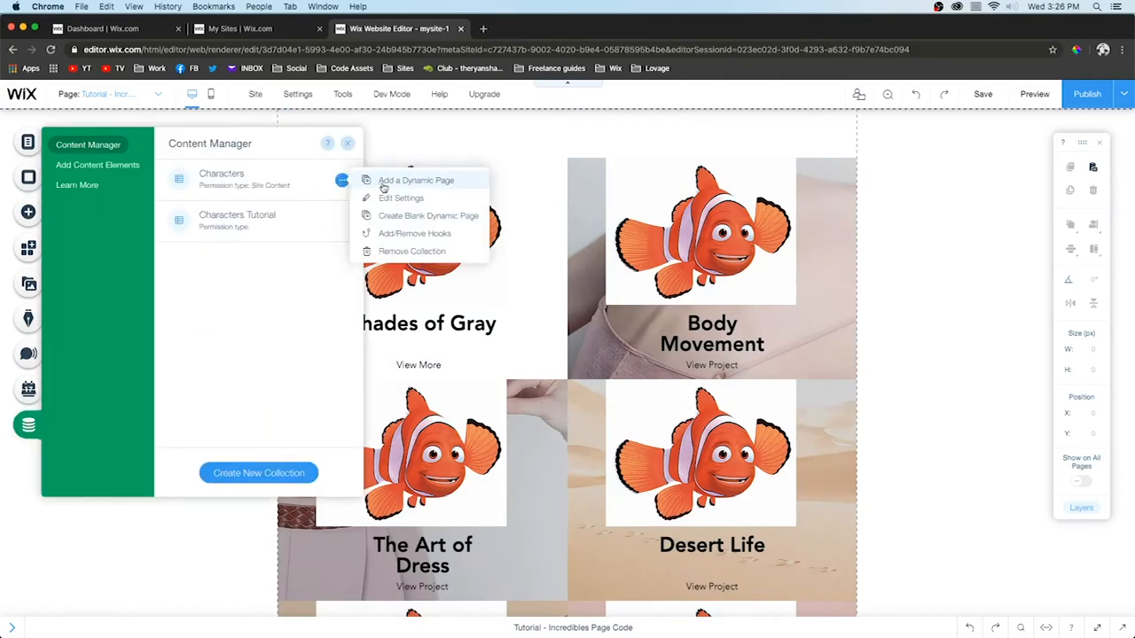
click(416, 181)
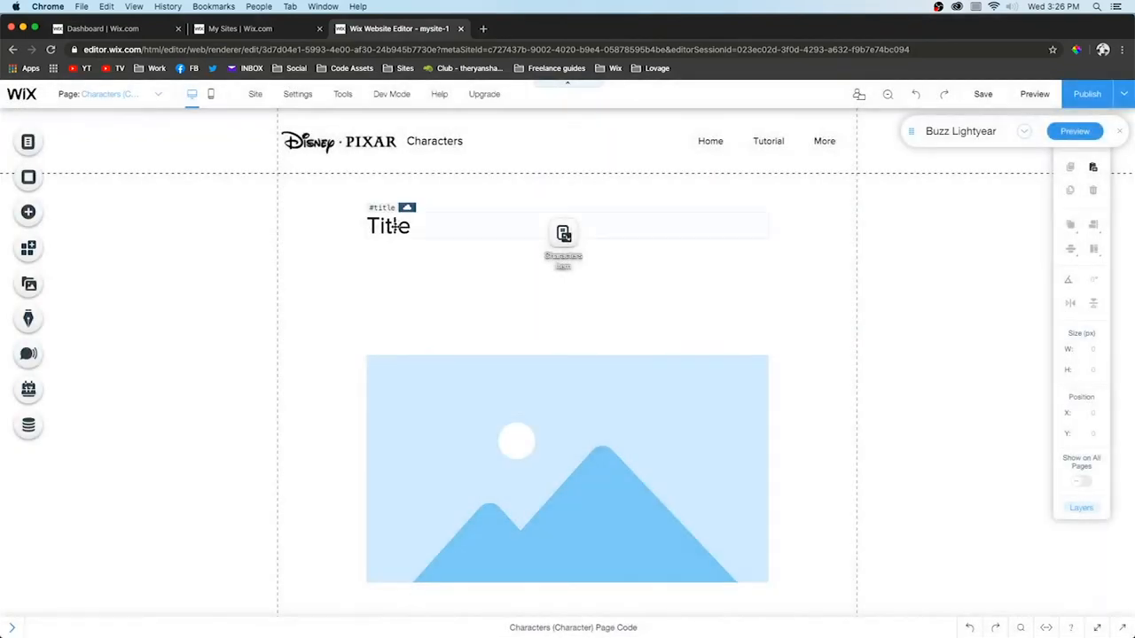
Replace the placeholder image with the nemo clownfish image from Site Files
click(567, 468)
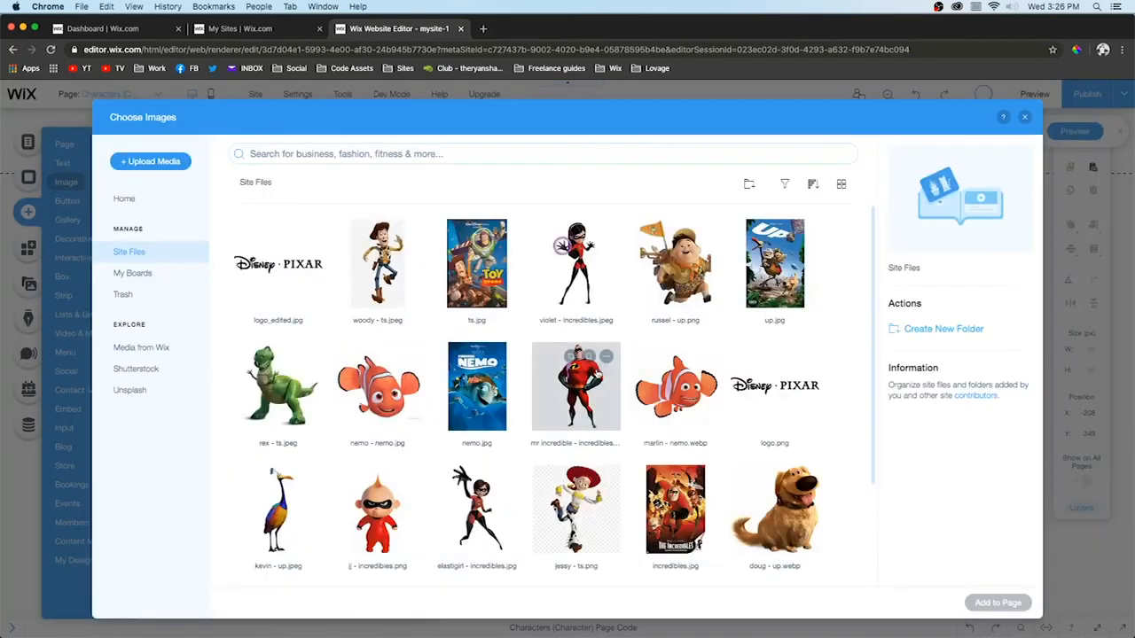
click(997, 603)
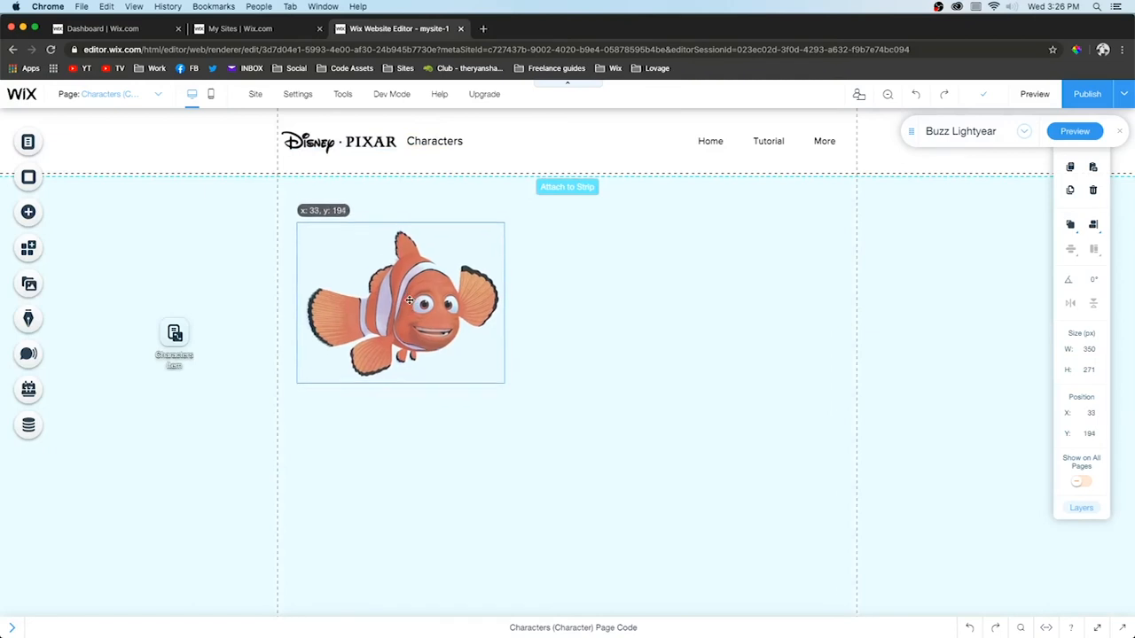
Add a Heading 3 title, a small Finding Nemo poster and a Heading 2 beside it
click(28, 211)
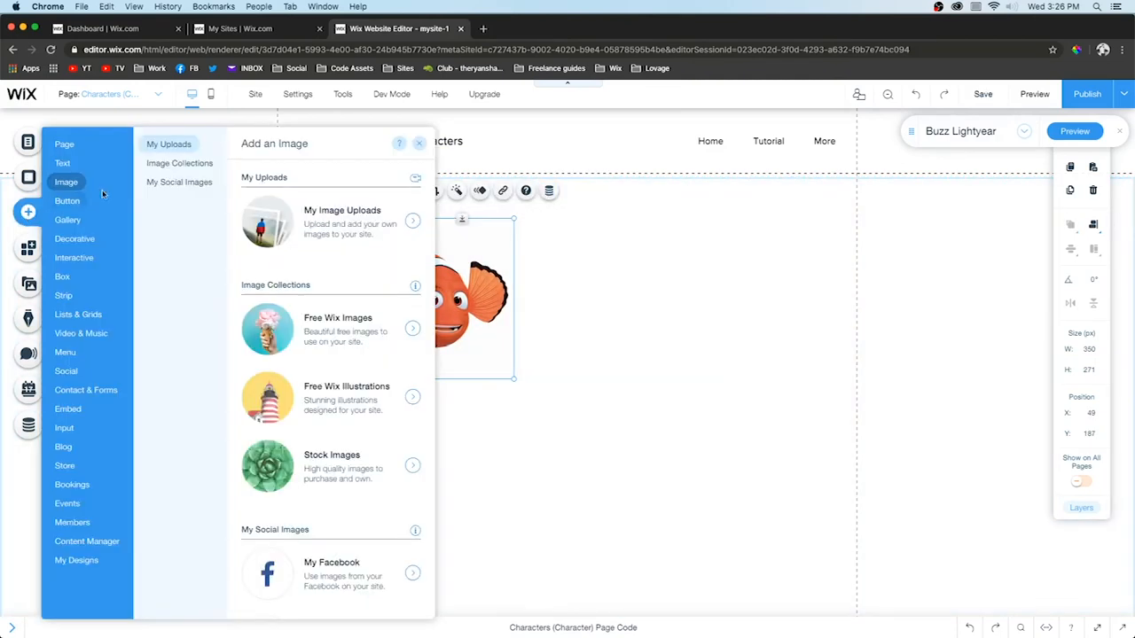
click(62, 163)
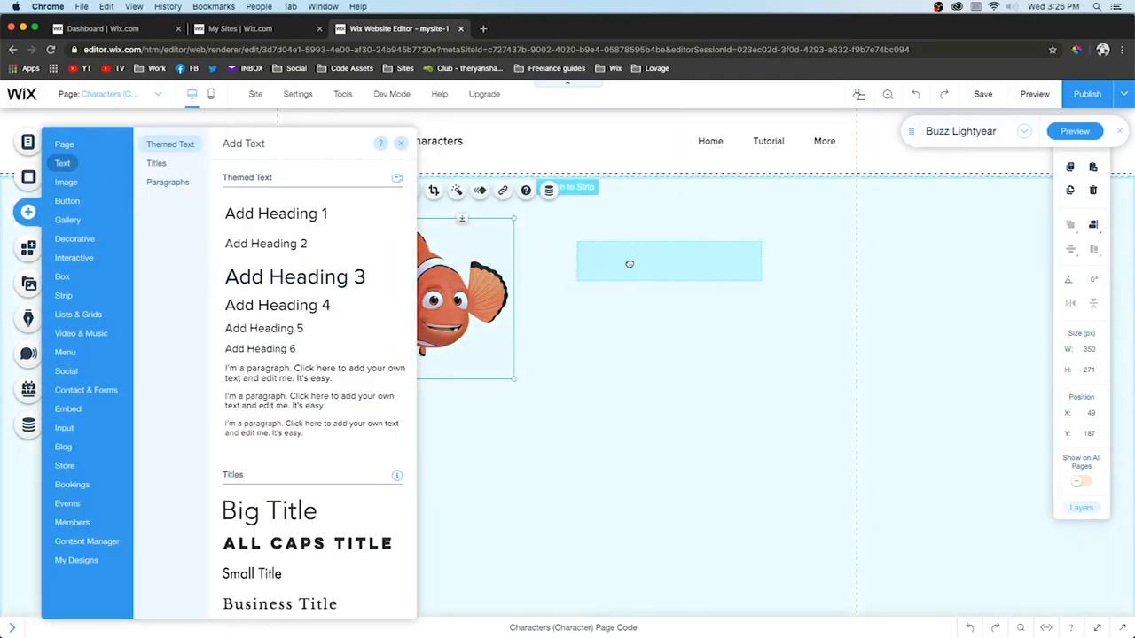
click(295, 277)
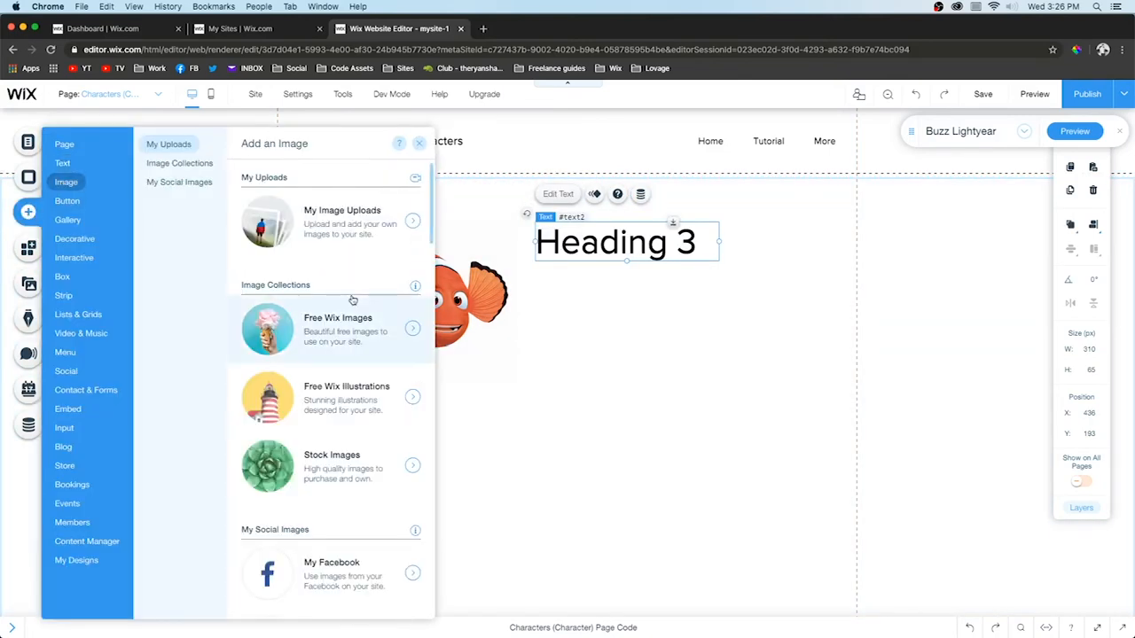
click(412, 221)
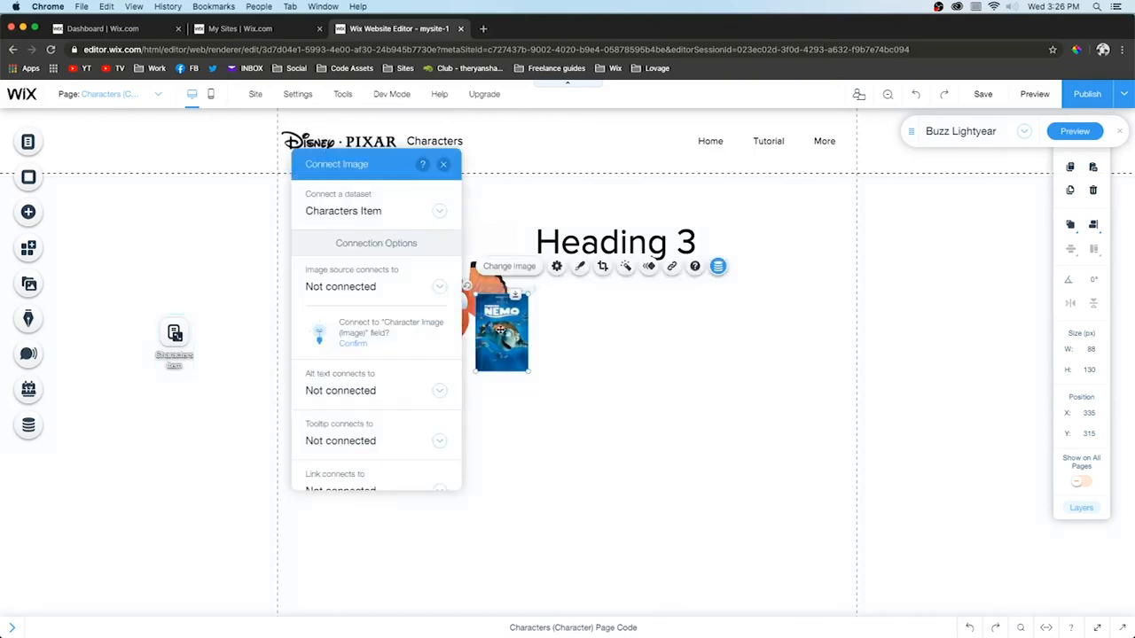
click(444, 164)
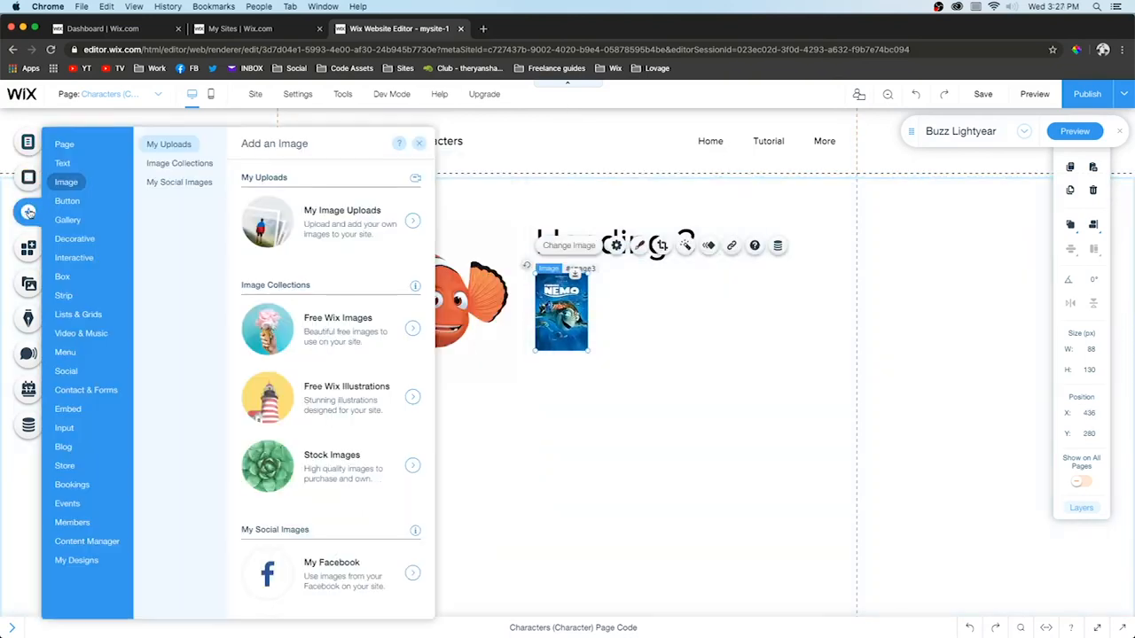
click(62, 163)
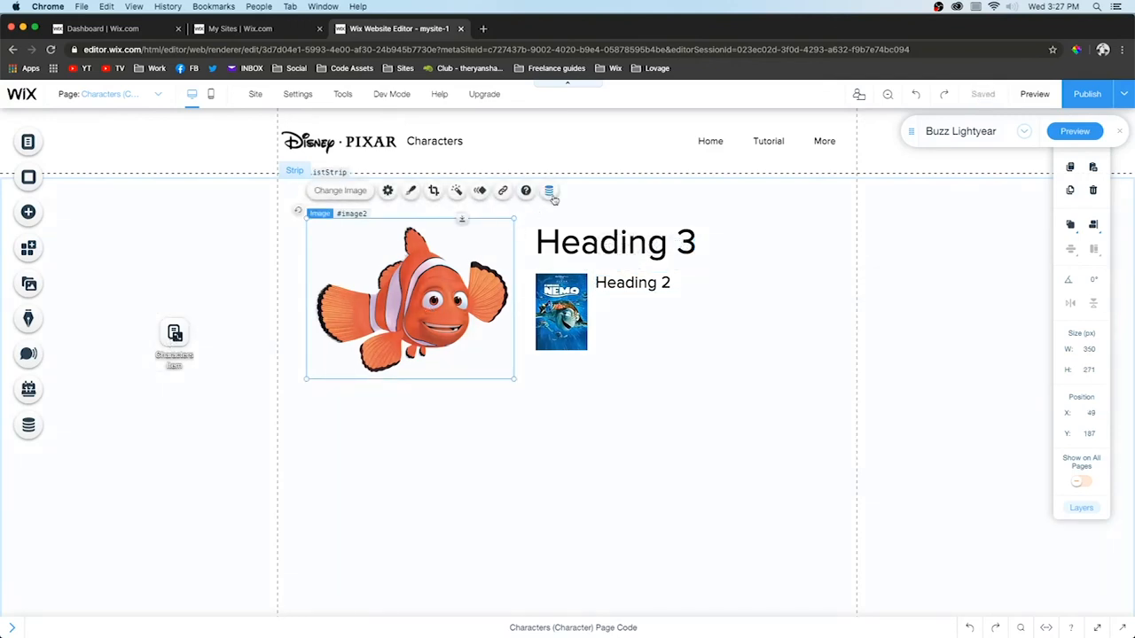
Connect the image, large heading, poster and smaller heading to Characters item fields
click(549, 190)
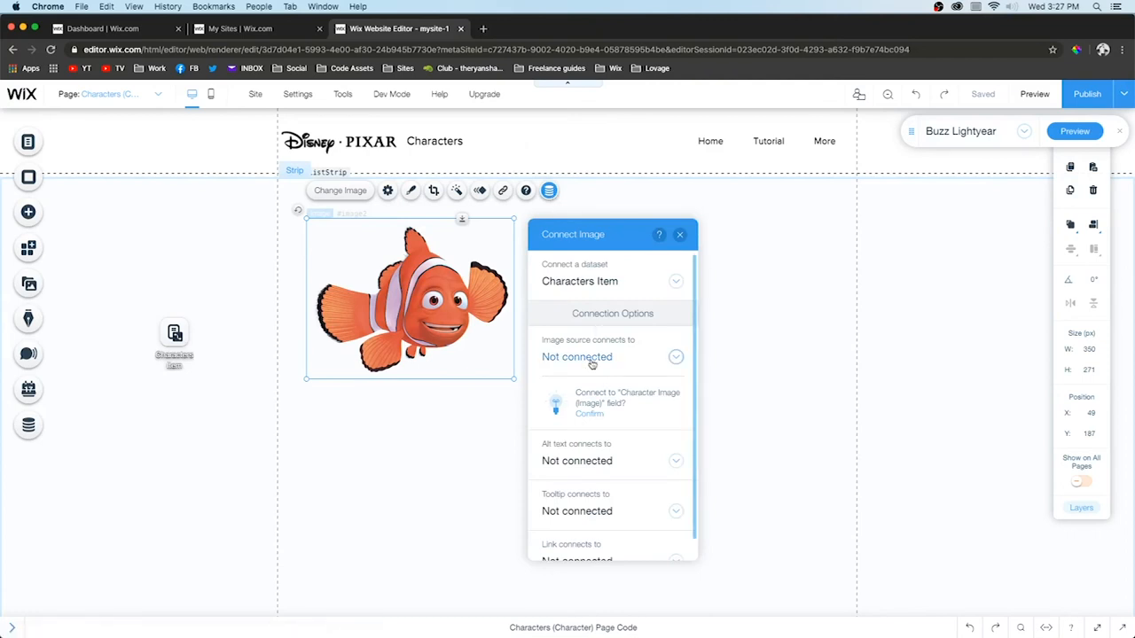
click(590, 414)
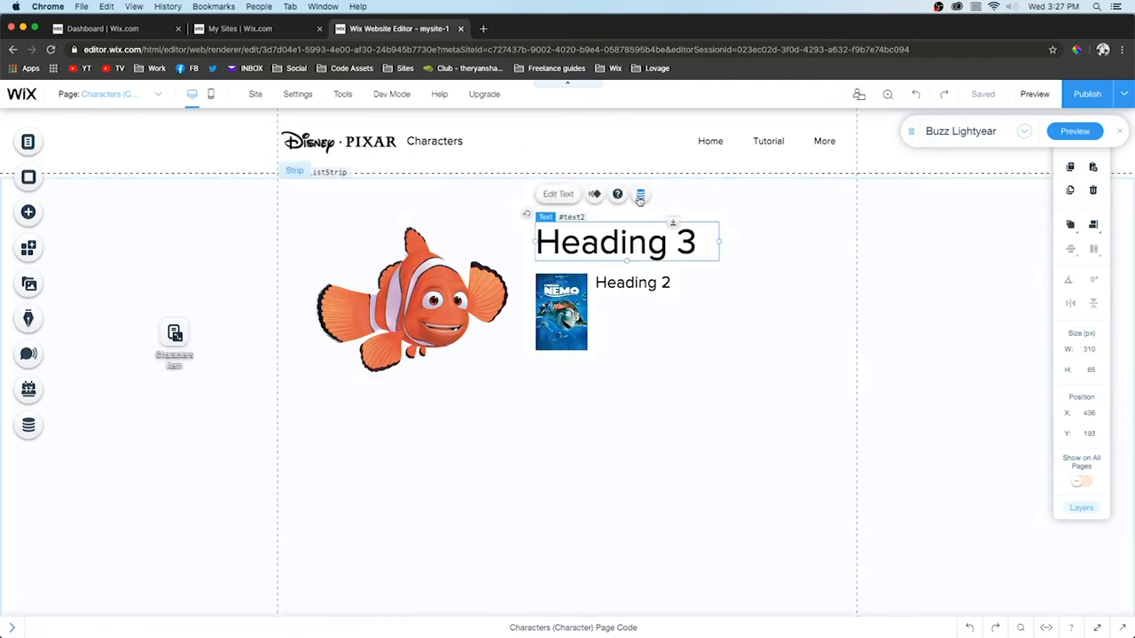
click(640, 194)
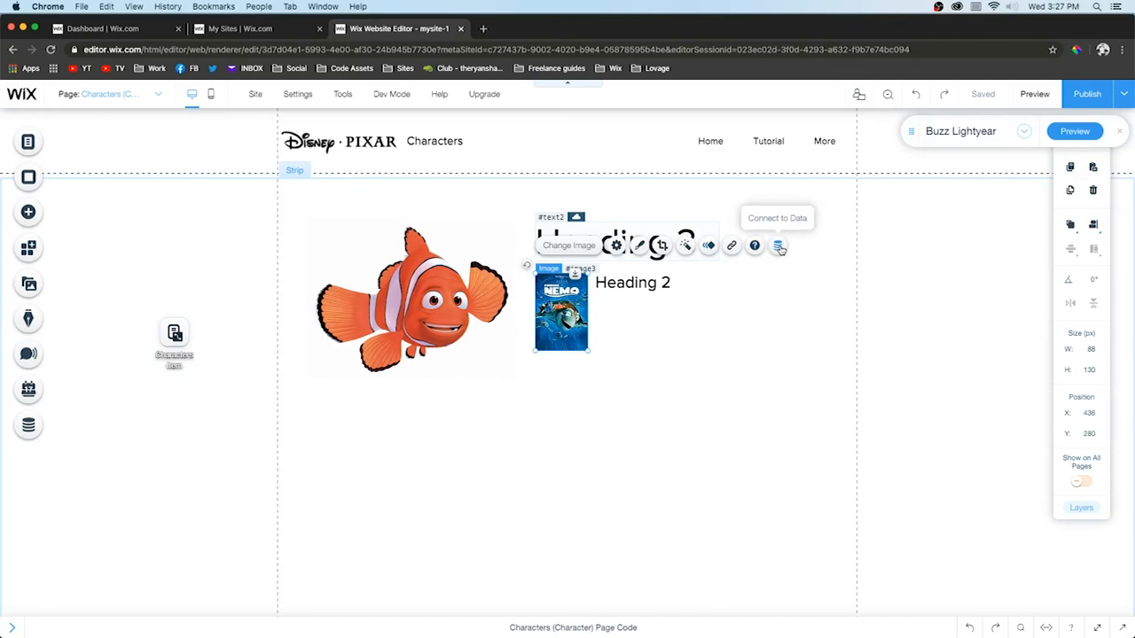
click(778, 246)
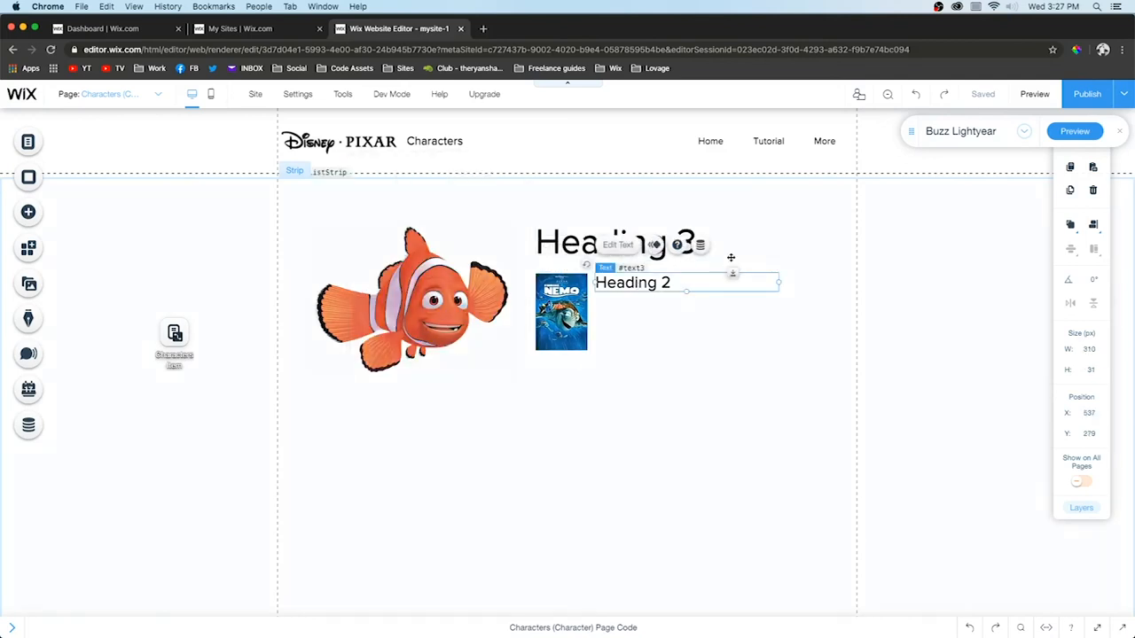
click(700, 245)
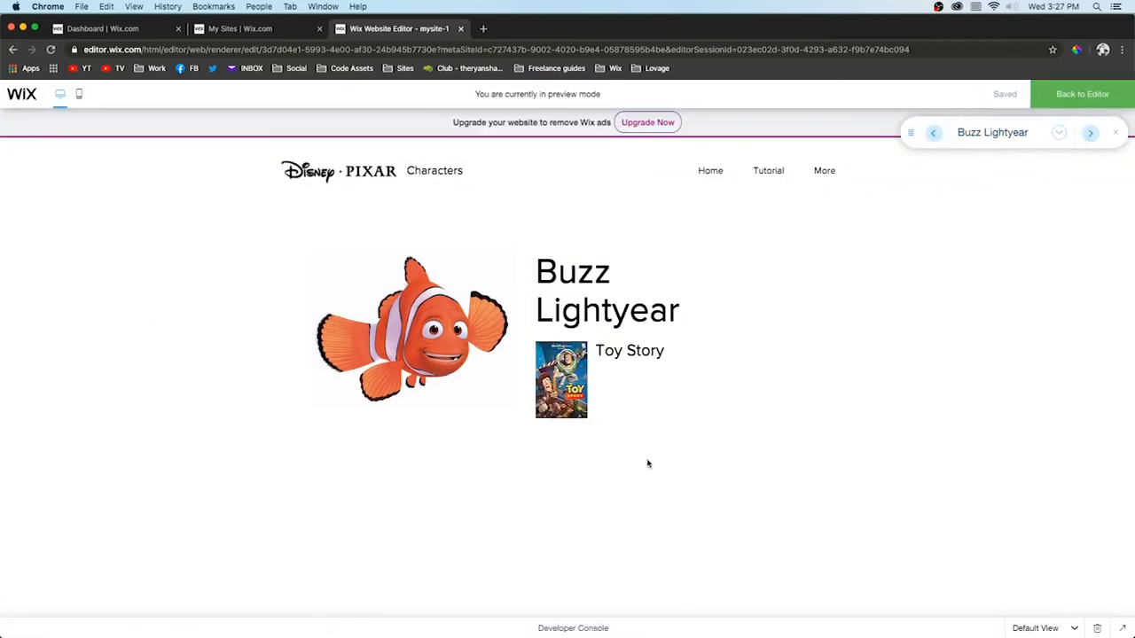
Check the preview showing Buzz Lightyear's picture, name and Toy Story poster
click(1090, 132)
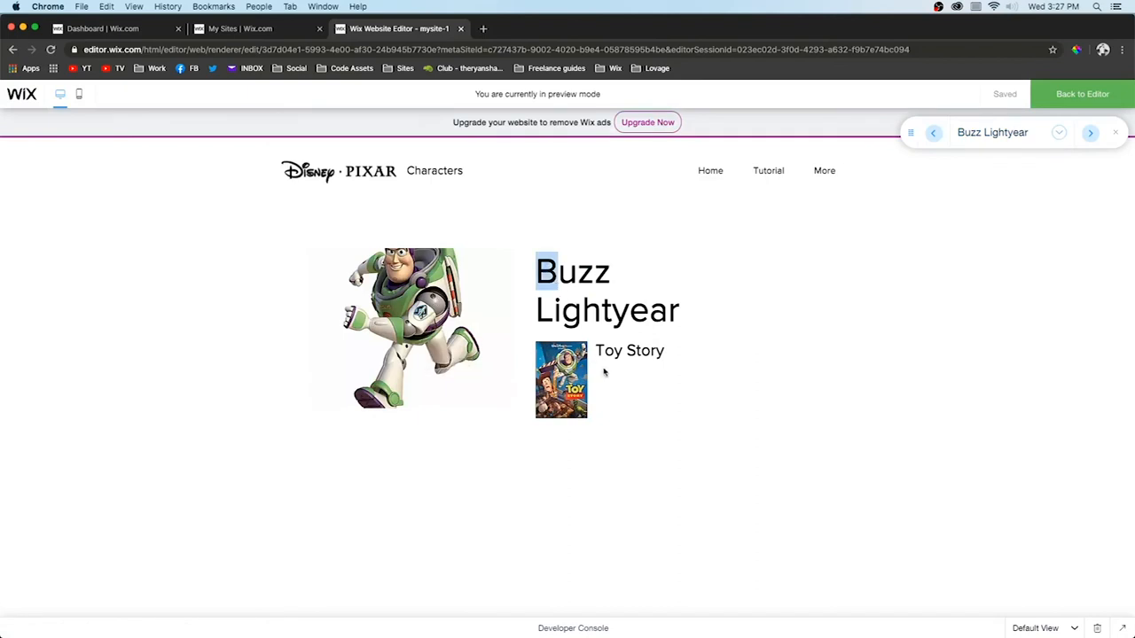
click(561, 457)
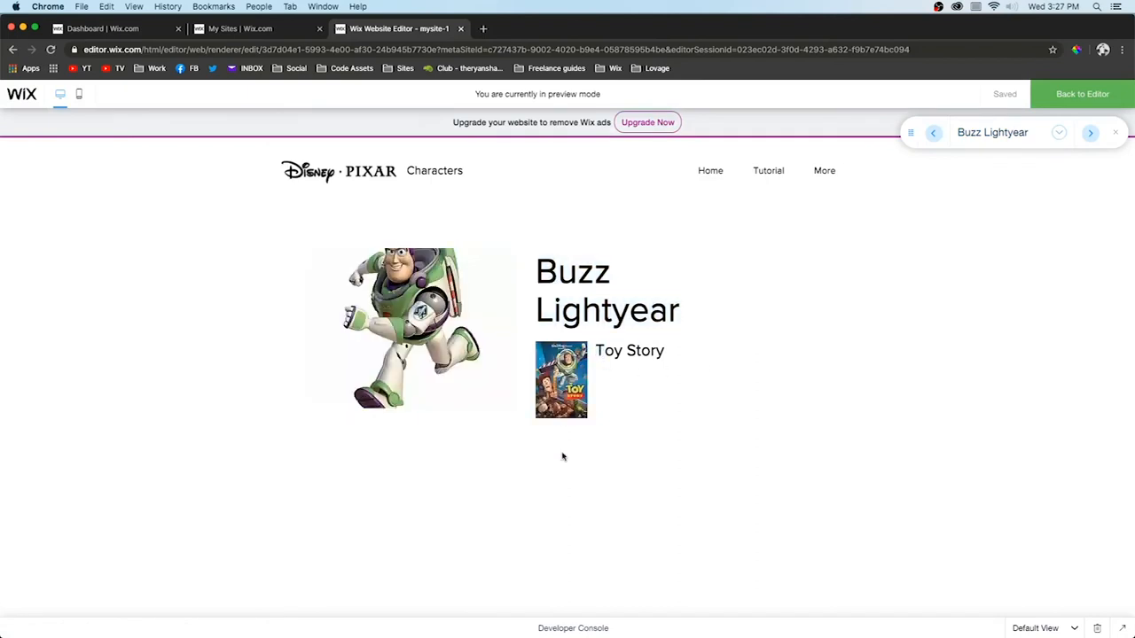